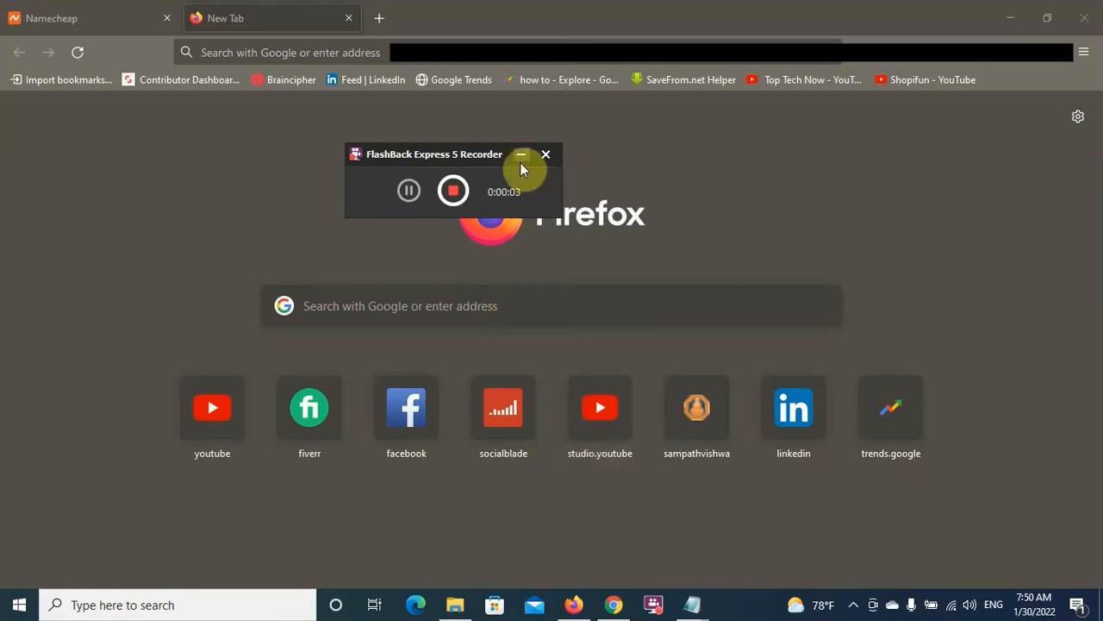
pyautogui.moveTo(521, 160)
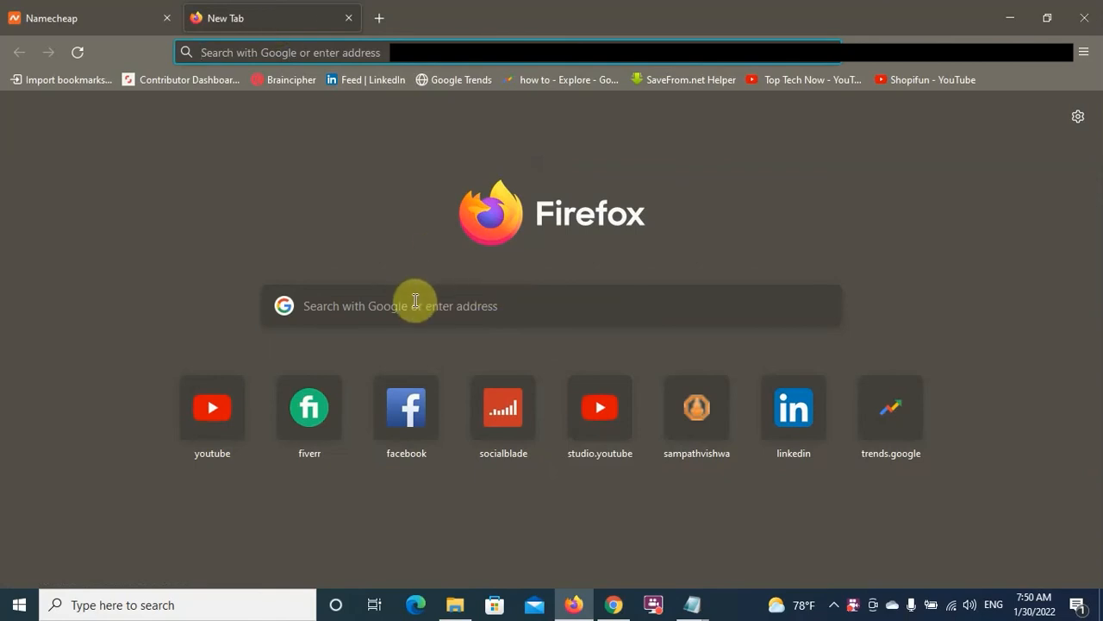
# Step: Search Google for 'namecheap domain search' from the new tab
pyautogui.click(414, 306)
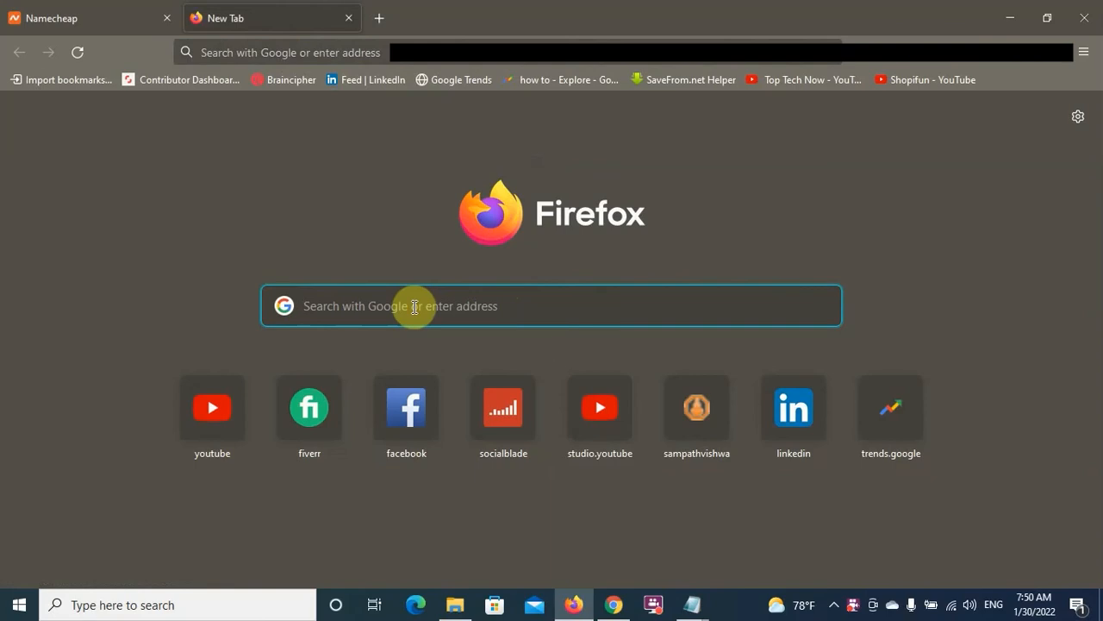
pyautogui.write('nameche')
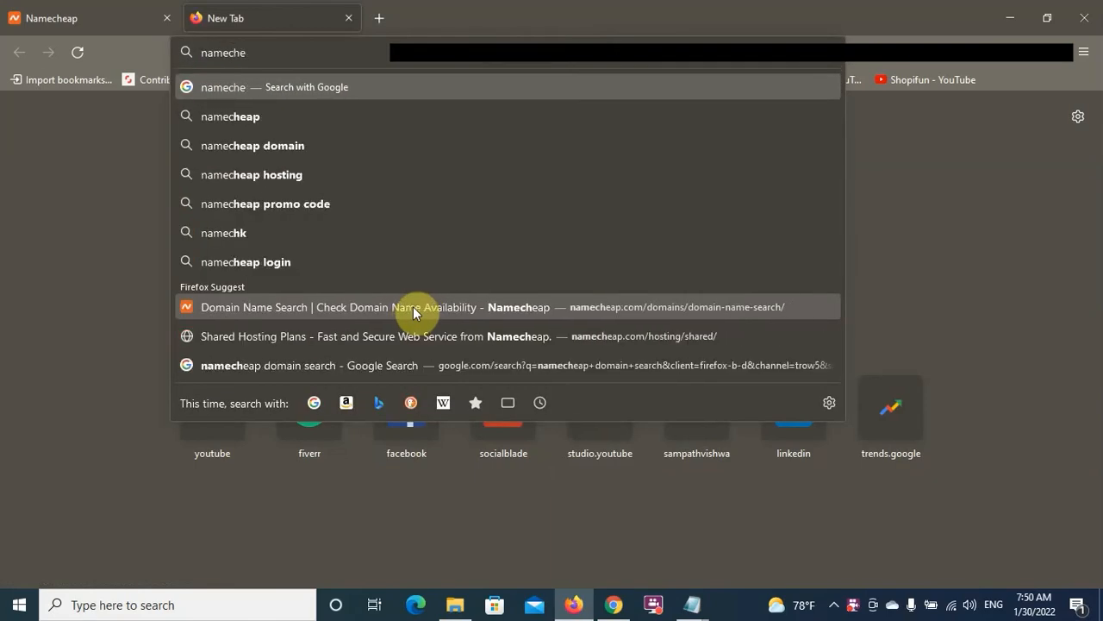
pyautogui.write('ap doma')
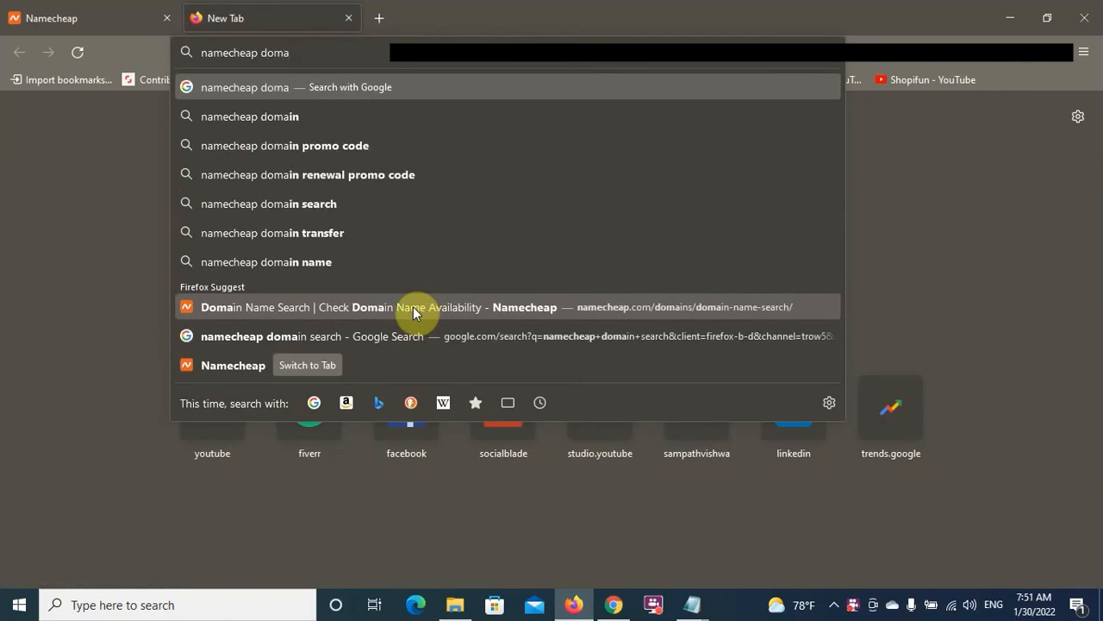
pyautogui.write('i')
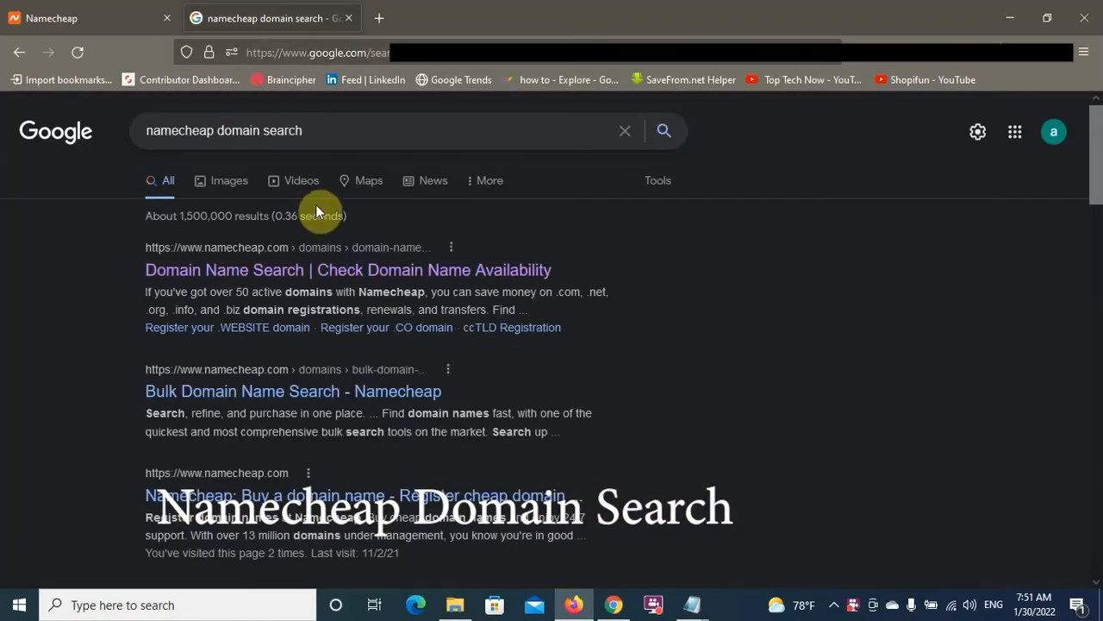
pyautogui.moveTo(168, 260)
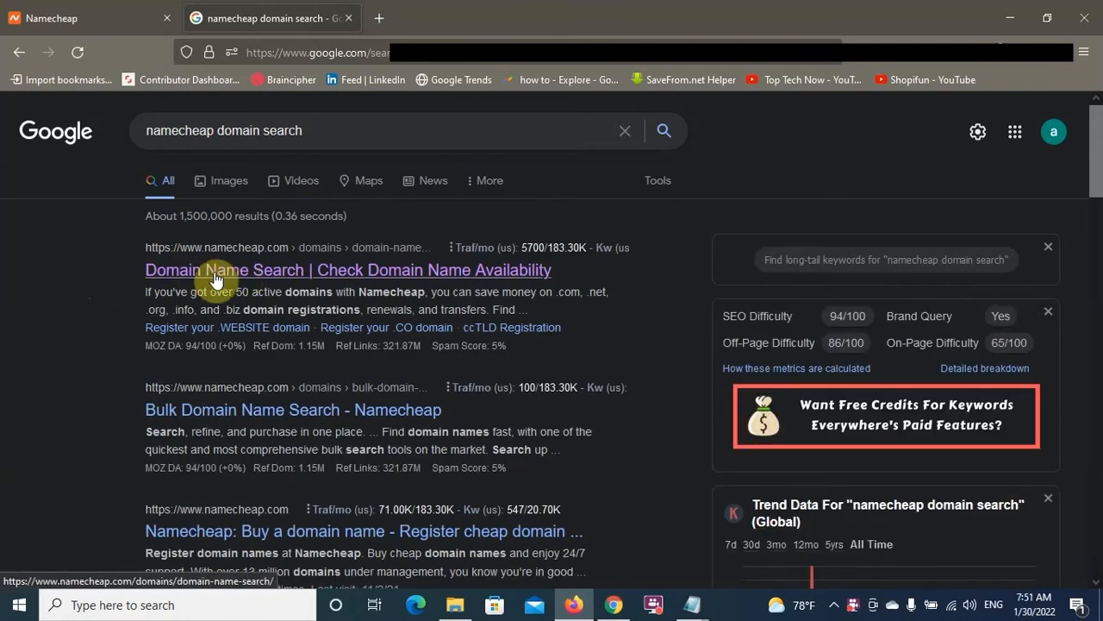
# Step: Open the 'Domain Name Search | Check Domain Name Availability' result and focus its search field
pyautogui.click(278, 270)
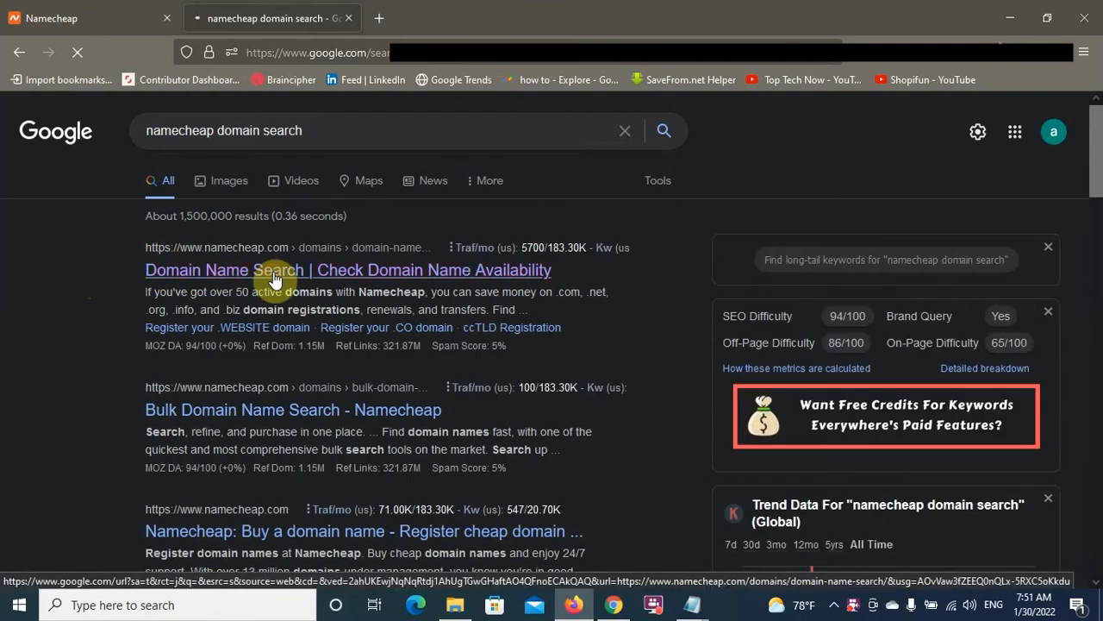
pyautogui.click(282, 270)
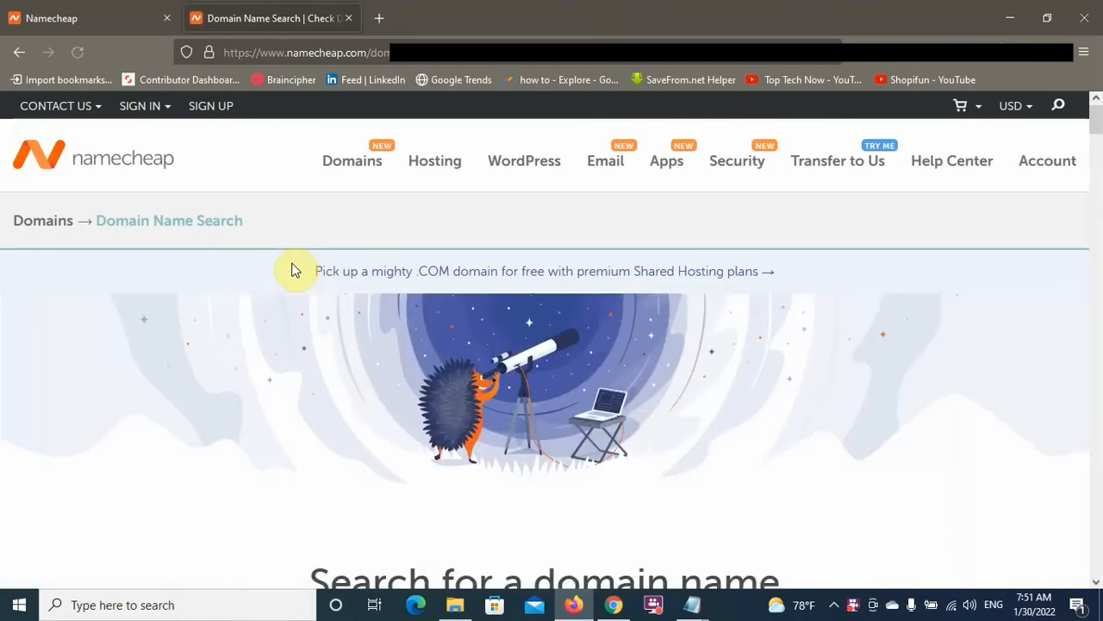
pyautogui.moveTo(517, 335)
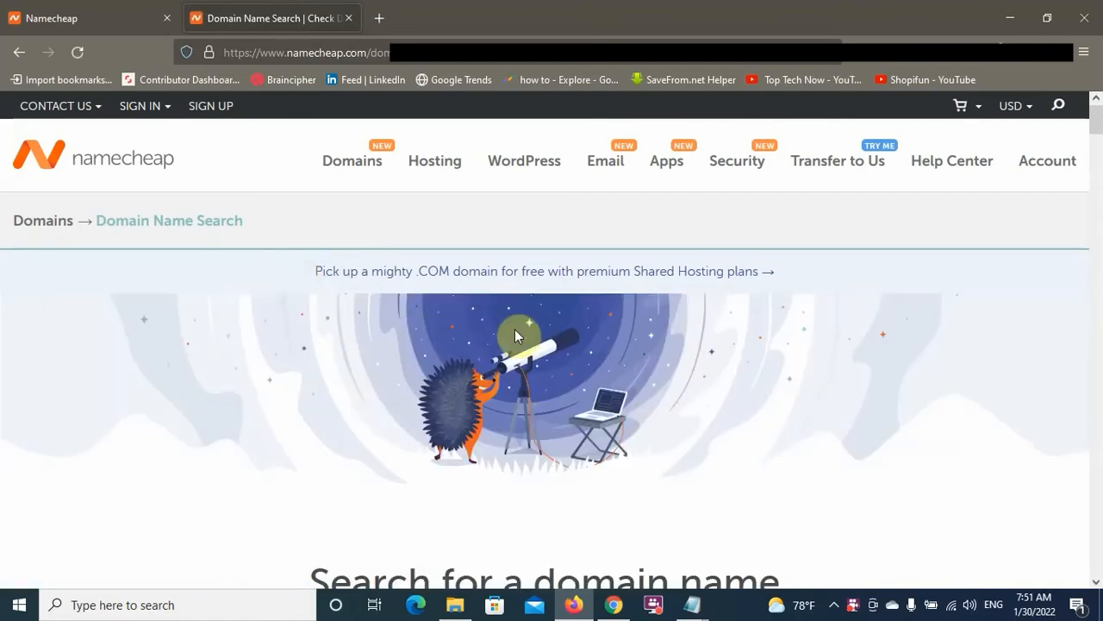
pyautogui.scroll(-3)
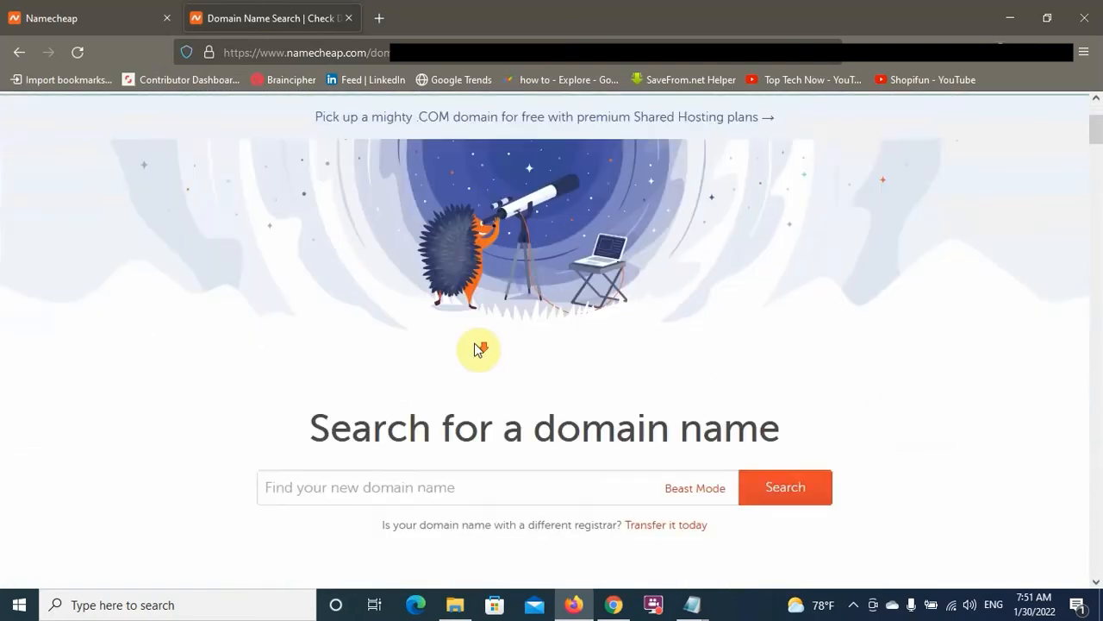
pyautogui.click(786, 487)
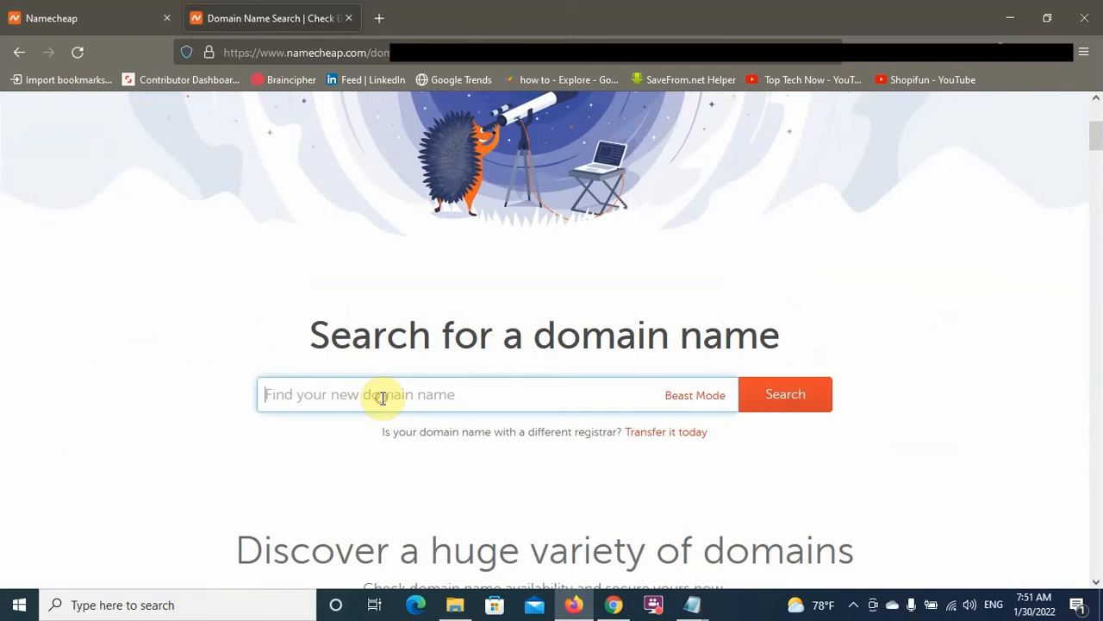
pyautogui.click(785, 394)
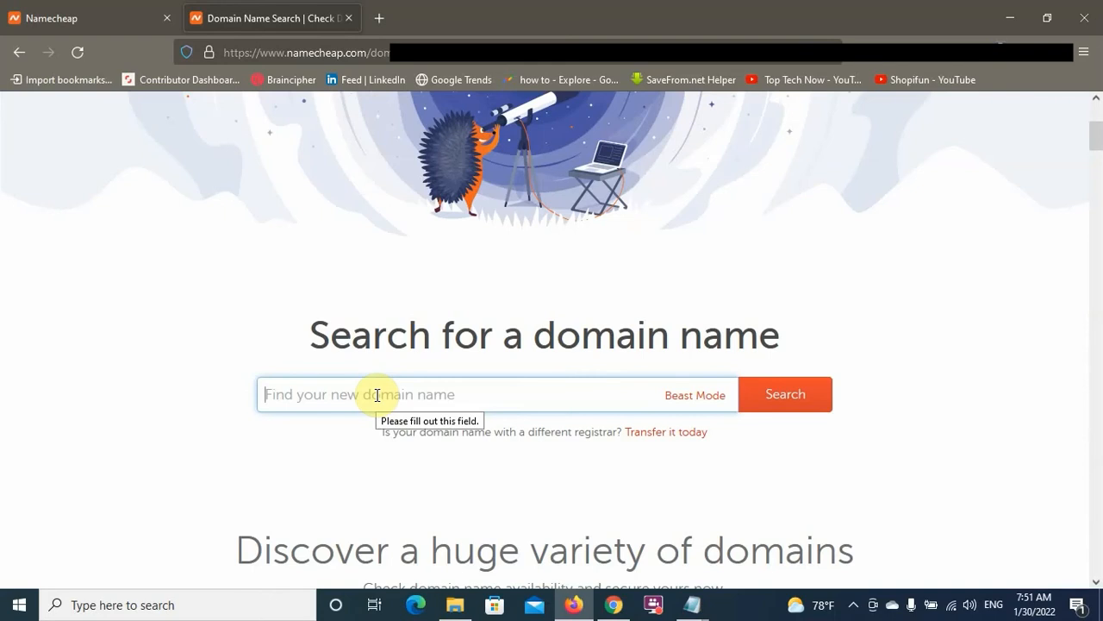
pyautogui.moveTo(427, 254)
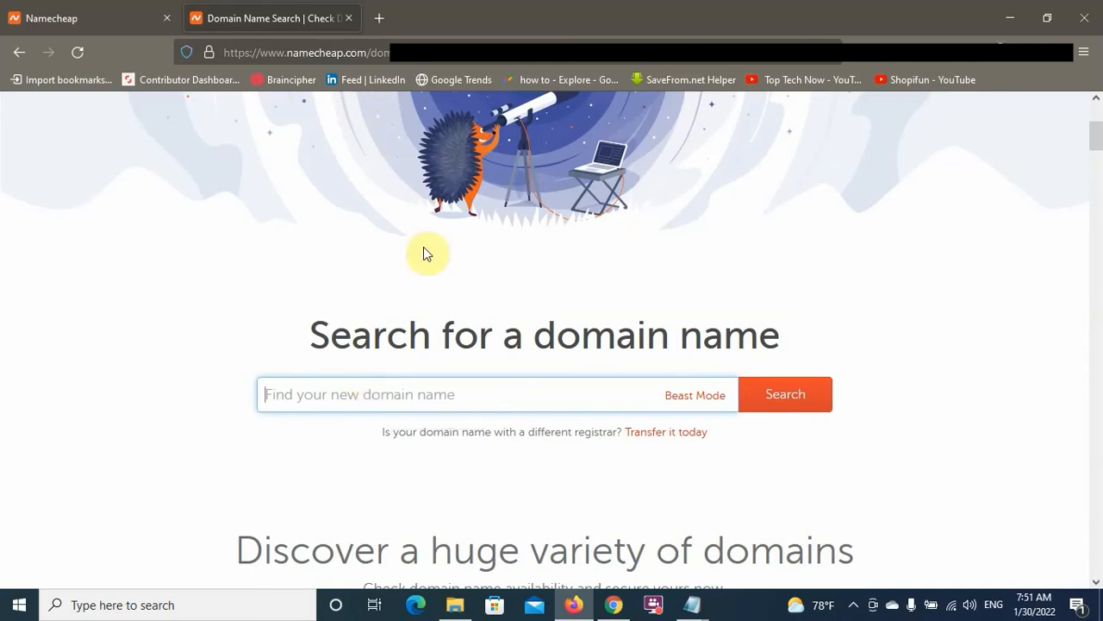
pyautogui.moveTo(292, 53)
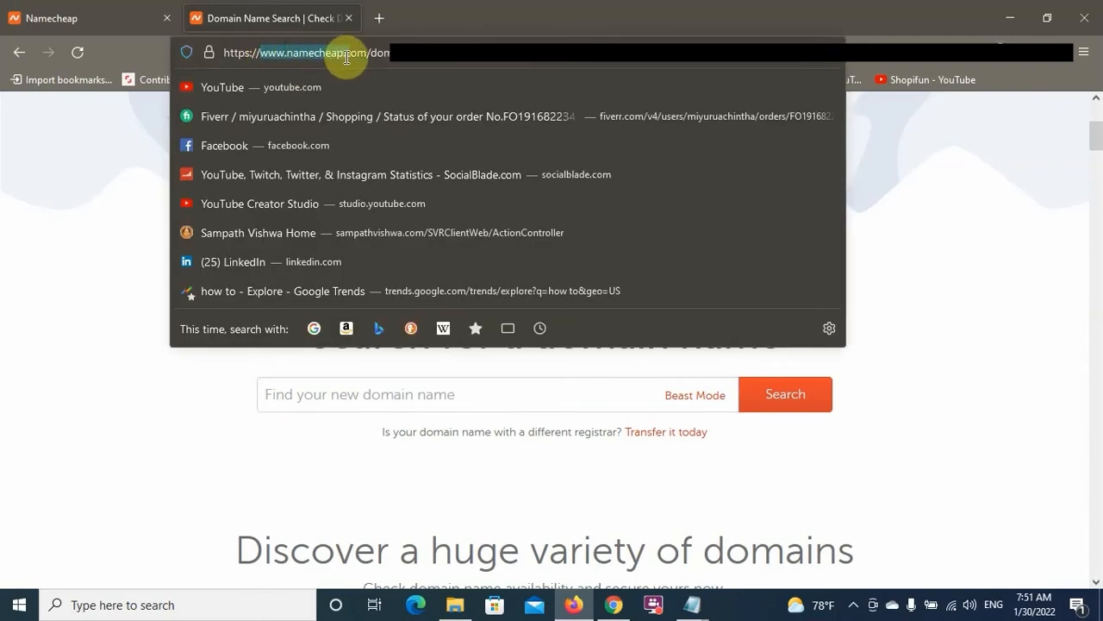
pyautogui.moveTo(365, 62)
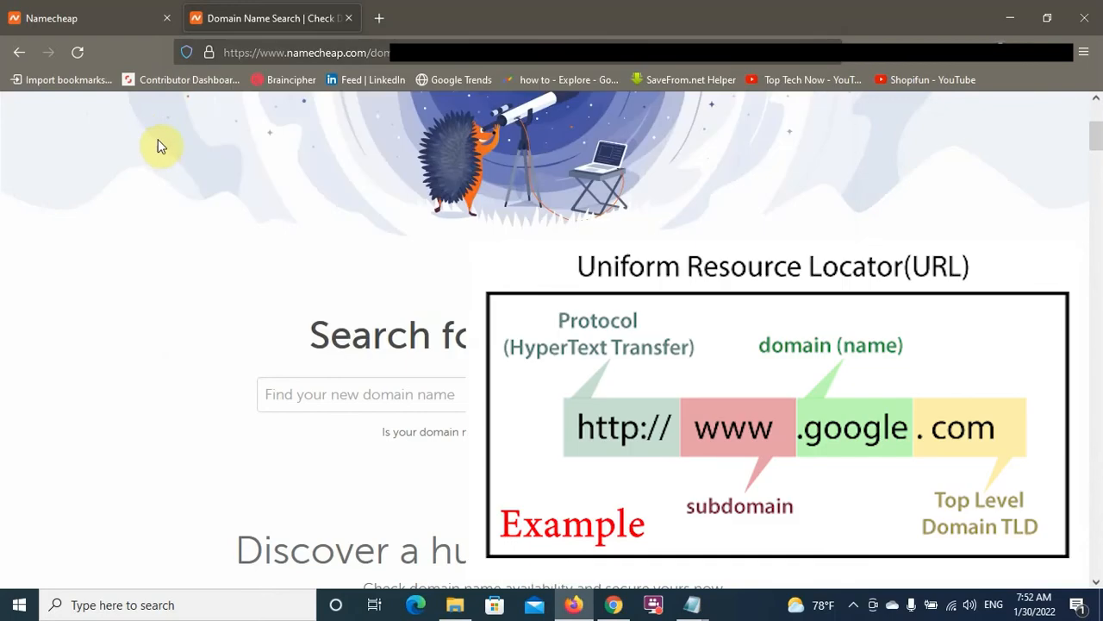
# Step: Enter 'hitechg' in the domain search box and submit the search
pyautogui.click(378, 394)
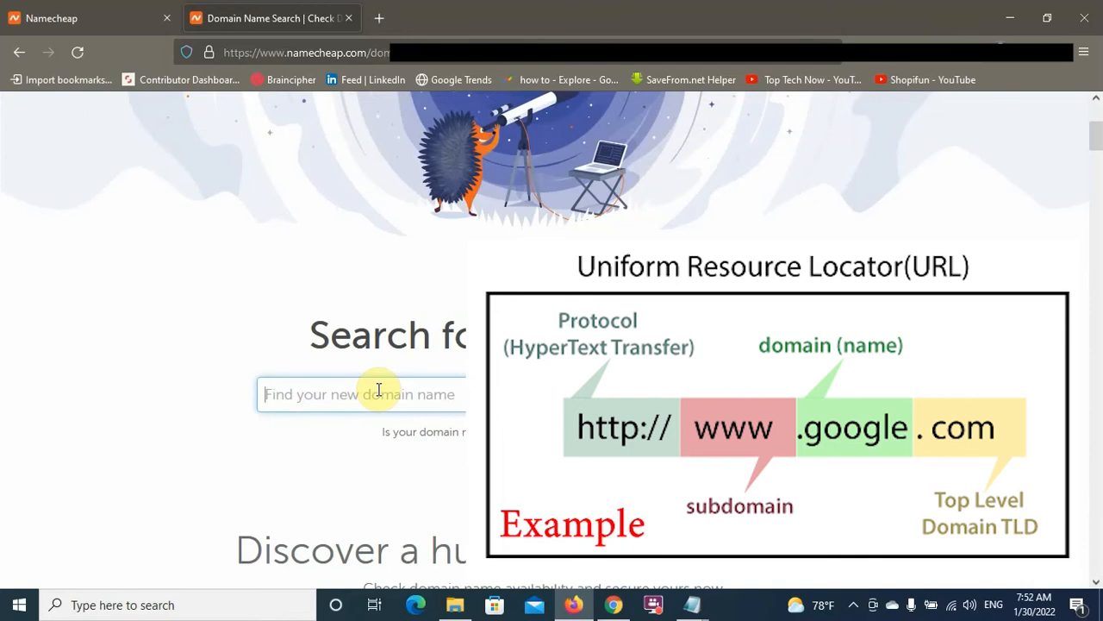
pyautogui.write('h')
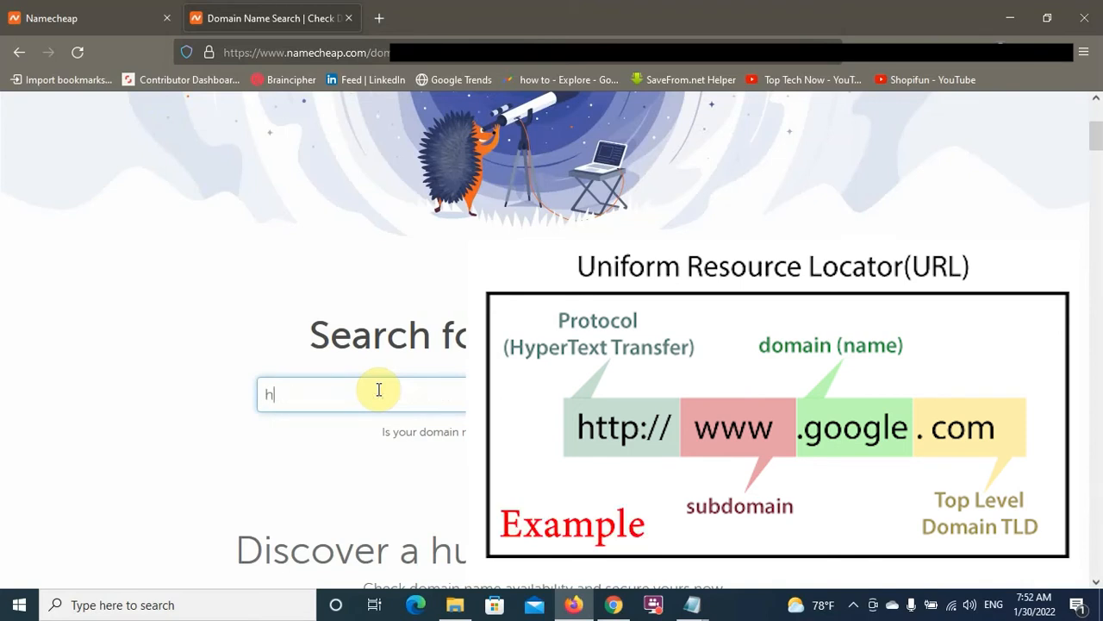
pyautogui.write('itec')
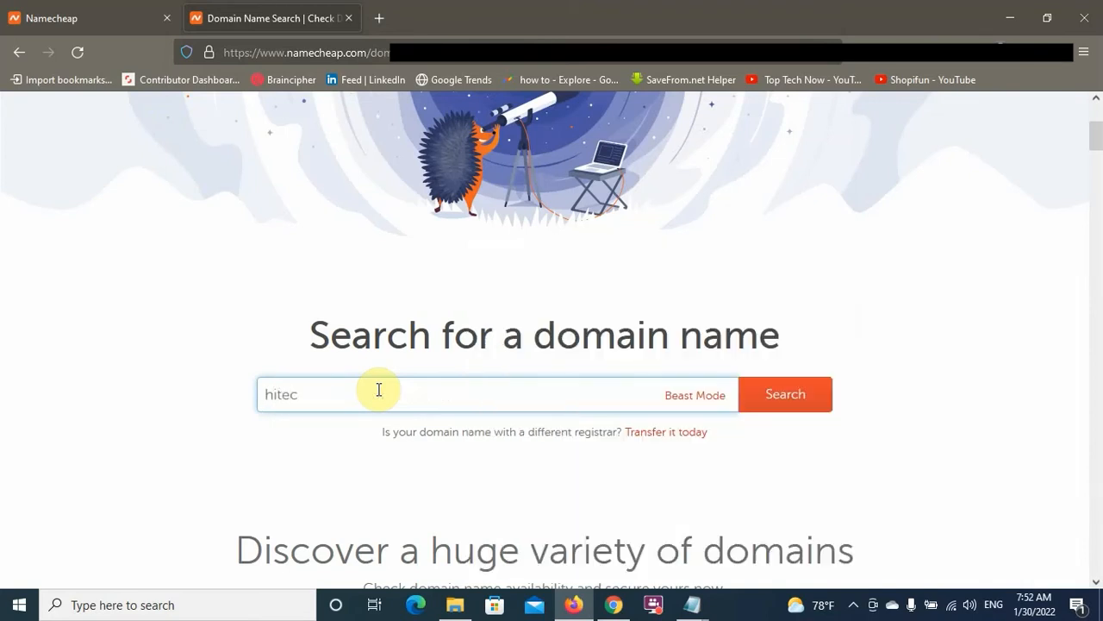
pyautogui.write('g')
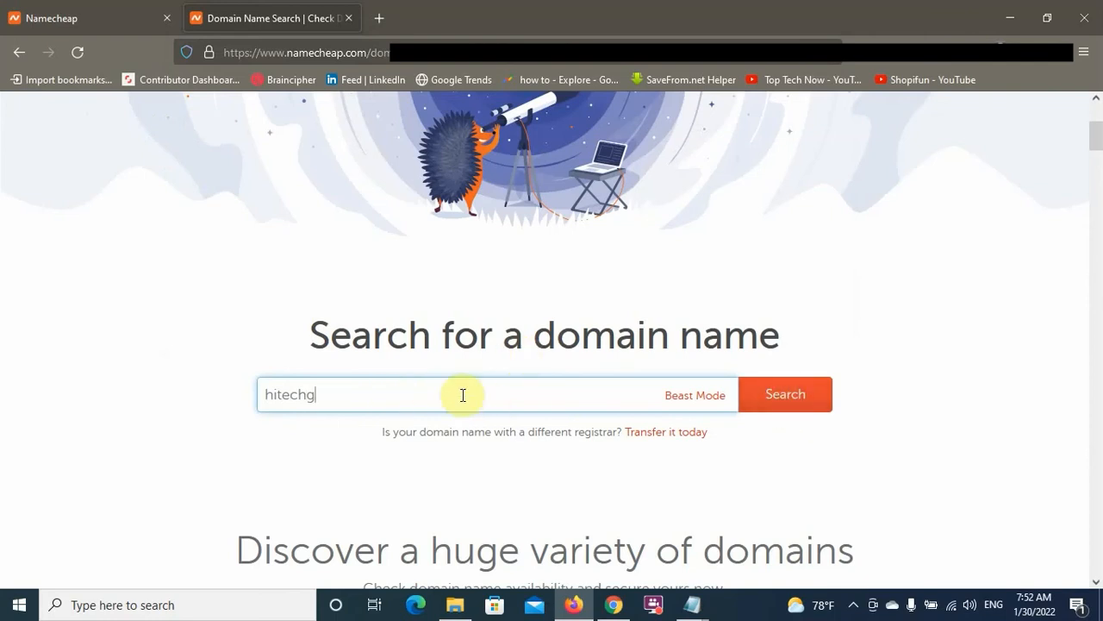
pyautogui.doubleClick(289, 395)
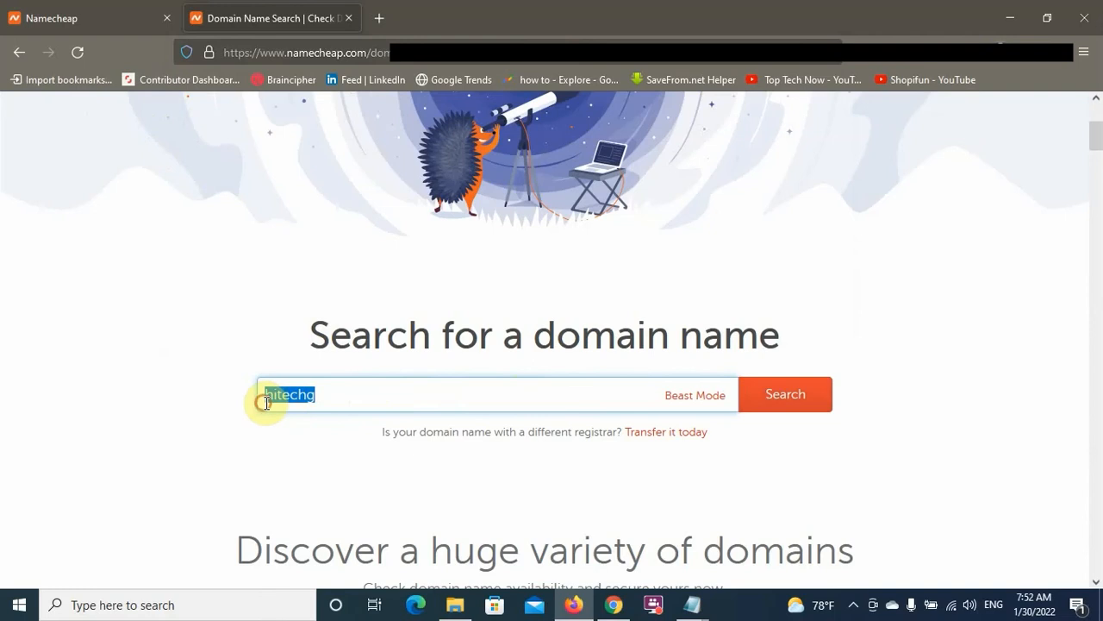
pyautogui.click(784, 394)
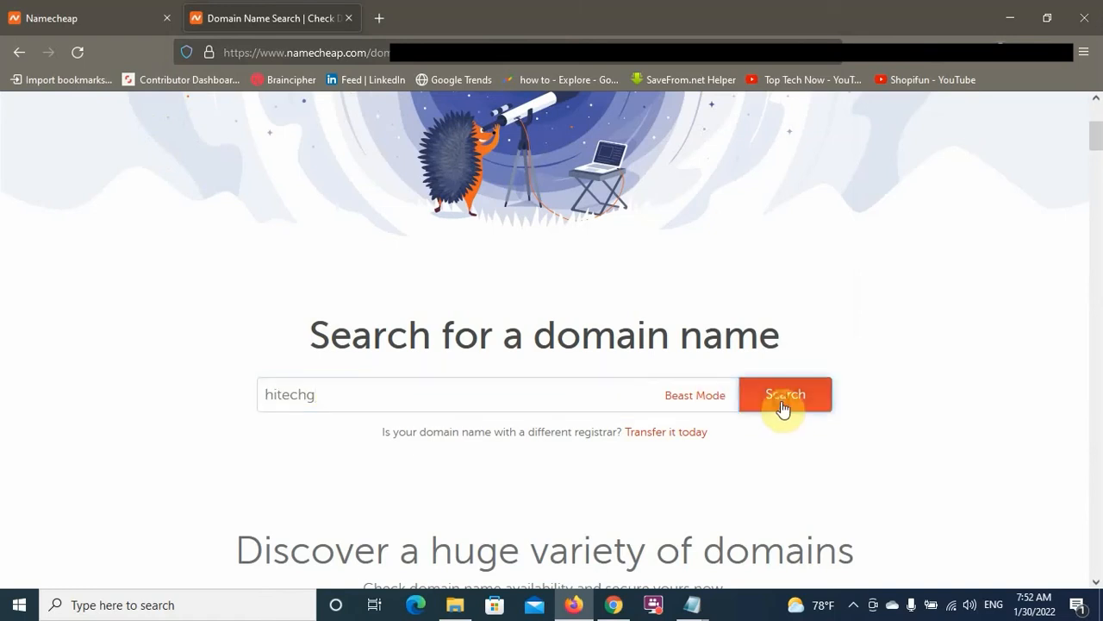
pyautogui.click(785, 394)
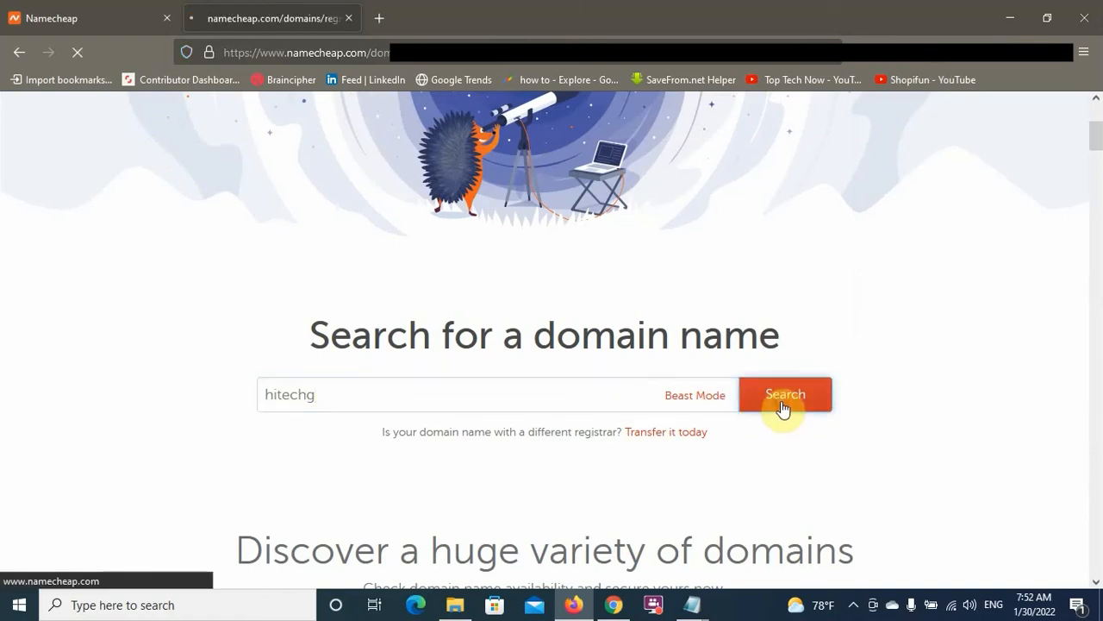
# Step: Run the hitechg search and find hitechg.com already registered in 2020
pyautogui.click(786, 394)
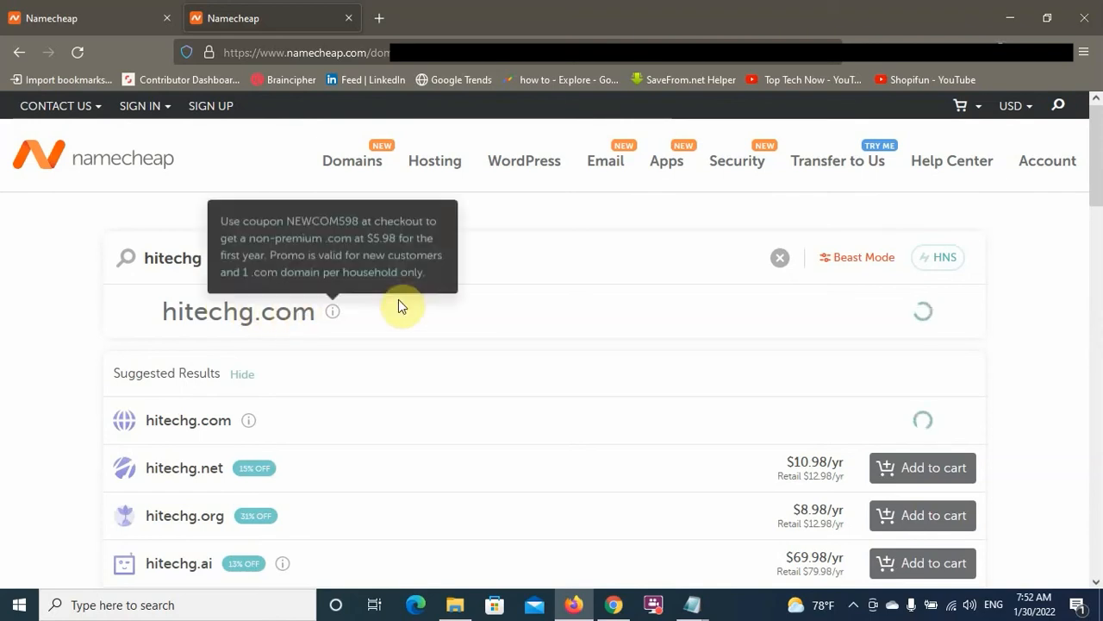
pyautogui.moveTo(931, 317)
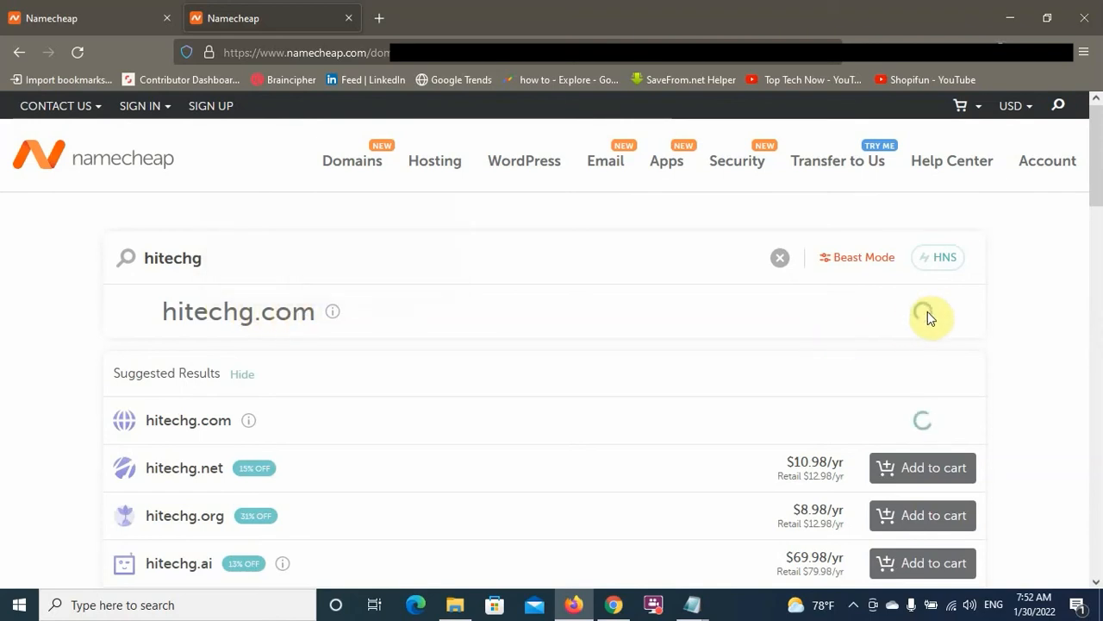
pyautogui.moveTo(922, 312)
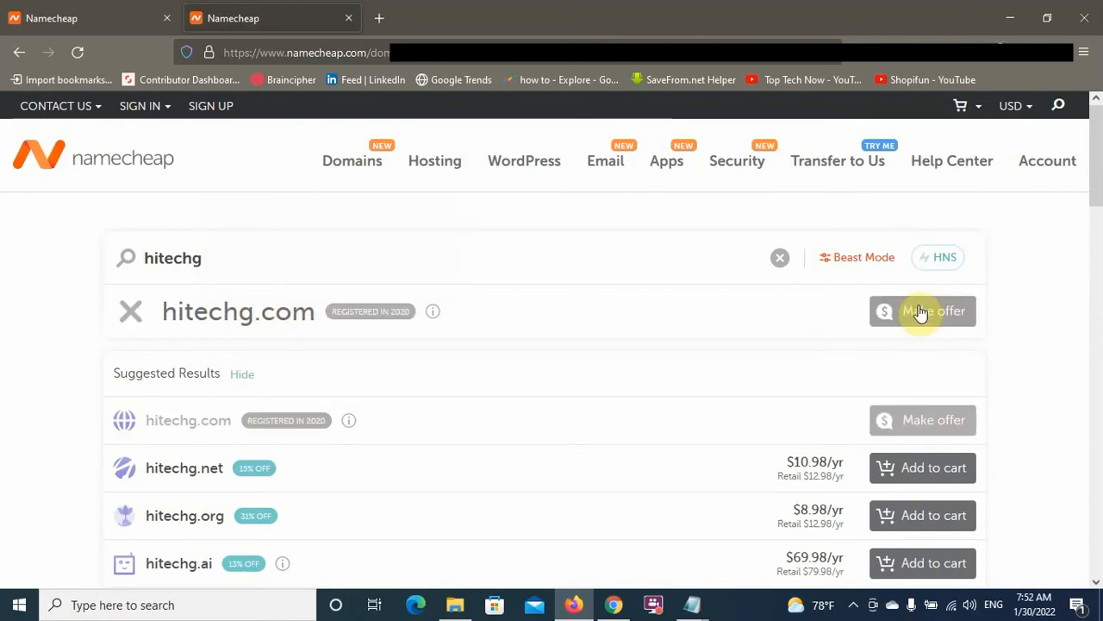
pyautogui.moveTo(397, 314)
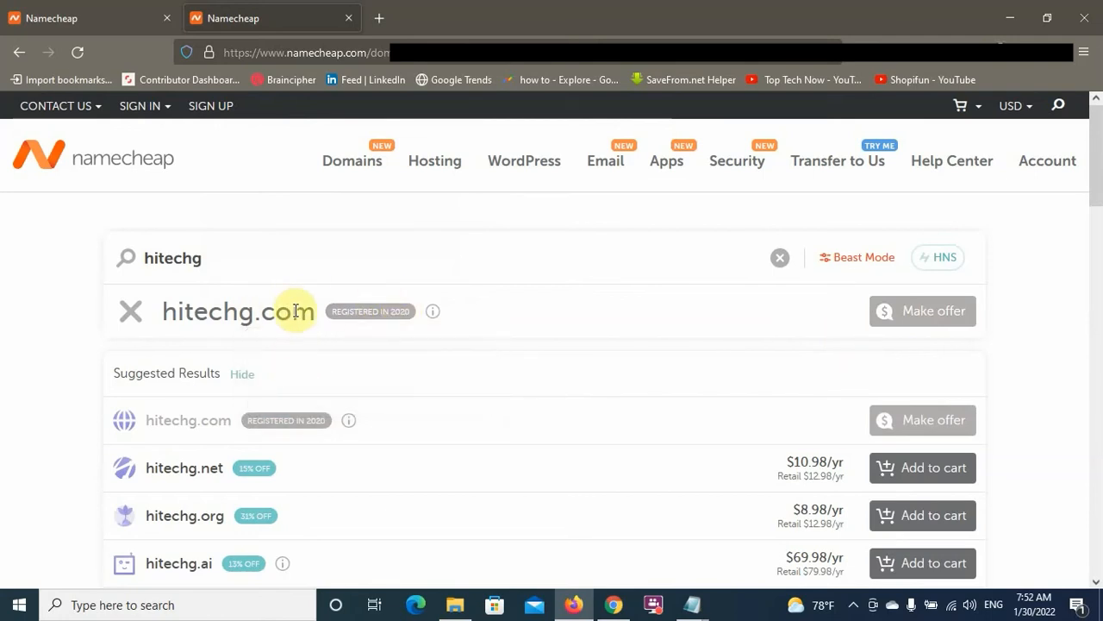
pyautogui.moveTo(296, 307)
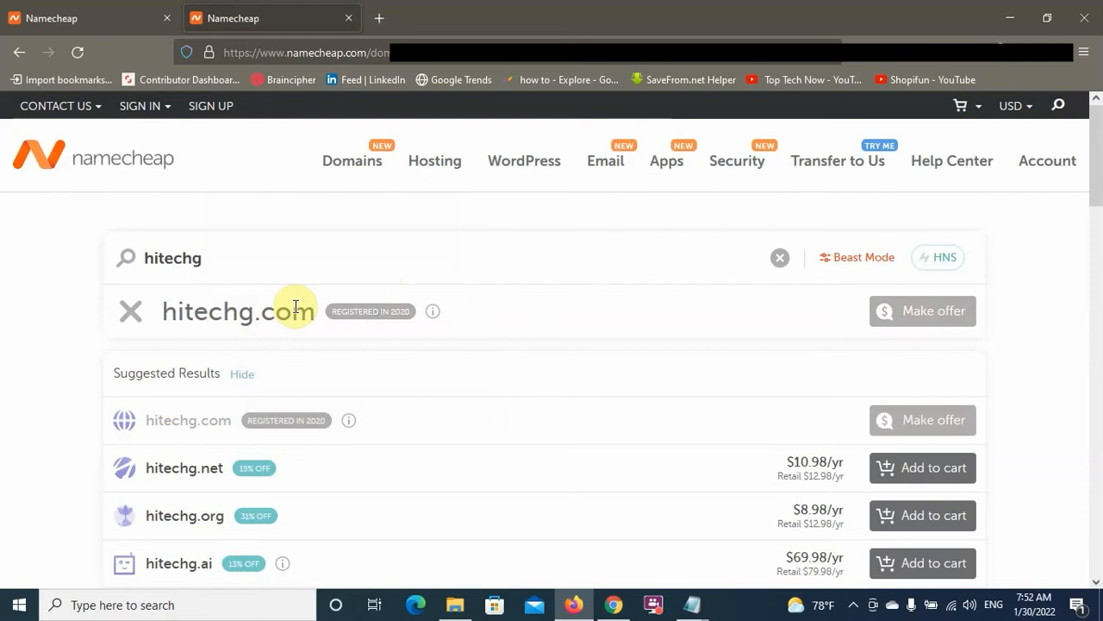
pyautogui.moveTo(291, 312)
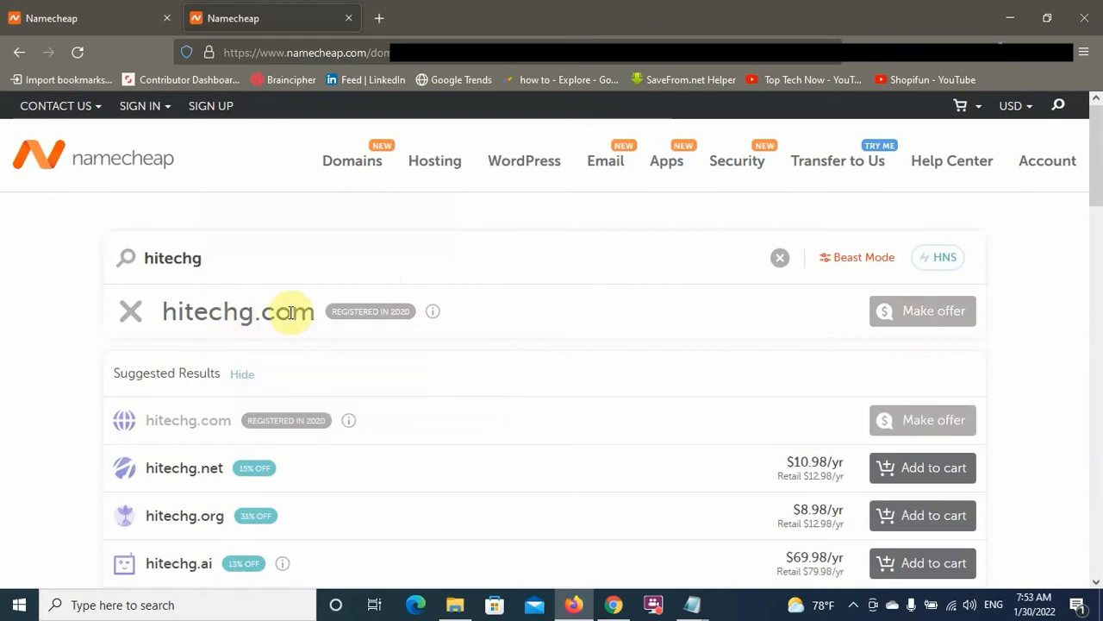
# Step: Change the search to 'hitechgea' and see hitechgea.com available at $8.98/yr
pyautogui.doubleClick(172, 258)
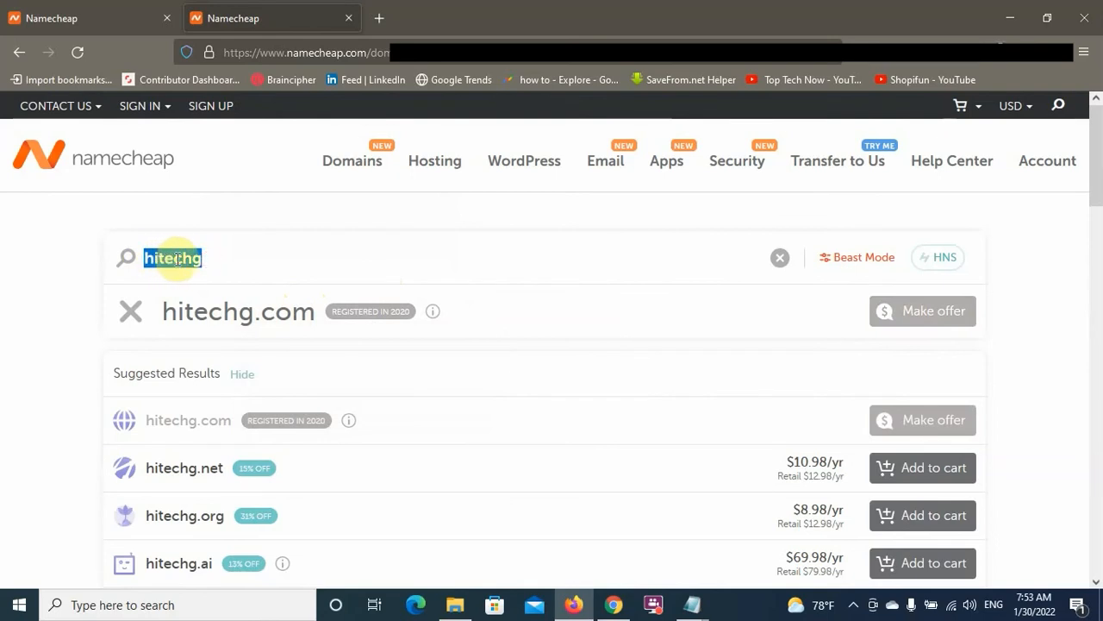
pyautogui.click(202, 259)
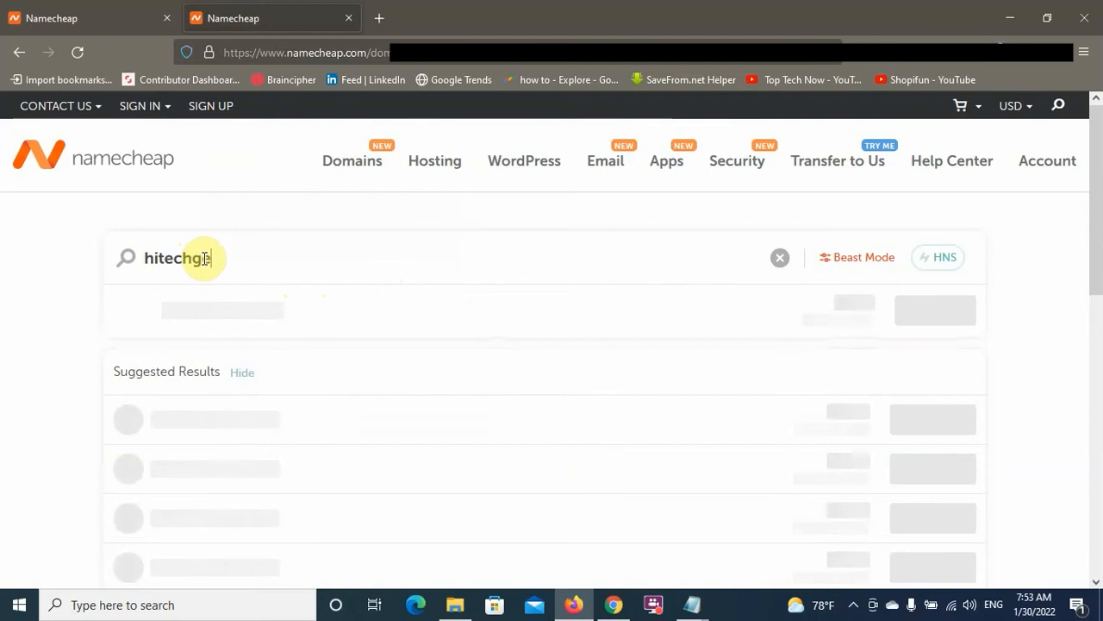
pyautogui.write('ea')
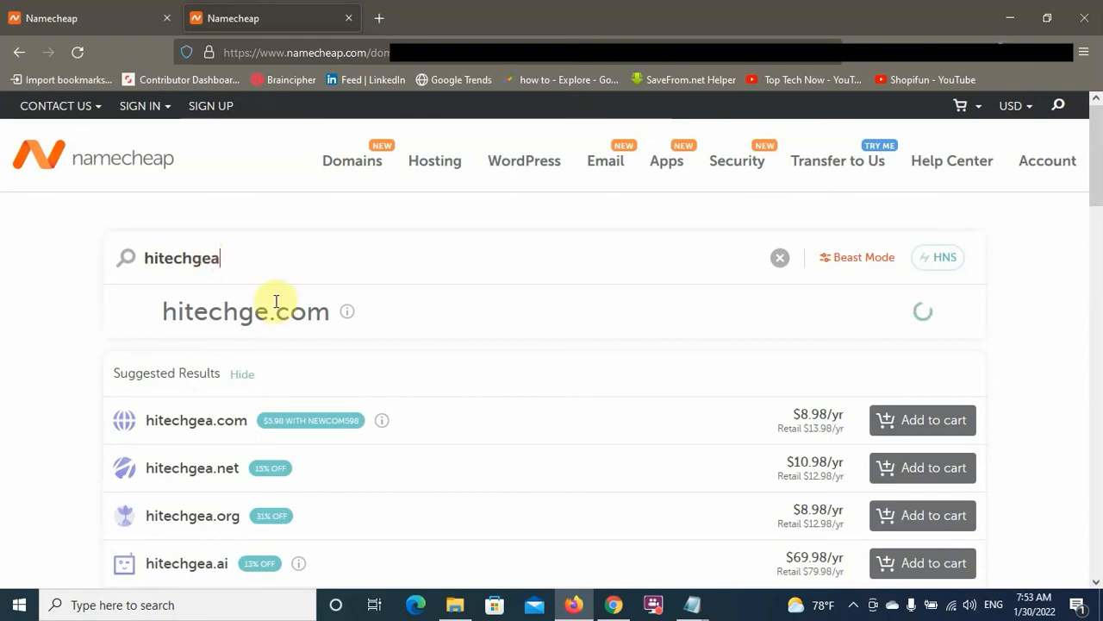
pyautogui.doubleClick(219, 312)
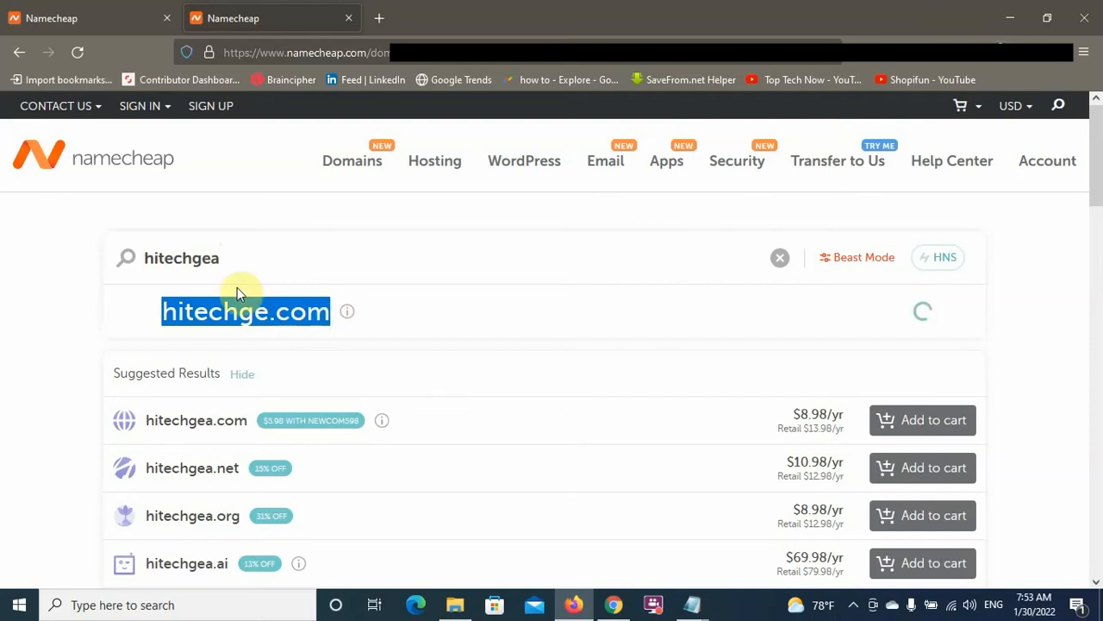
pyautogui.click(239, 262)
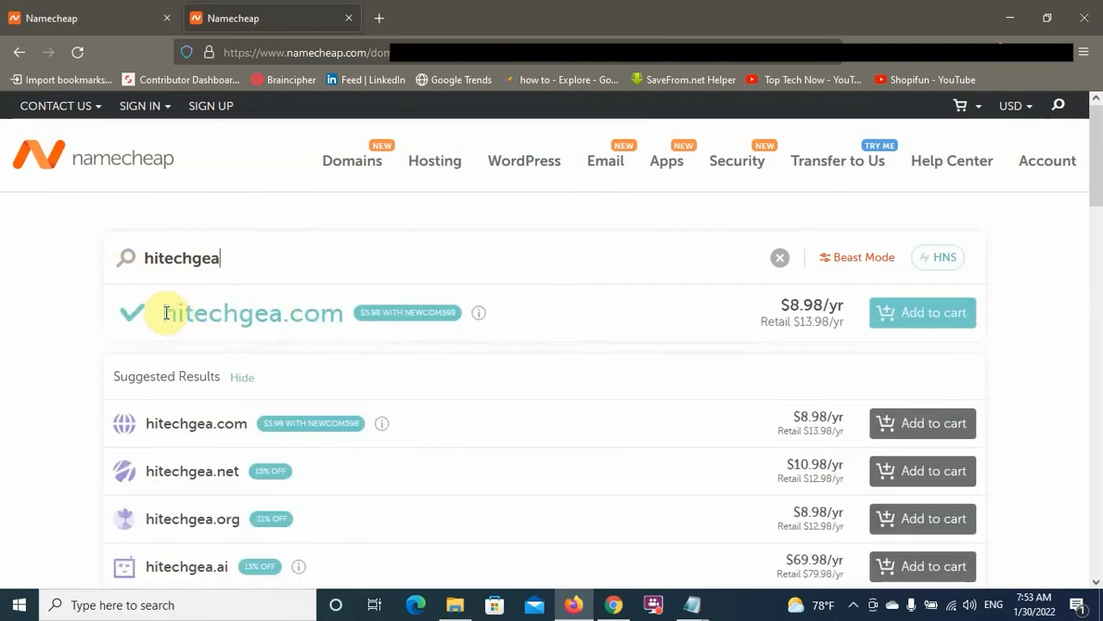
pyautogui.moveTo(672, 338)
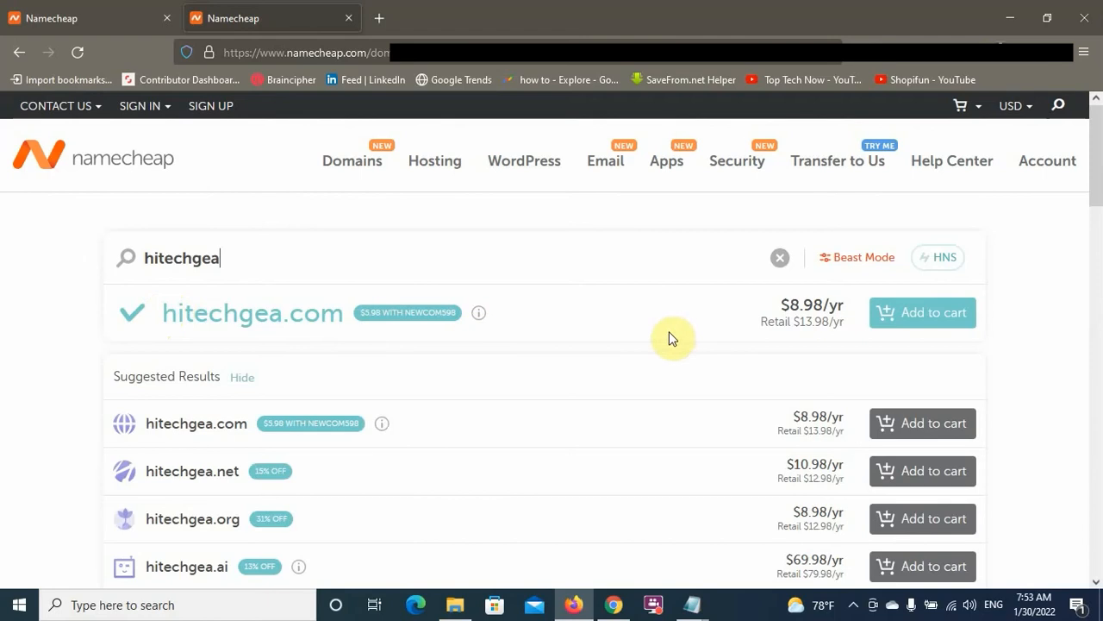
pyautogui.moveTo(793, 322)
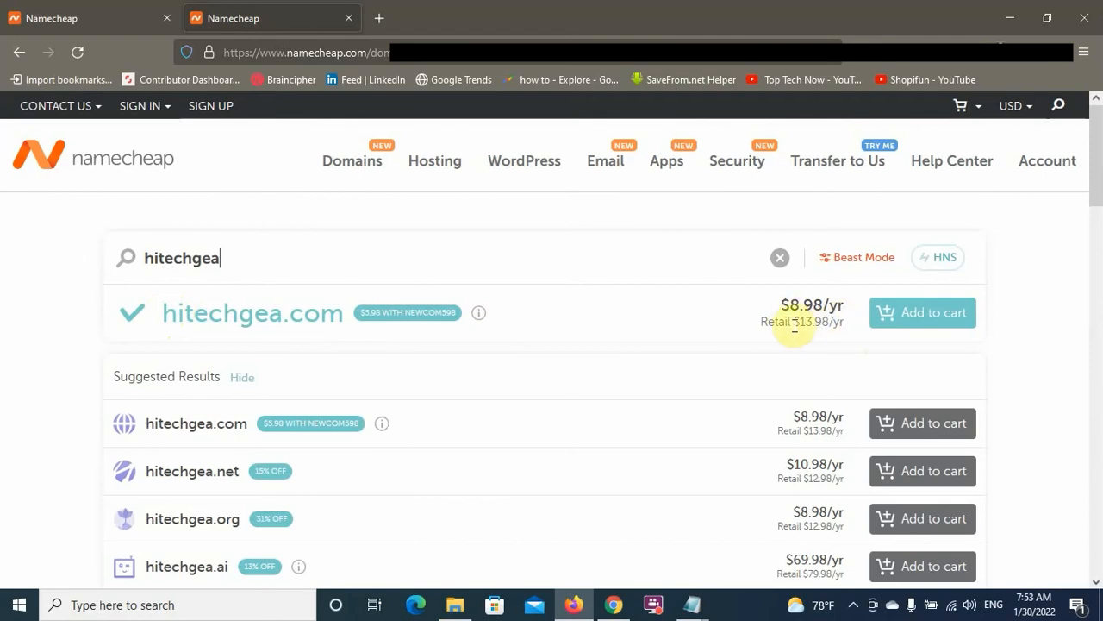
pyautogui.moveTo(805, 325)
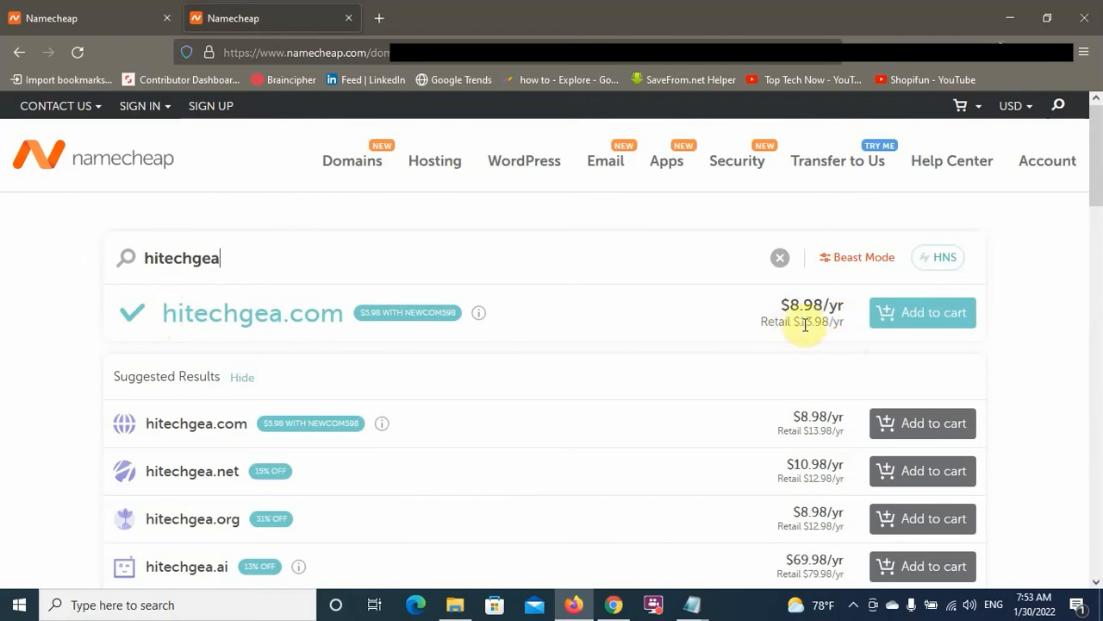
pyautogui.doubleClick(810, 321)
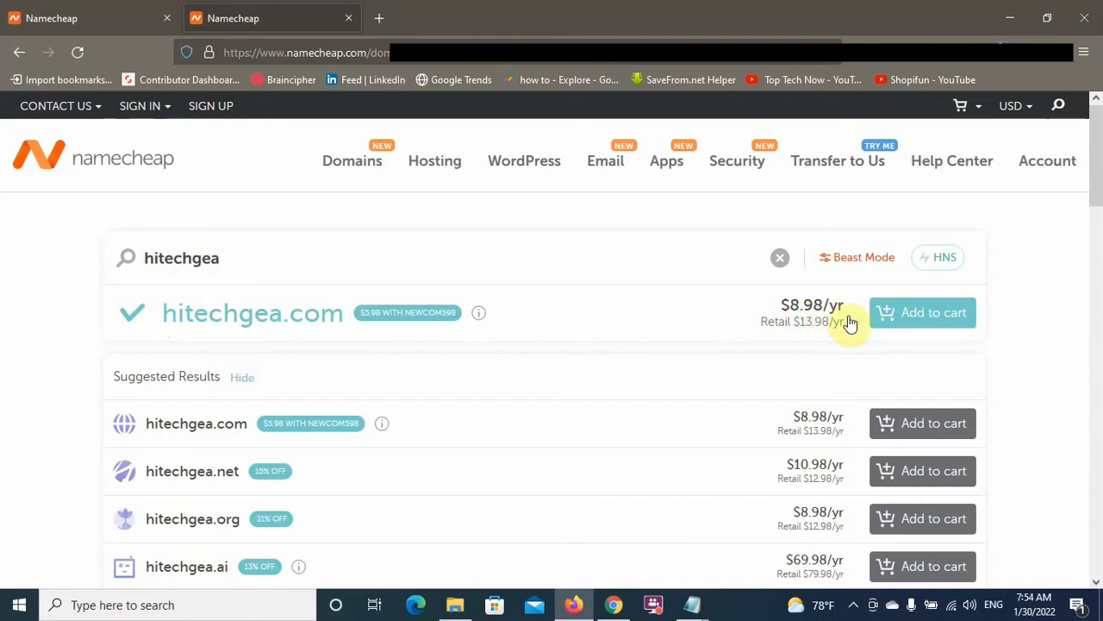
# Step: Add hitechgea.com to the cart and check the $8.98 price, $0.18 fee and $9.16 subtotal
pyautogui.click(922, 313)
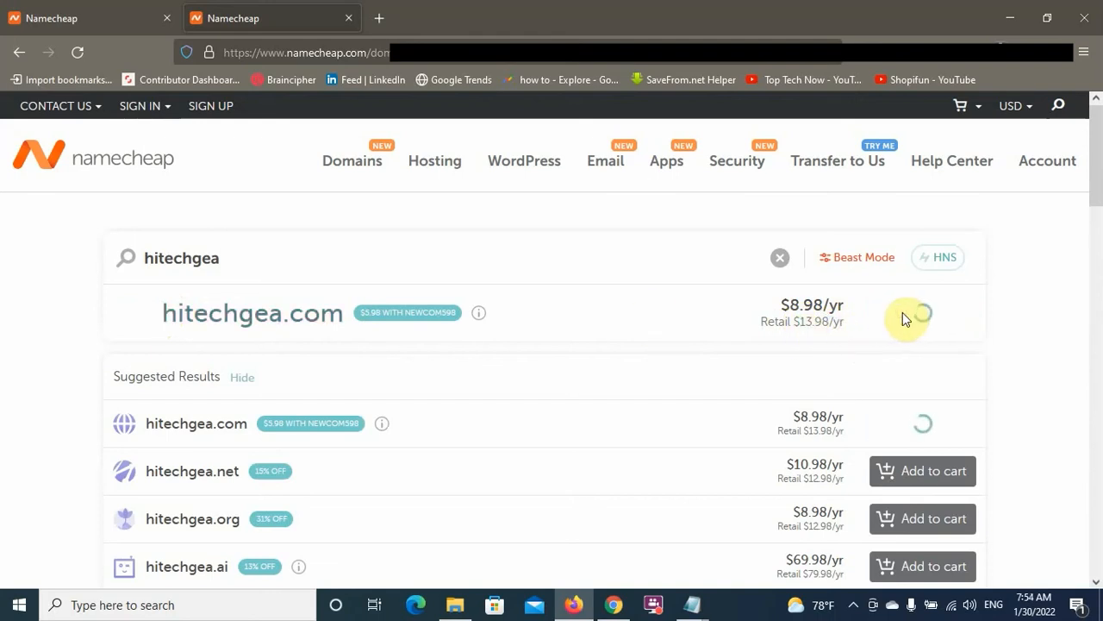
pyautogui.click(922, 314)
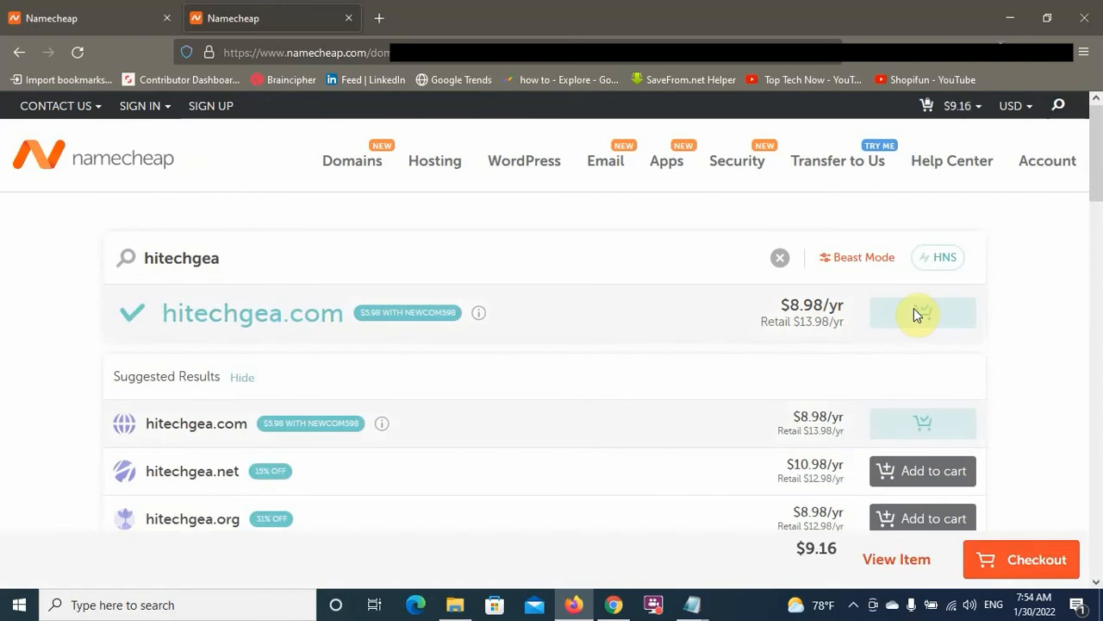
pyautogui.click(922, 314)
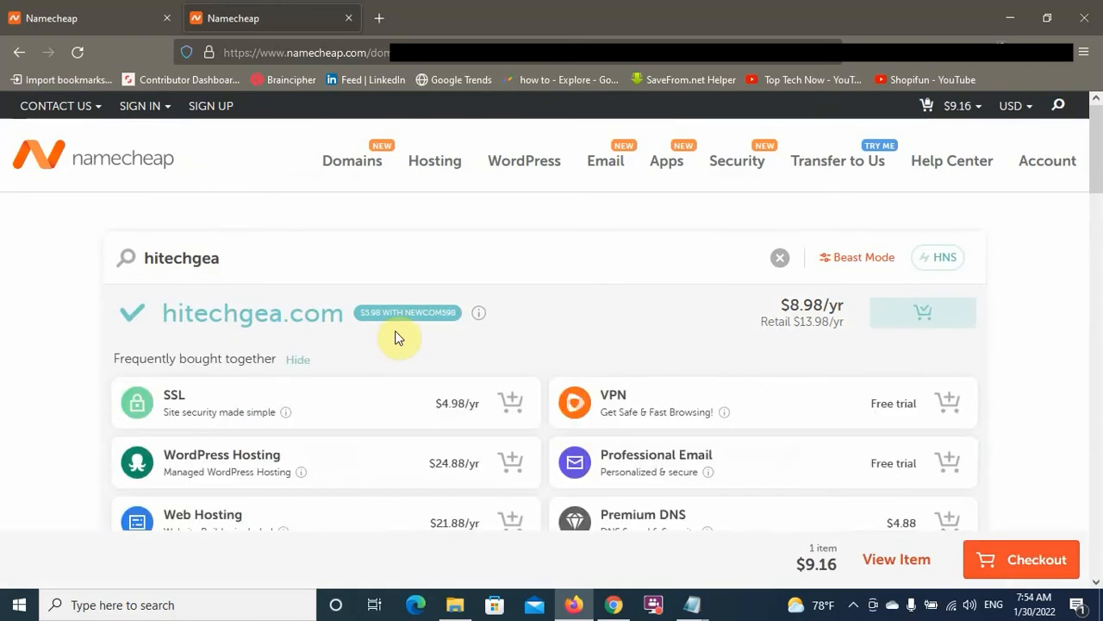
pyautogui.moveTo(779, 361)
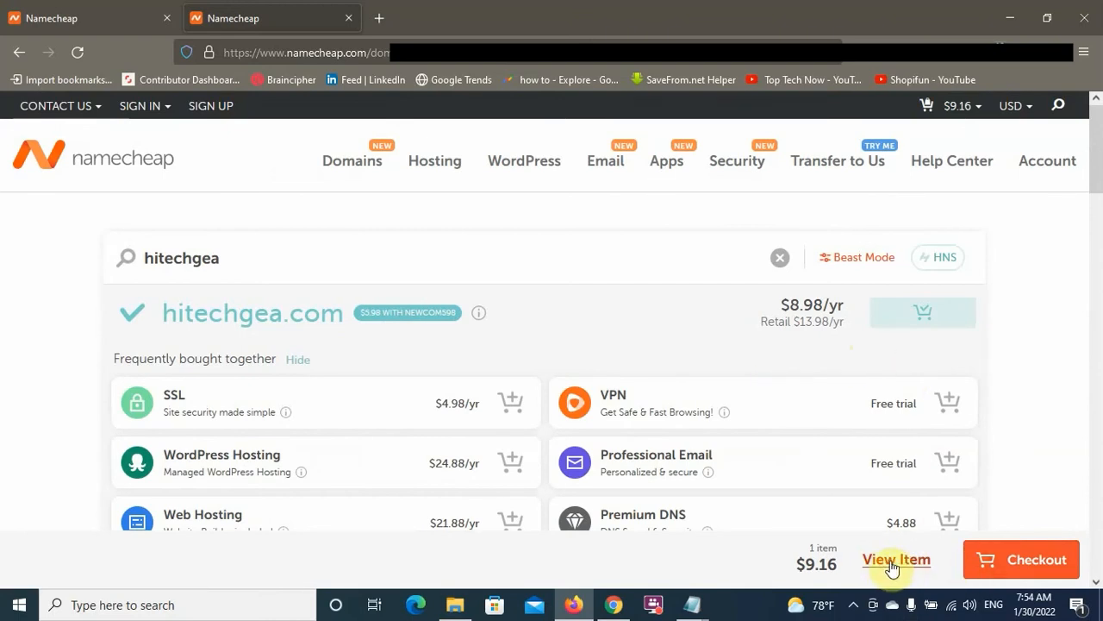
pyautogui.click(896, 559)
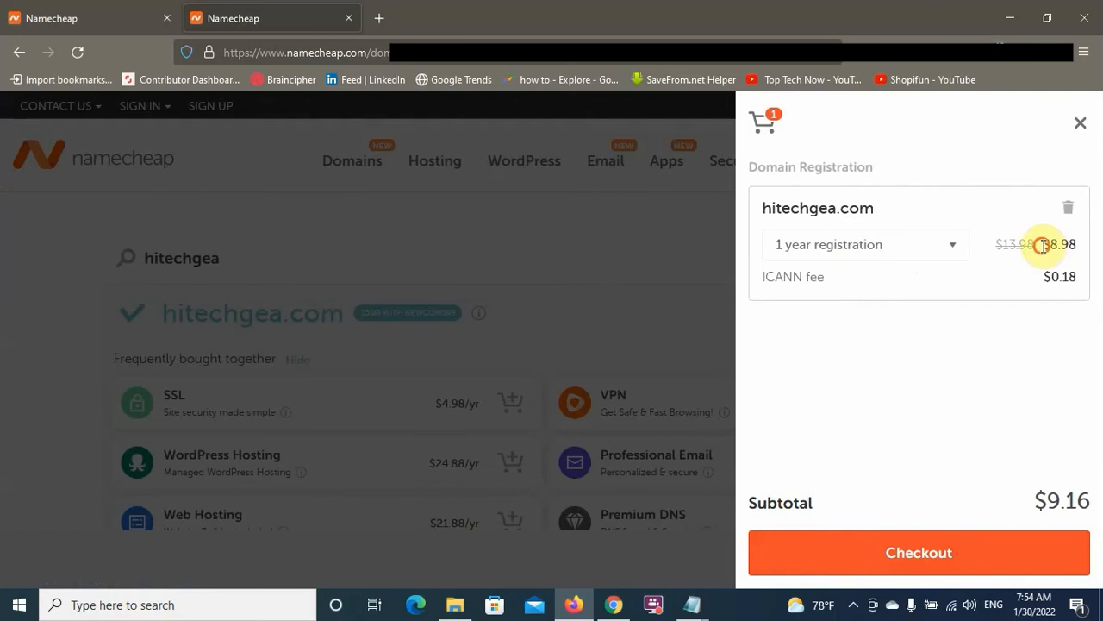
pyautogui.doubleClick(1059, 244)
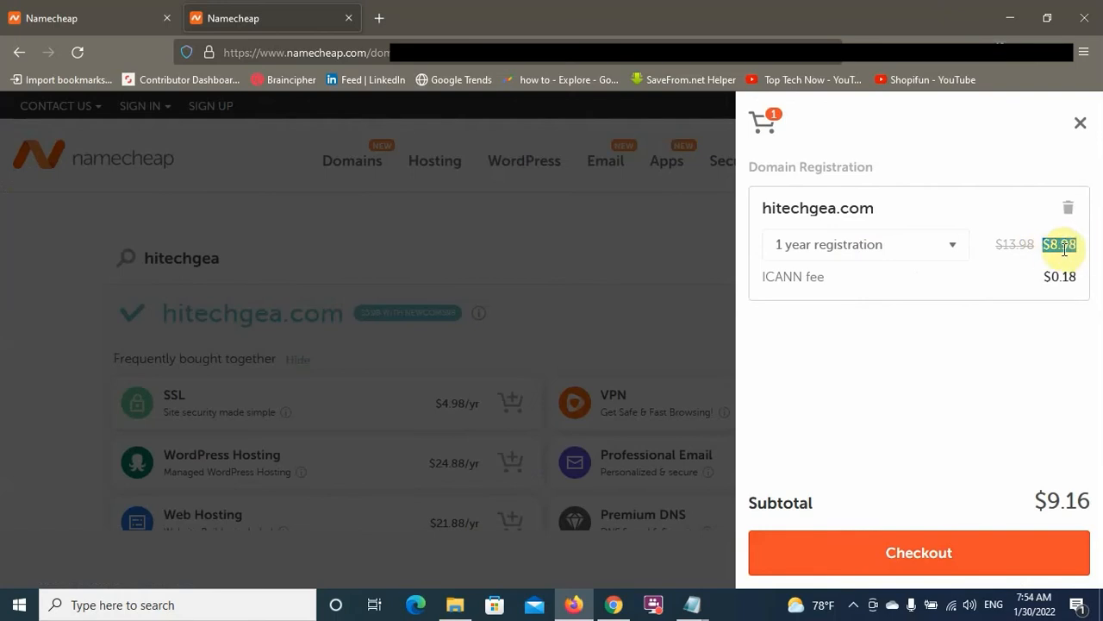
pyautogui.moveTo(860, 294)
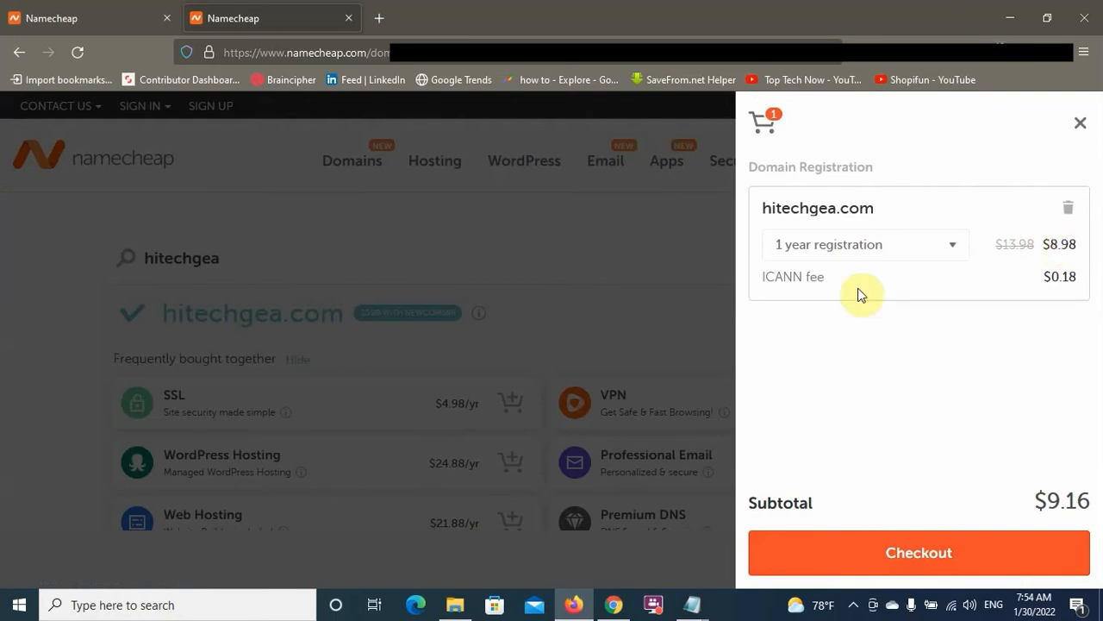
pyautogui.moveTo(1035, 289)
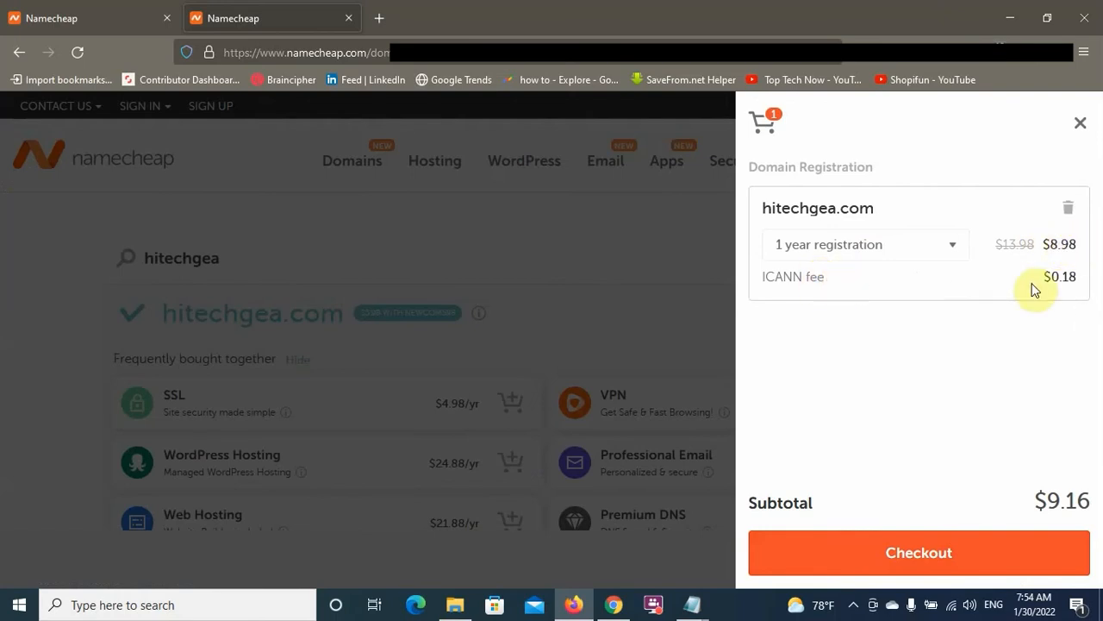
pyautogui.moveTo(1048, 279)
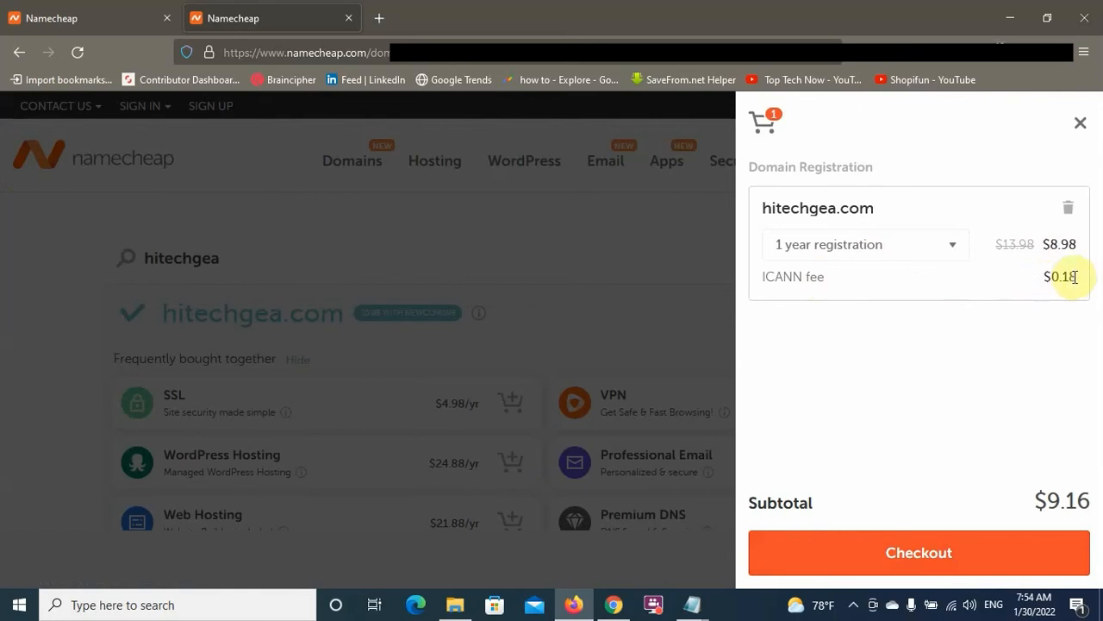
pyautogui.moveTo(1076, 277)
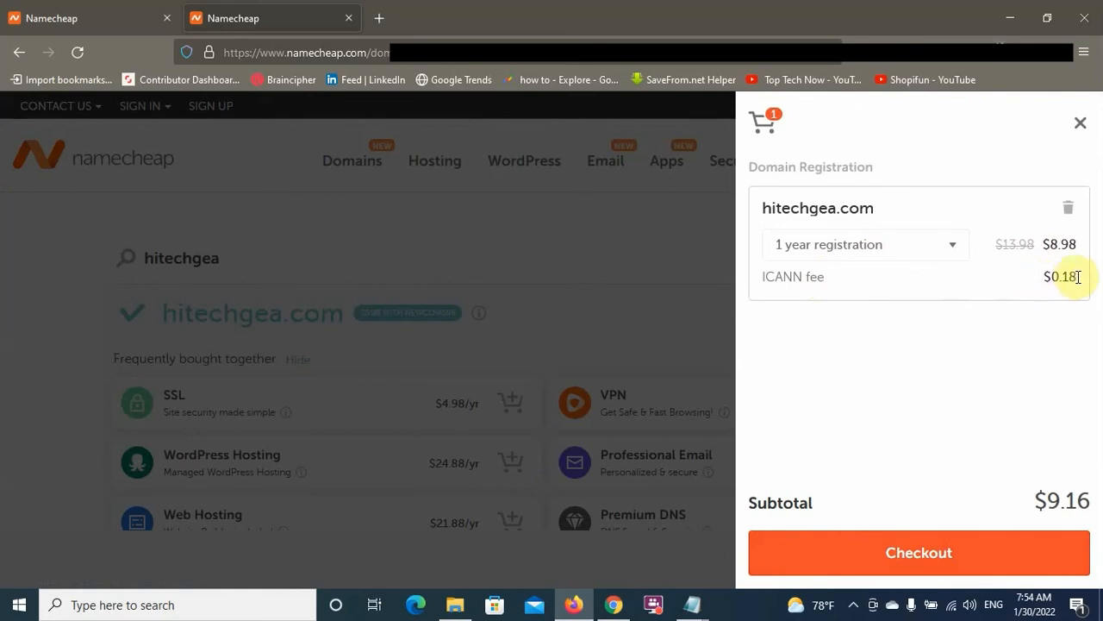
pyautogui.moveTo(1036, 483)
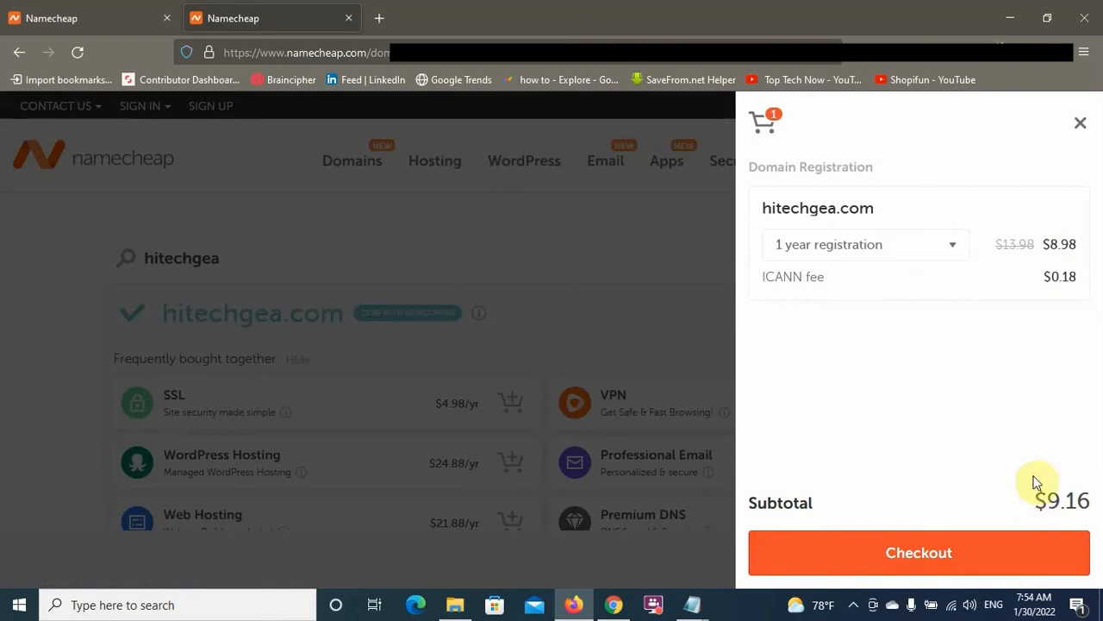
pyautogui.moveTo(1040, 504)
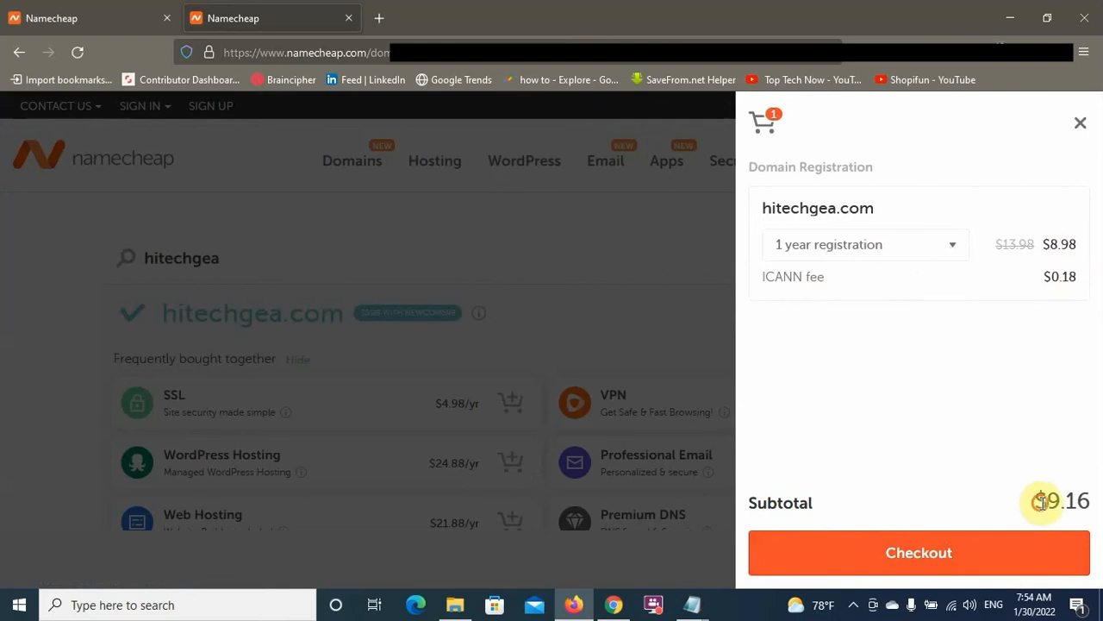
pyautogui.doubleClick(1059, 502)
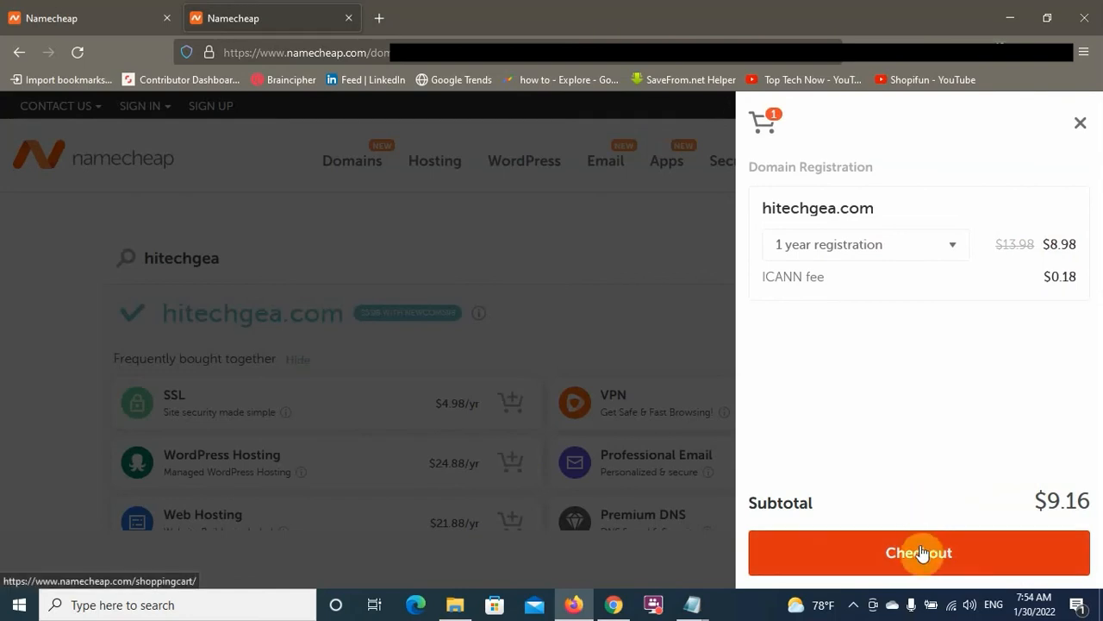
# Step: Open the full shopping cart and review free Domain Privacy and the add-on offers
pyautogui.click(921, 553)
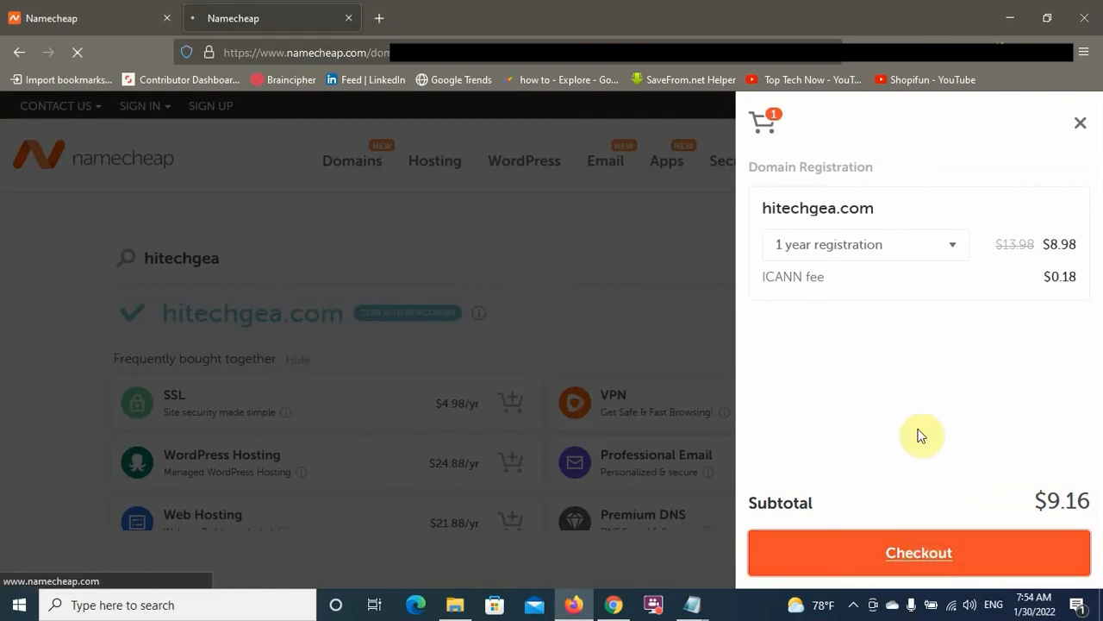
pyautogui.click(920, 552)
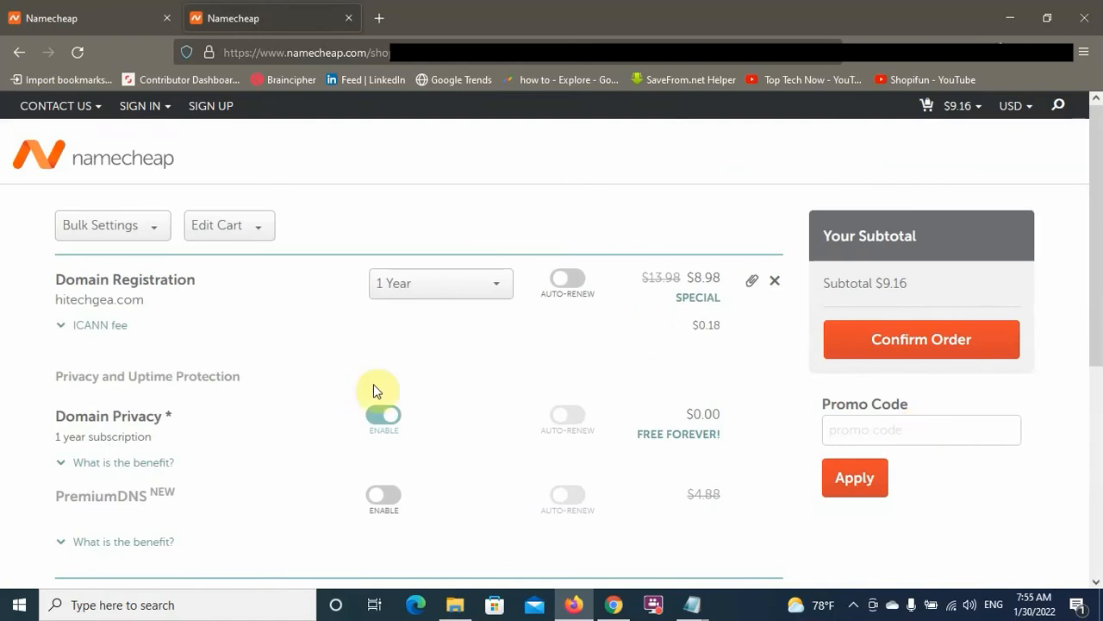
pyautogui.scroll(-3)
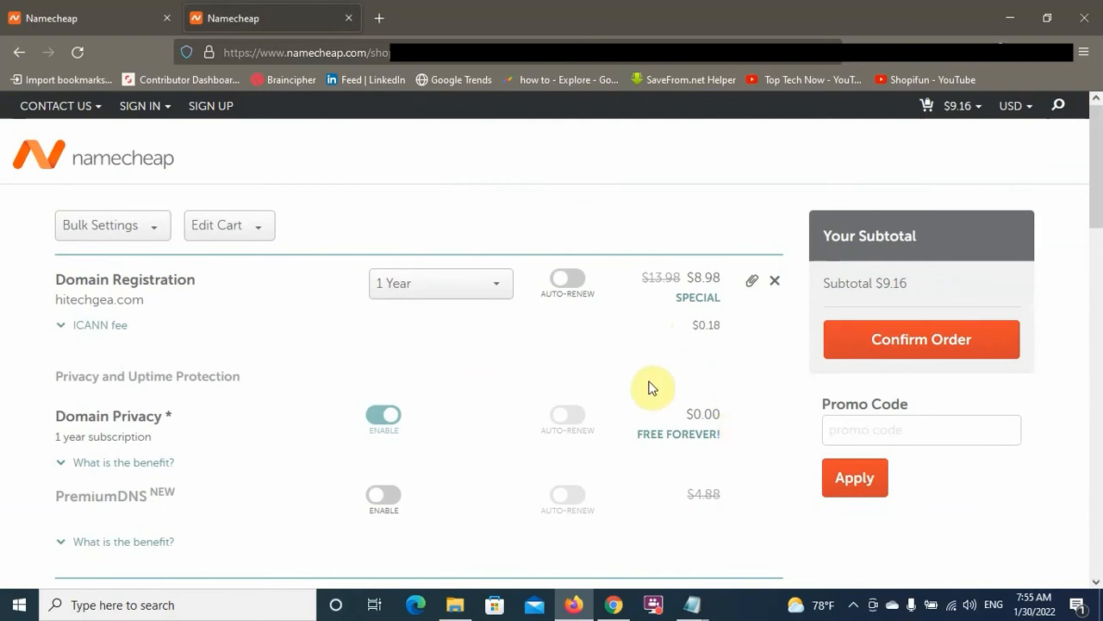
pyautogui.moveTo(581, 383)
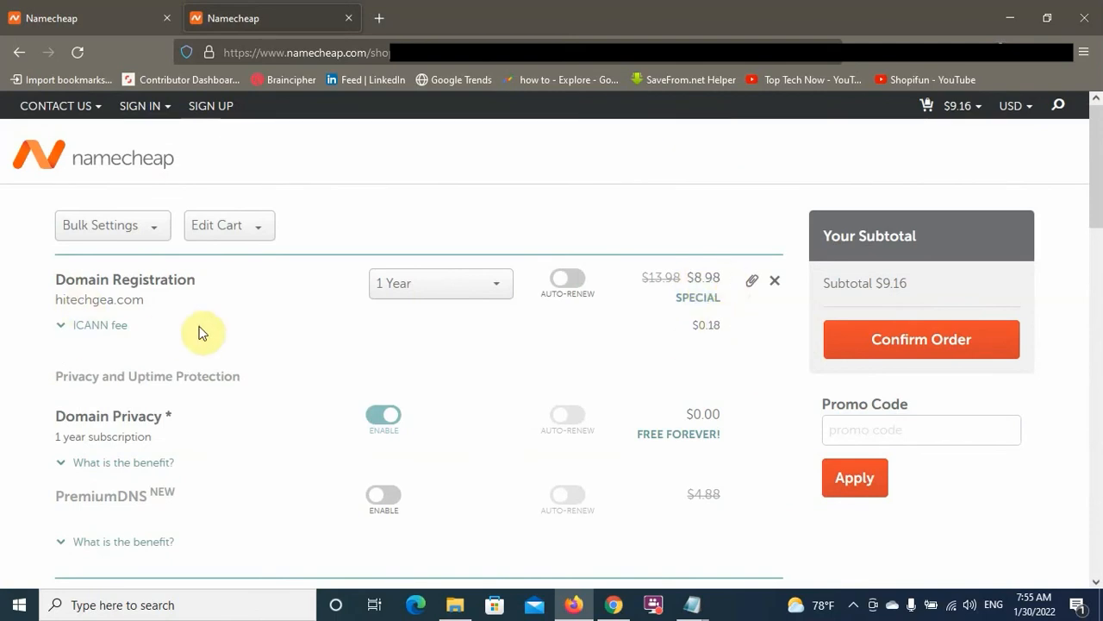
pyautogui.scroll(-3)
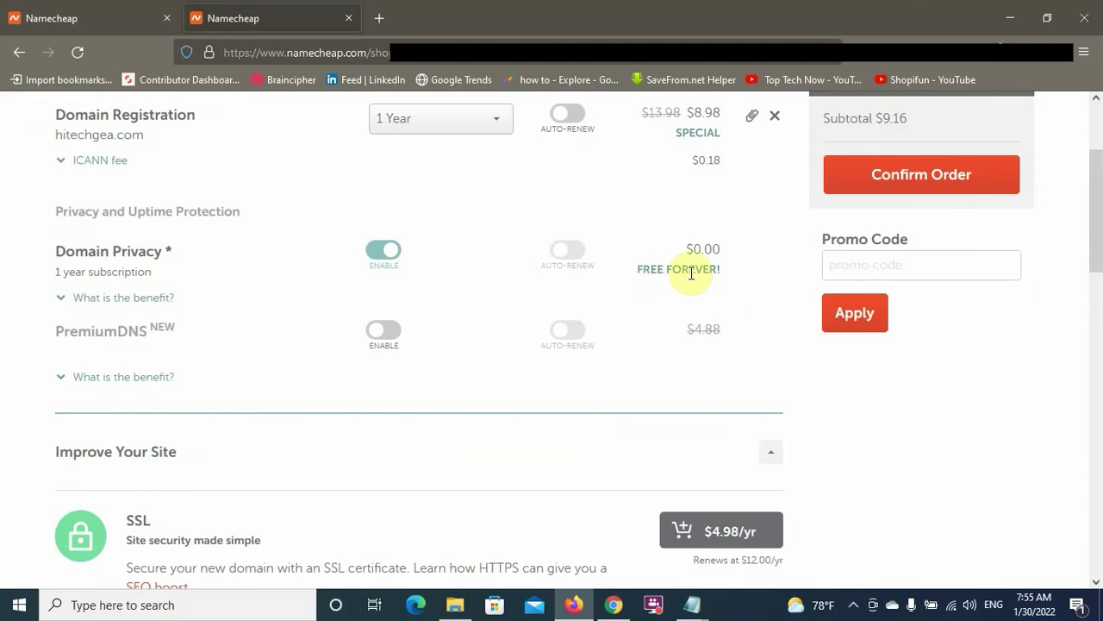
pyautogui.scroll(-3)
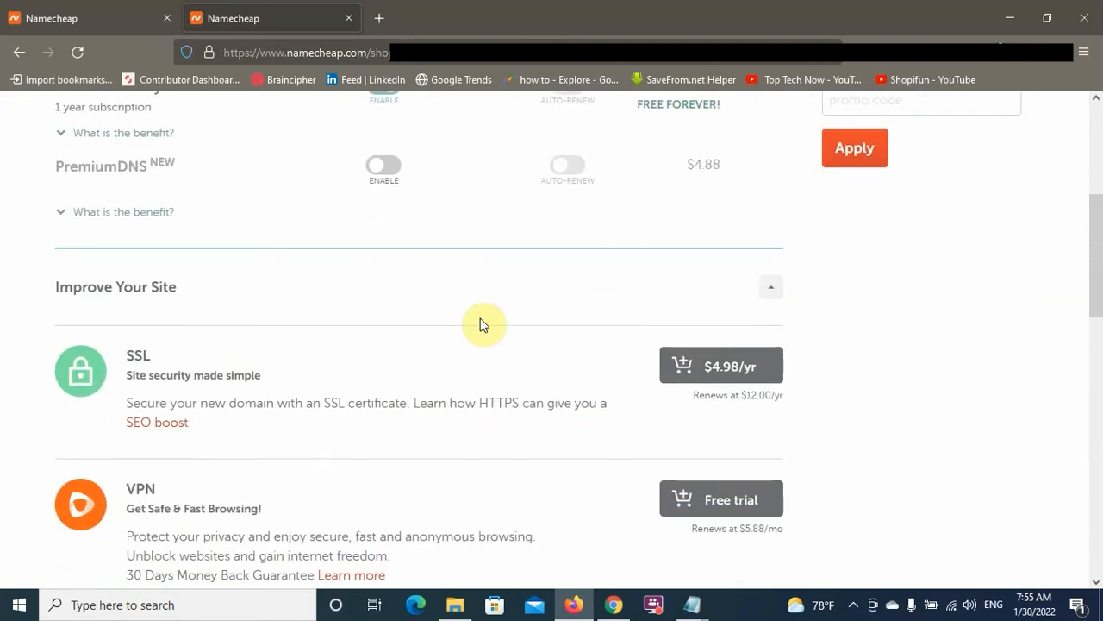
pyautogui.moveTo(320, 370)
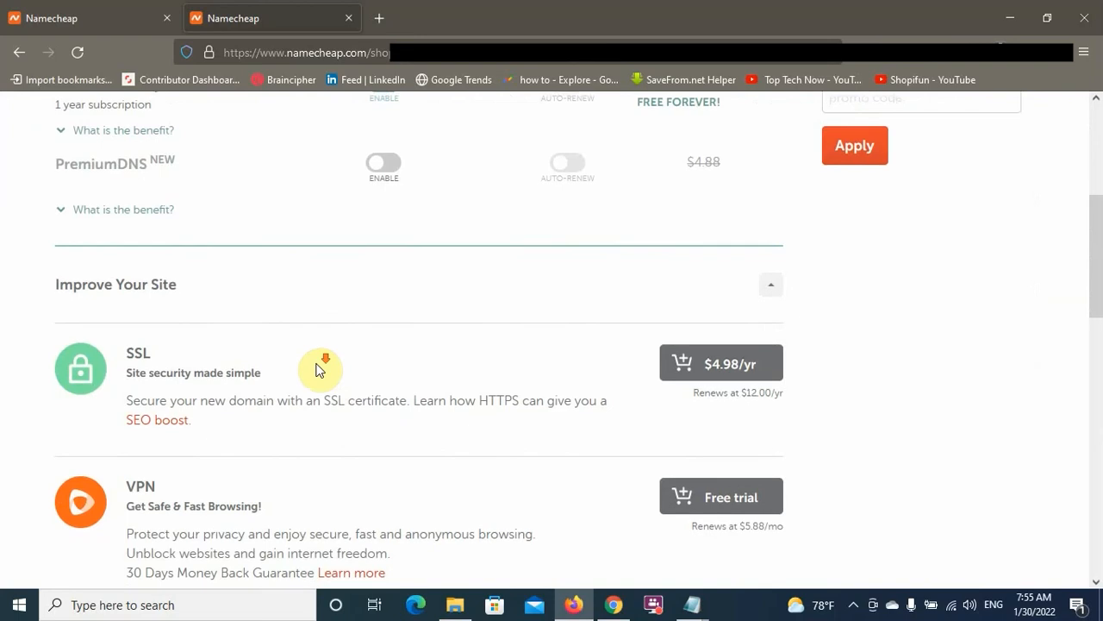
pyautogui.scroll(-3)
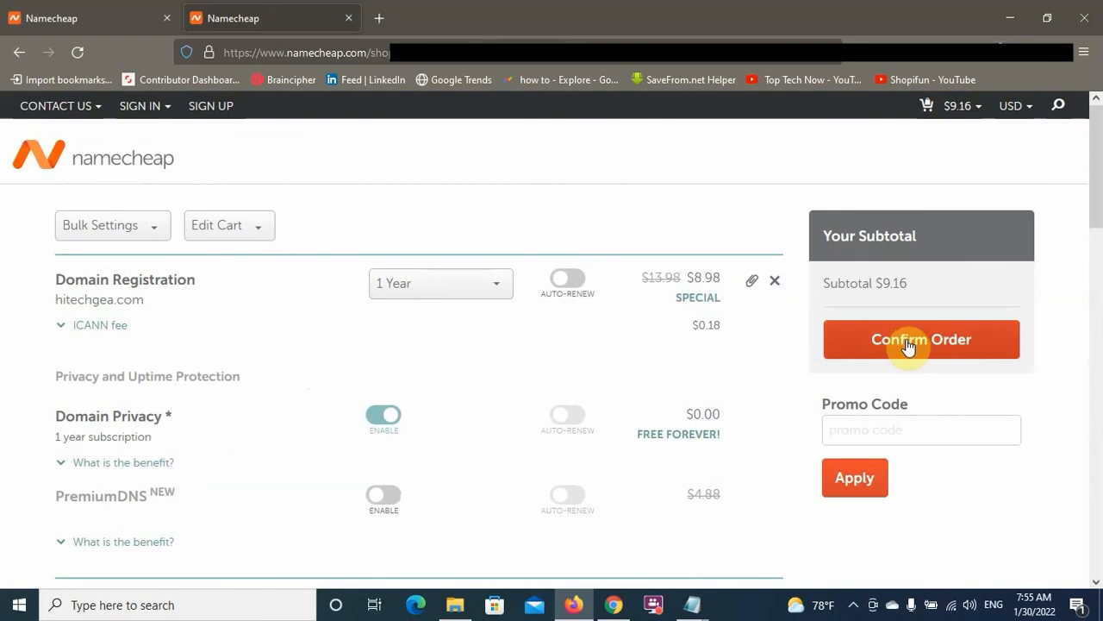
# Step: Verify hitechgea.com in the cart and confirm the order
pyautogui.scroll(-3)
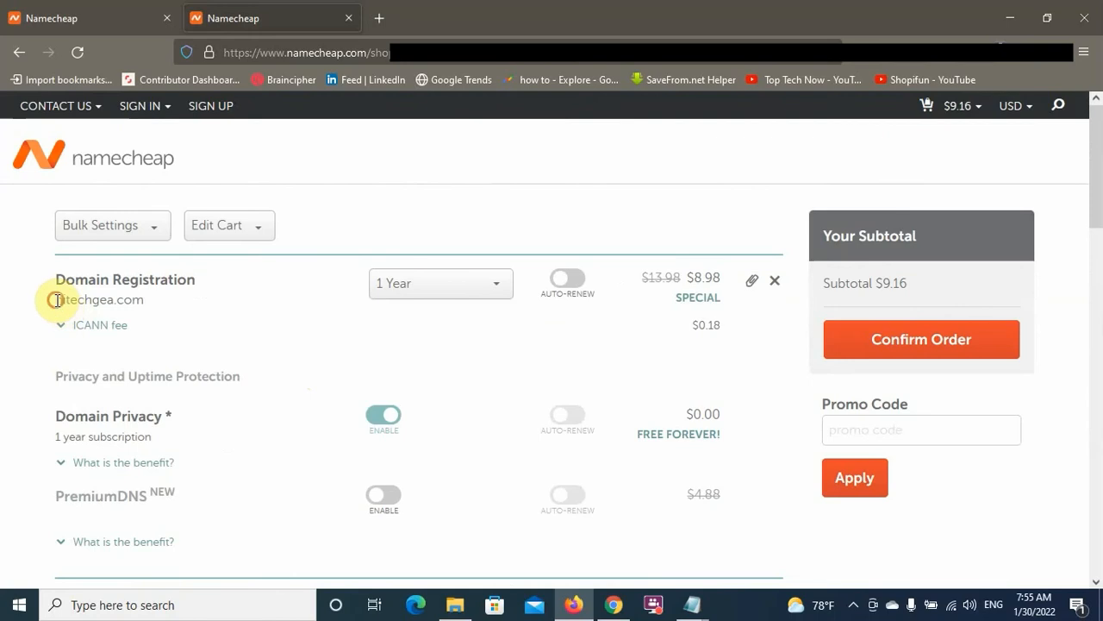
pyautogui.doubleClick(77, 299)
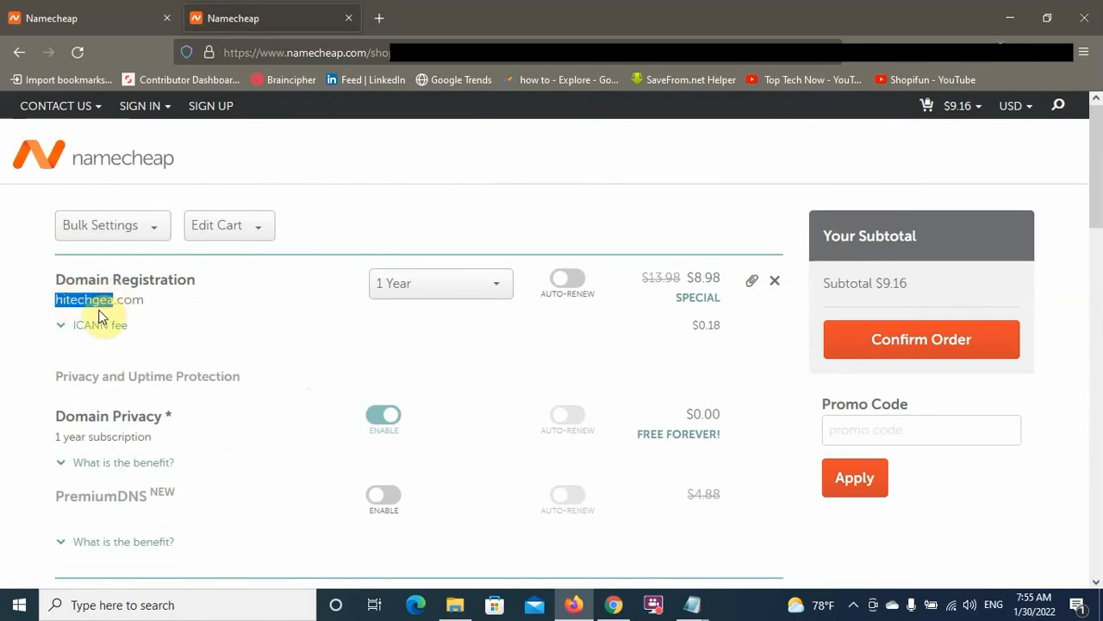
pyautogui.moveTo(67, 299)
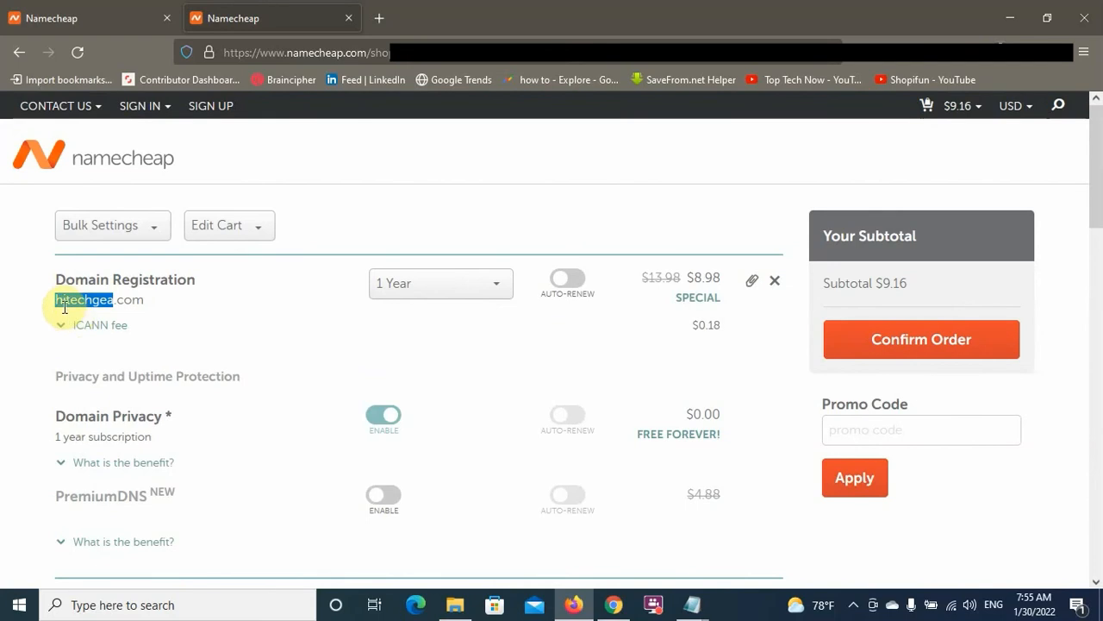
pyautogui.doubleClick(82, 300)
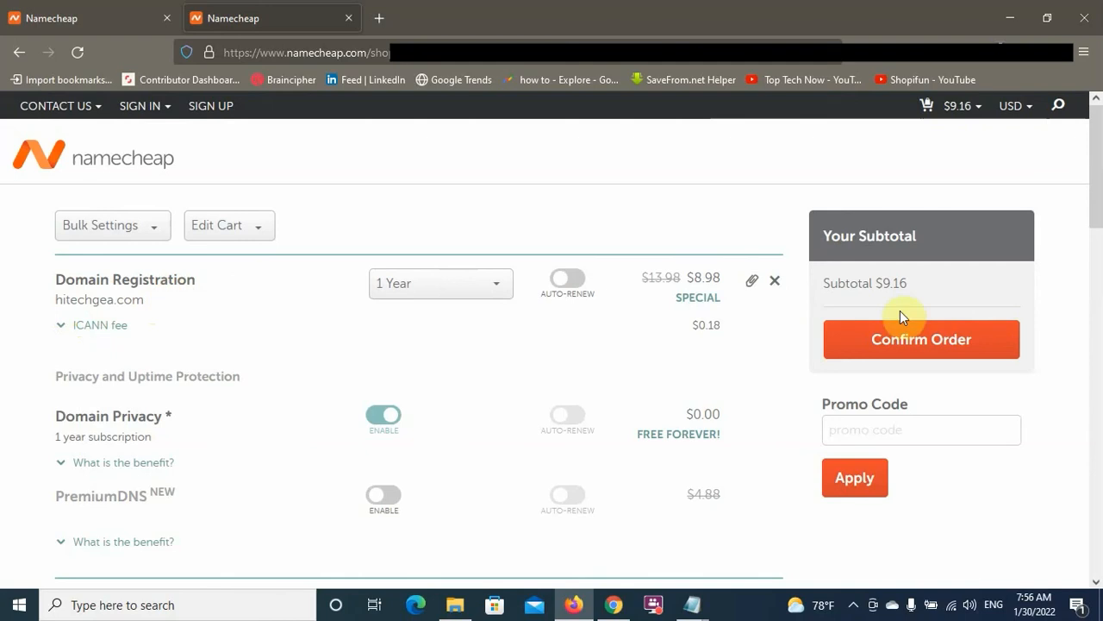
pyautogui.click(921, 339)
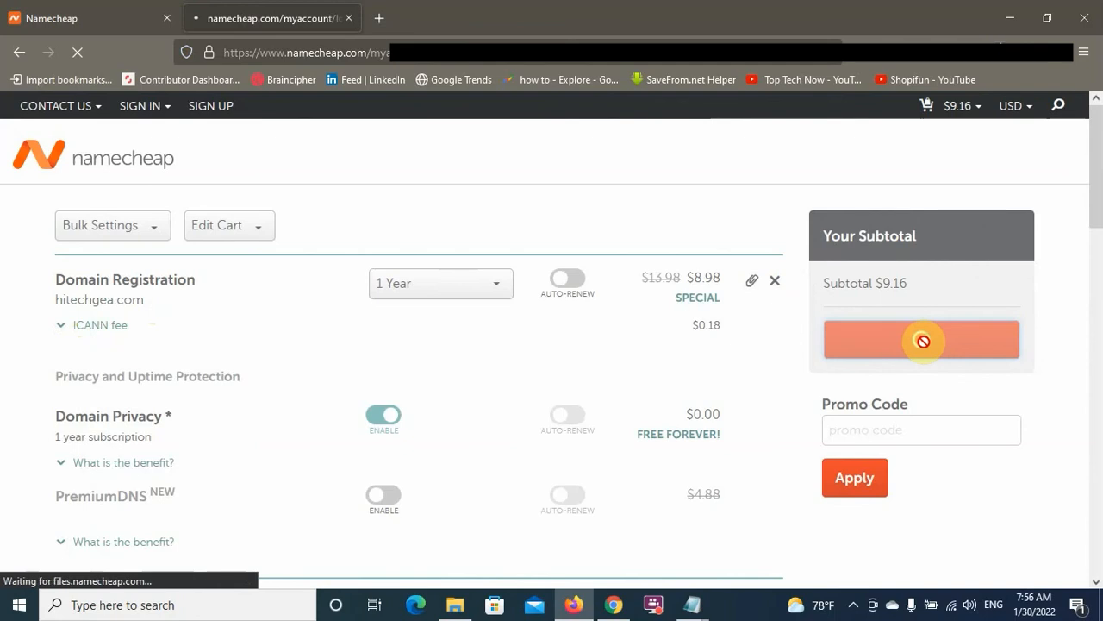
# Step: Enter the account username and password and submit Sign in and Continue
pyautogui.click(921, 340)
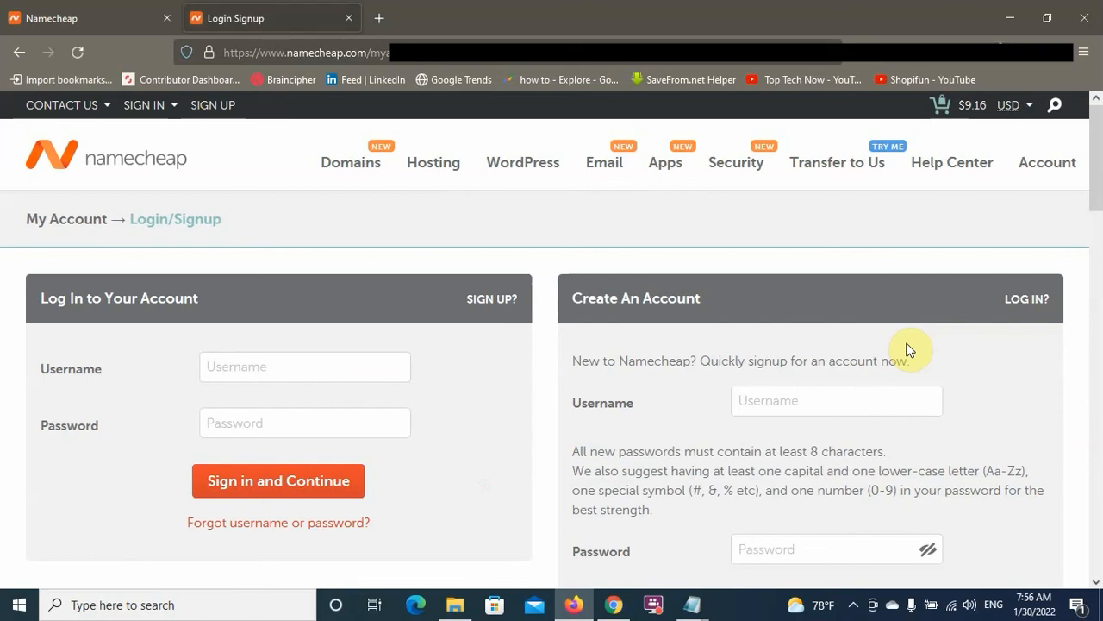
pyautogui.moveTo(573, 302)
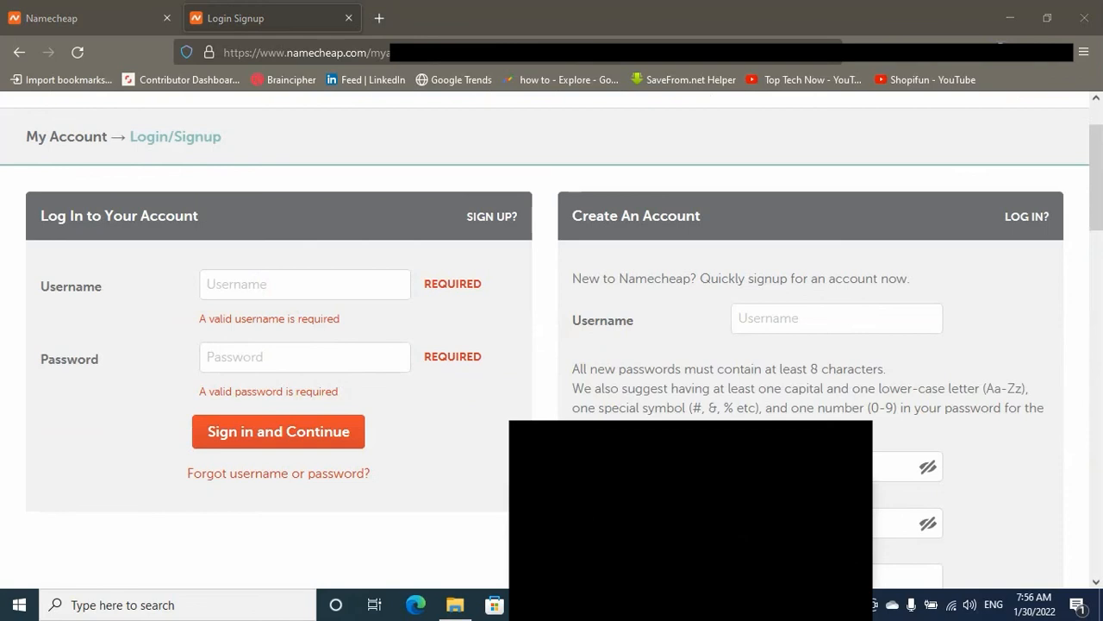
pyautogui.rightClick(304, 284)
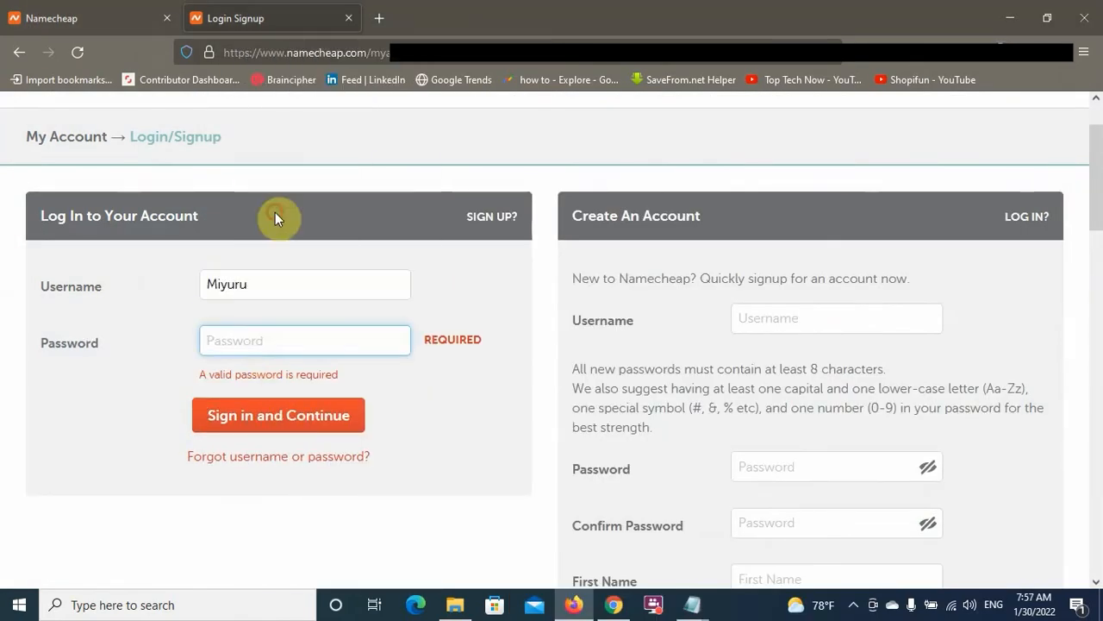
pyautogui.write('password')
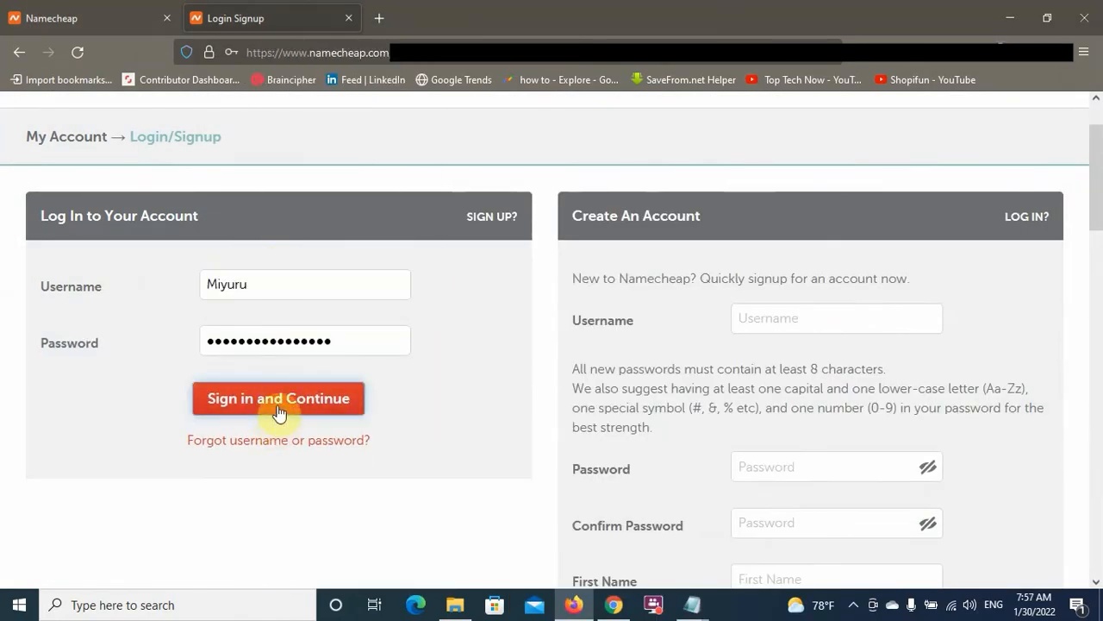
pyautogui.click(278, 398)
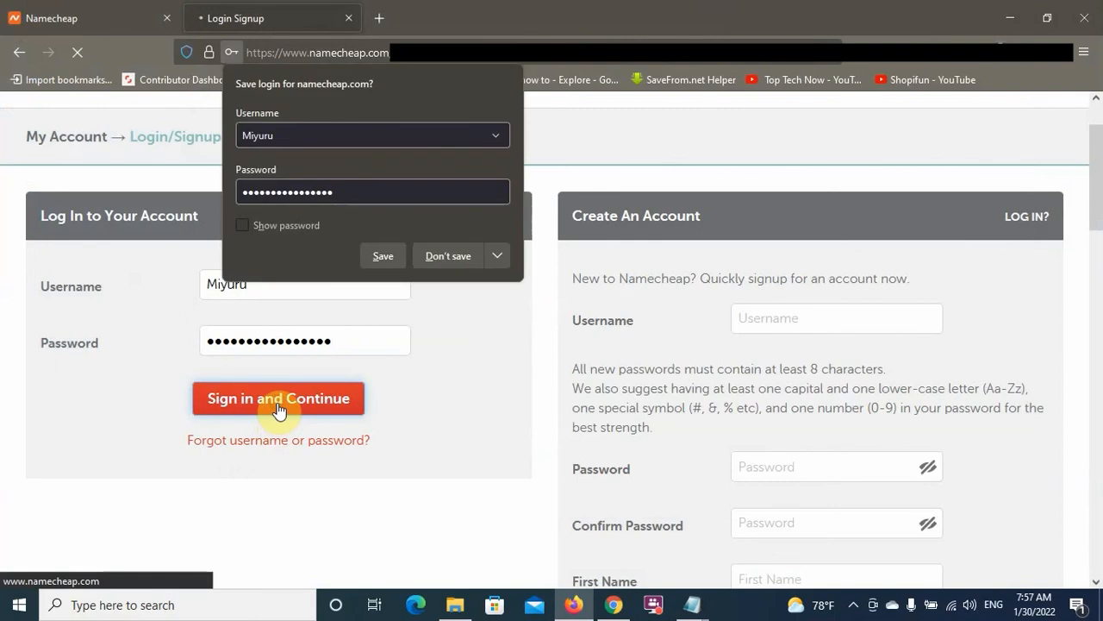
# Step: Dismiss Firefox's save-login prompt with Don't save
pyautogui.click(278, 398)
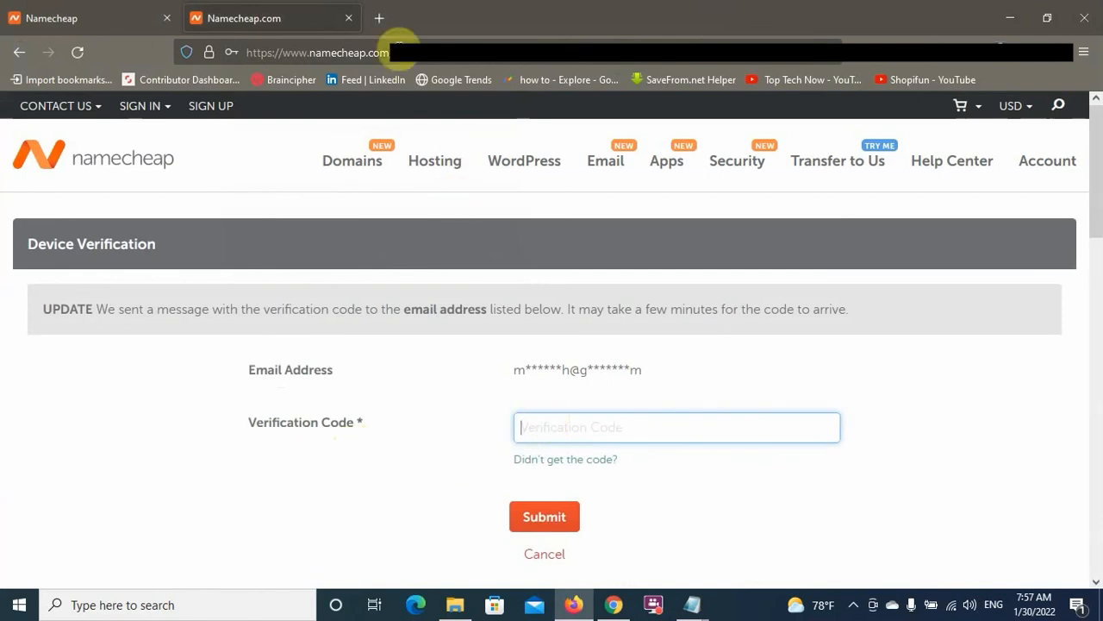
pyautogui.moveTo(383, 21)
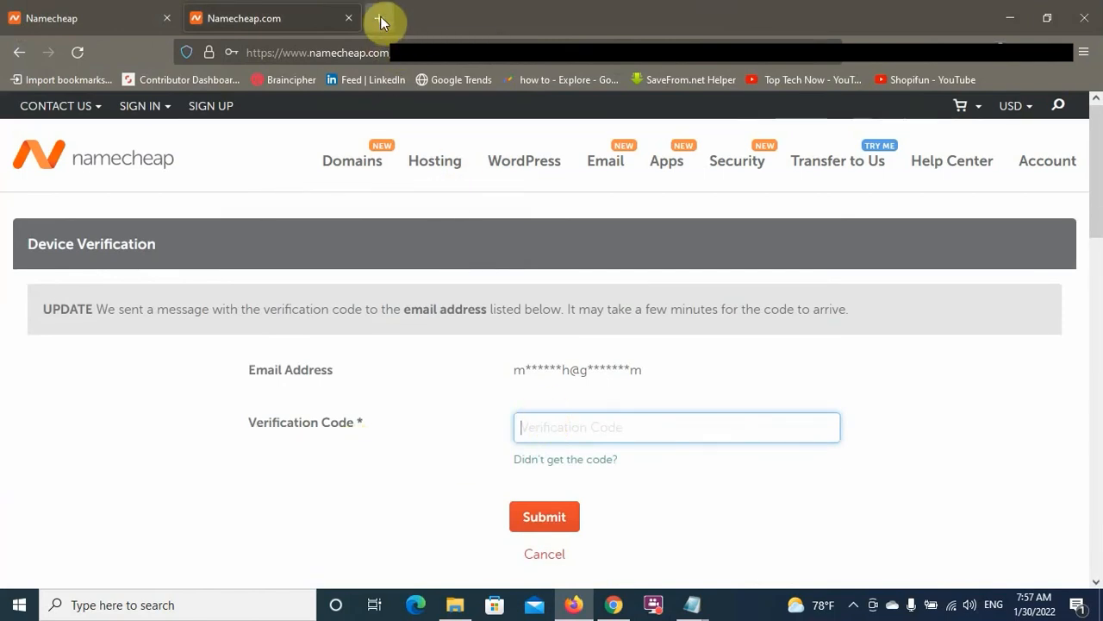
pyautogui.moveTo(384, 17)
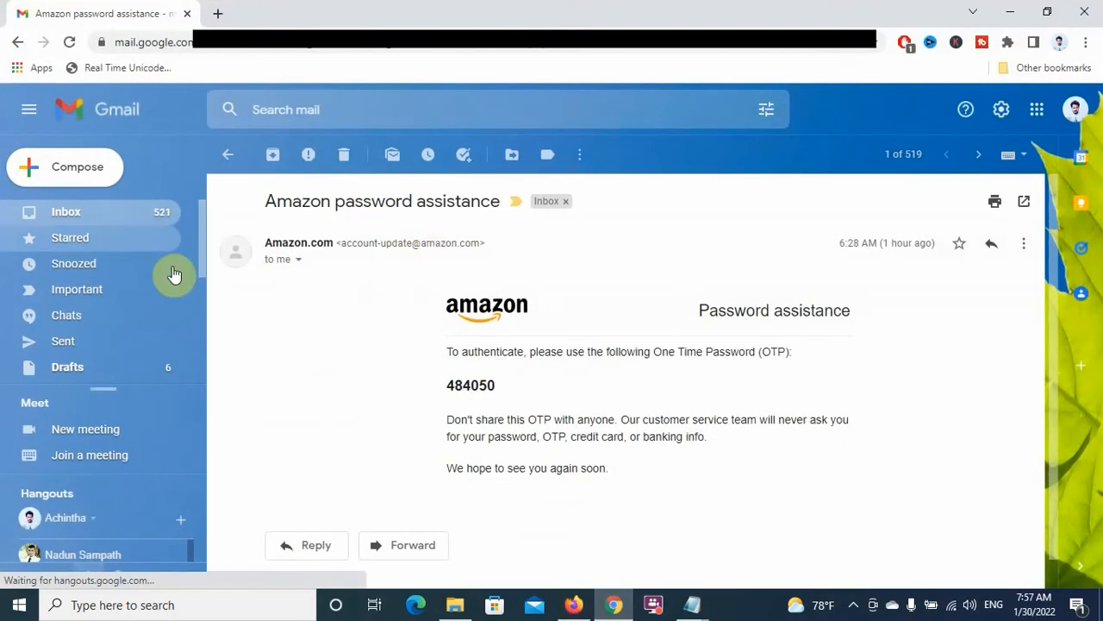
# Step: Return to the Gmail inbox, refresh it and open Namecheap's confirmation code email
pyautogui.click(228, 154)
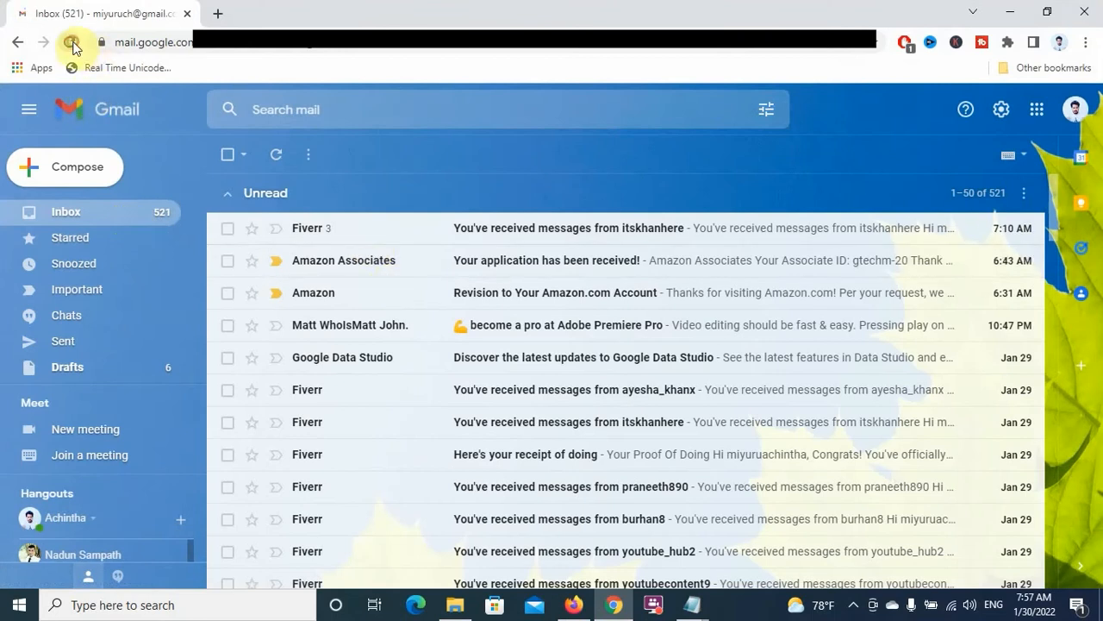
pyautogui.click(74, 41)
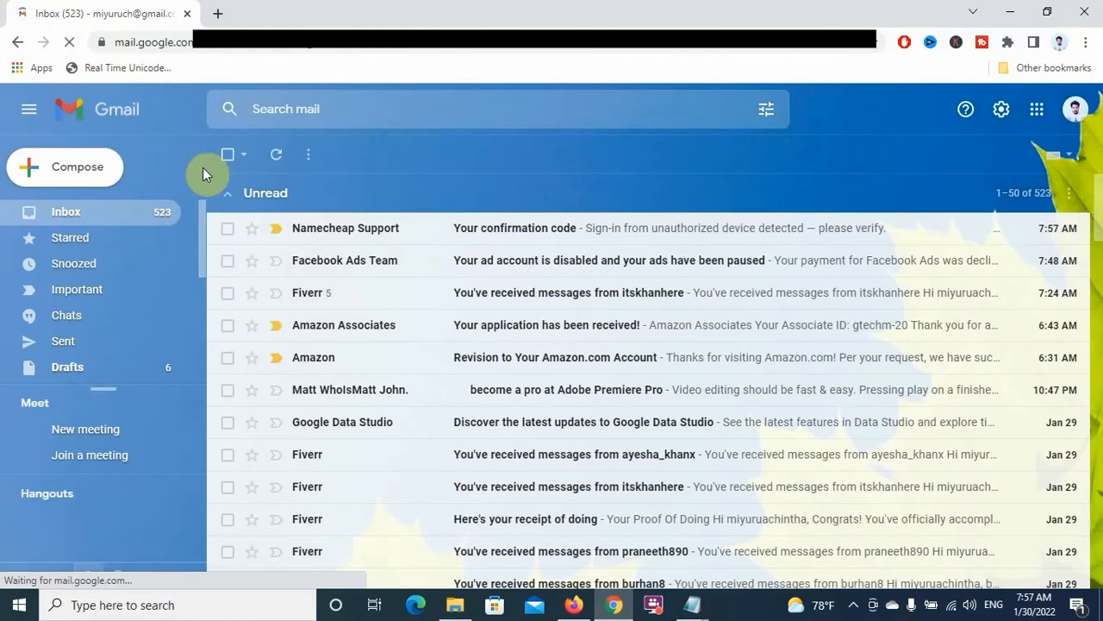
pyautogui.click(515, 227)
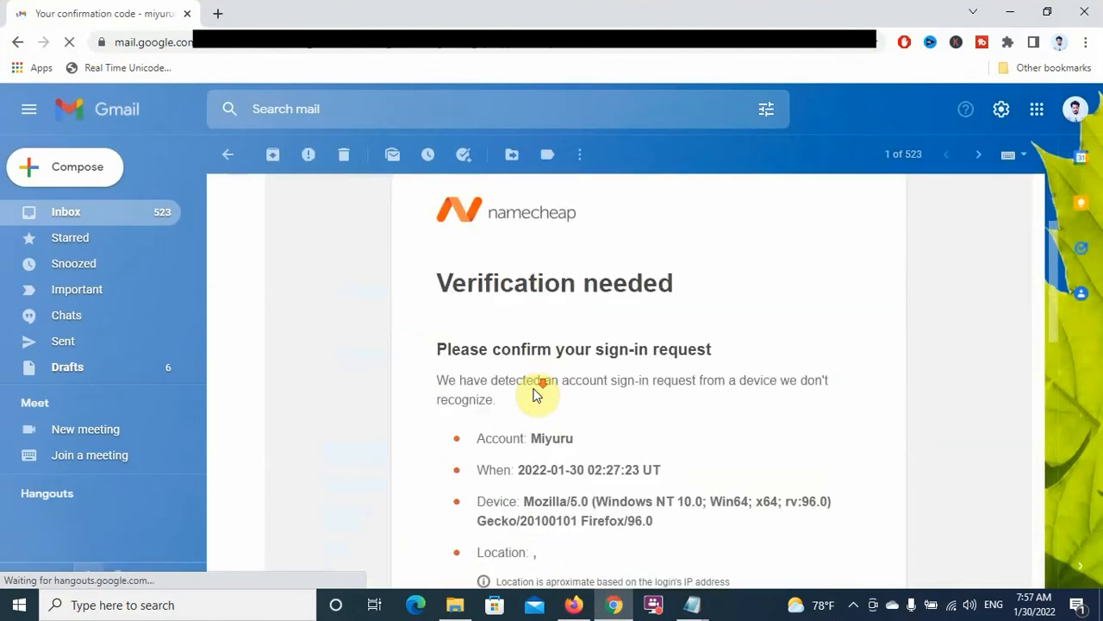
pyautogui.scroll(-3)
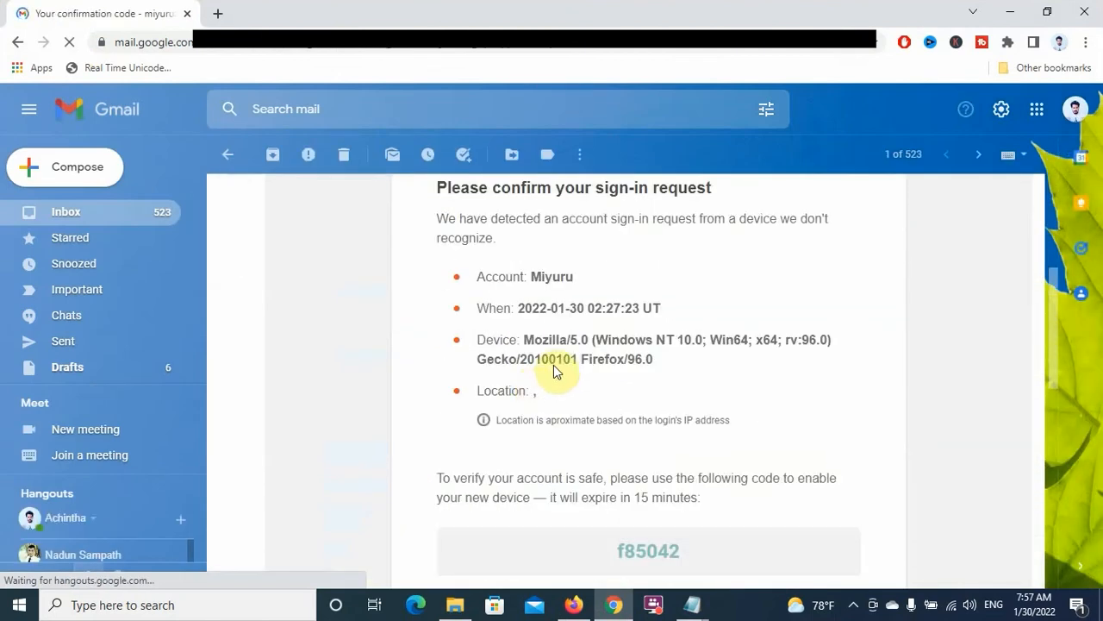
pyautogui.scroll(-3)
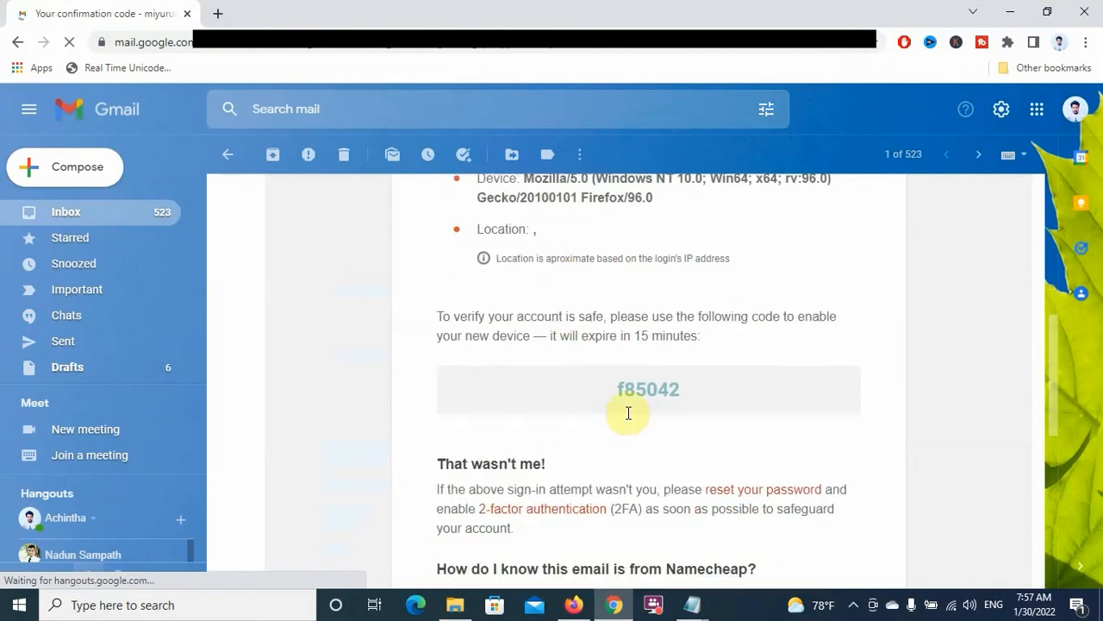
pyautogui.rightClick(647, 389)
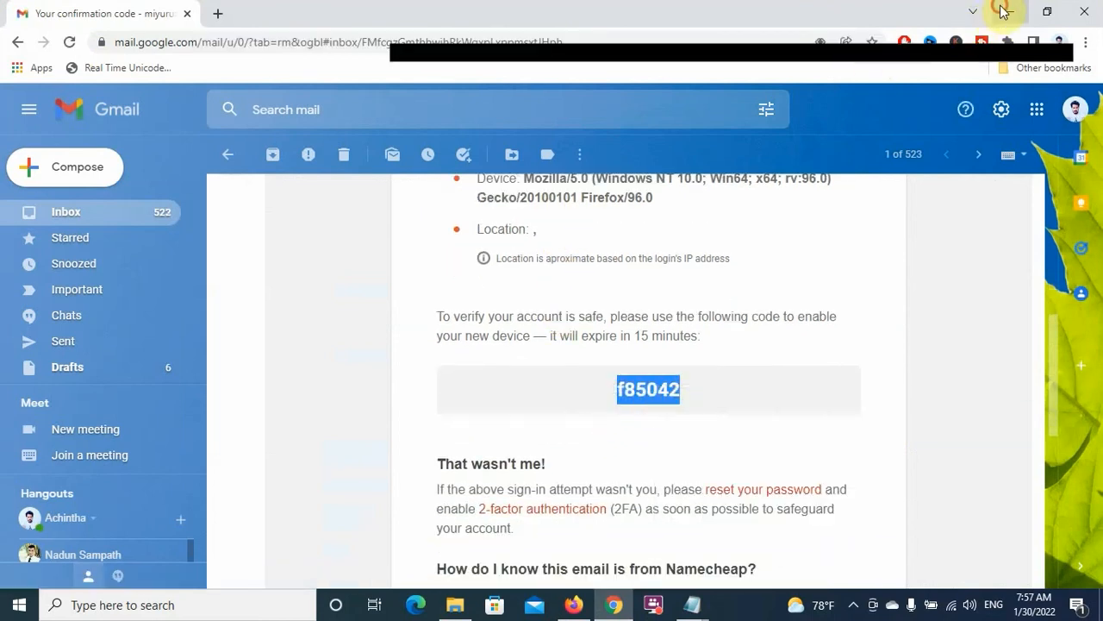
pyautogui.rightClick(565, 425)
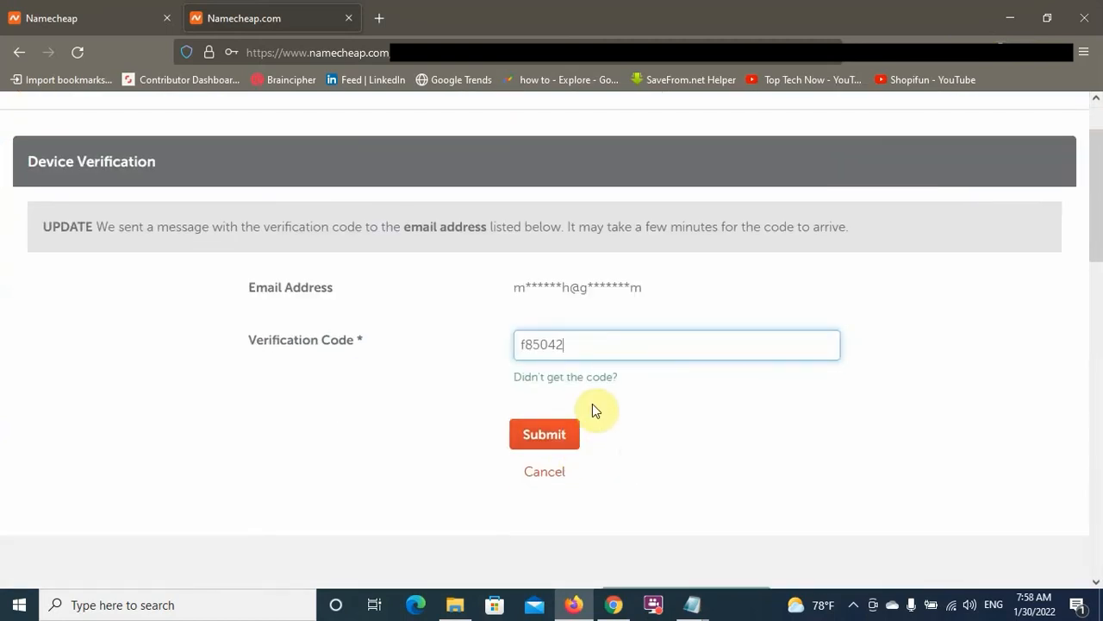
pyautogui.moveTo(601, 325)
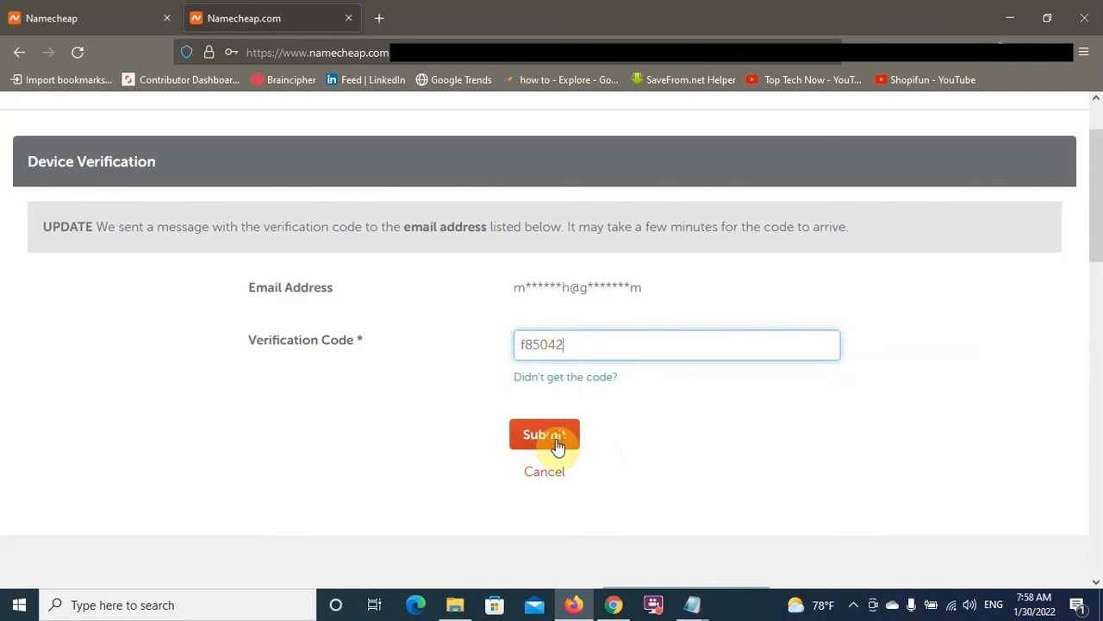
pyautogui.click(545, 434)
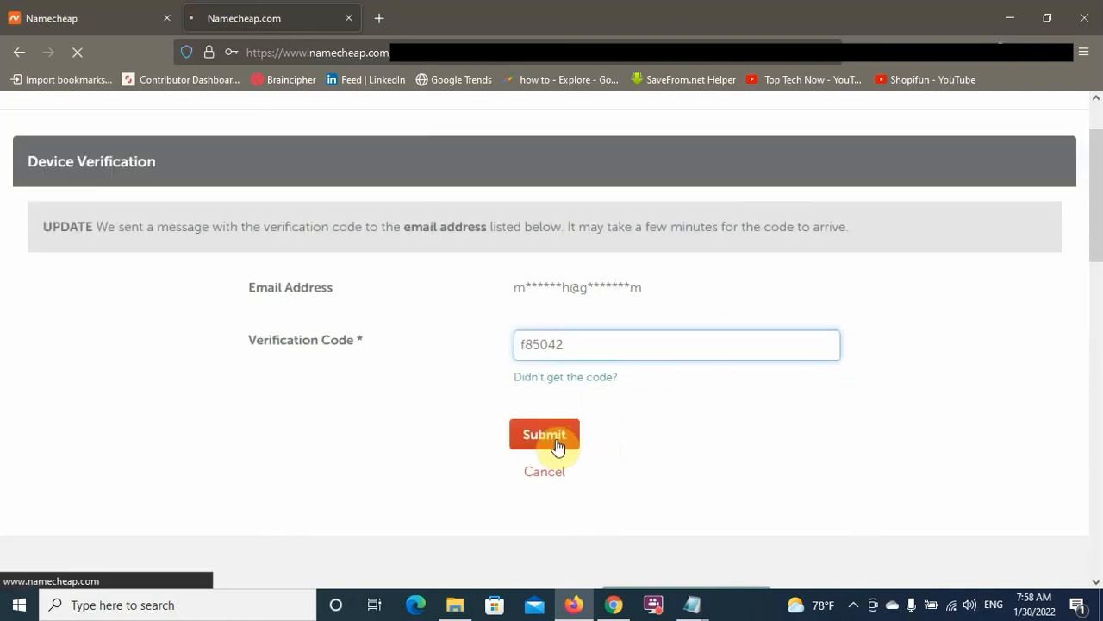
# Step: Scroll the hitechgea.com order review to Payment Details and choose to change the payment method
pyautogui.click(544, 435)
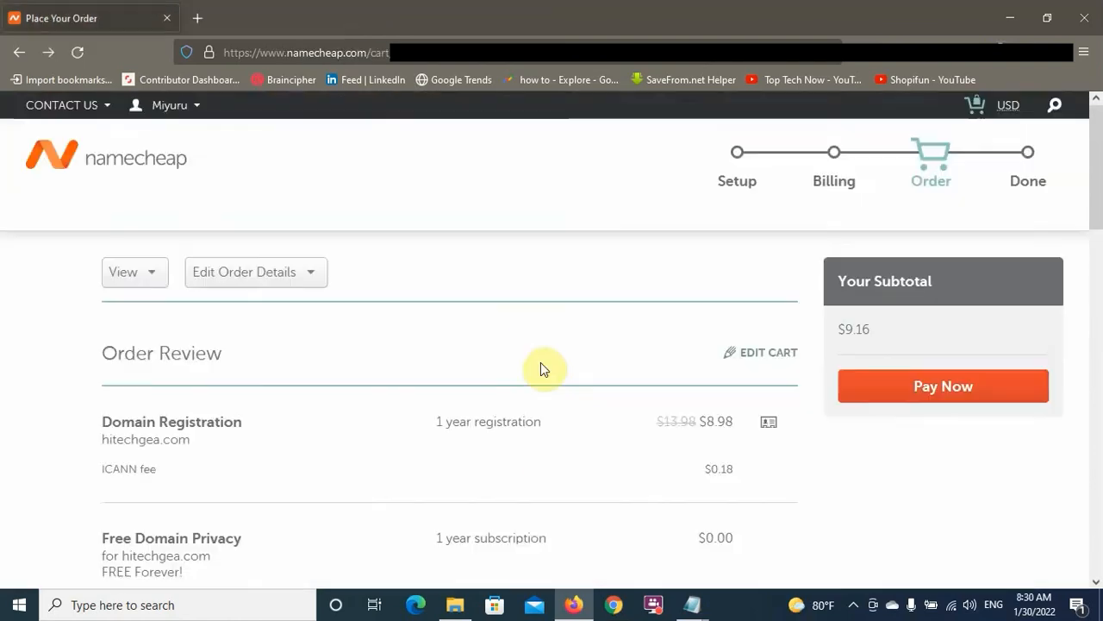
pyautogui.scroll(-3)
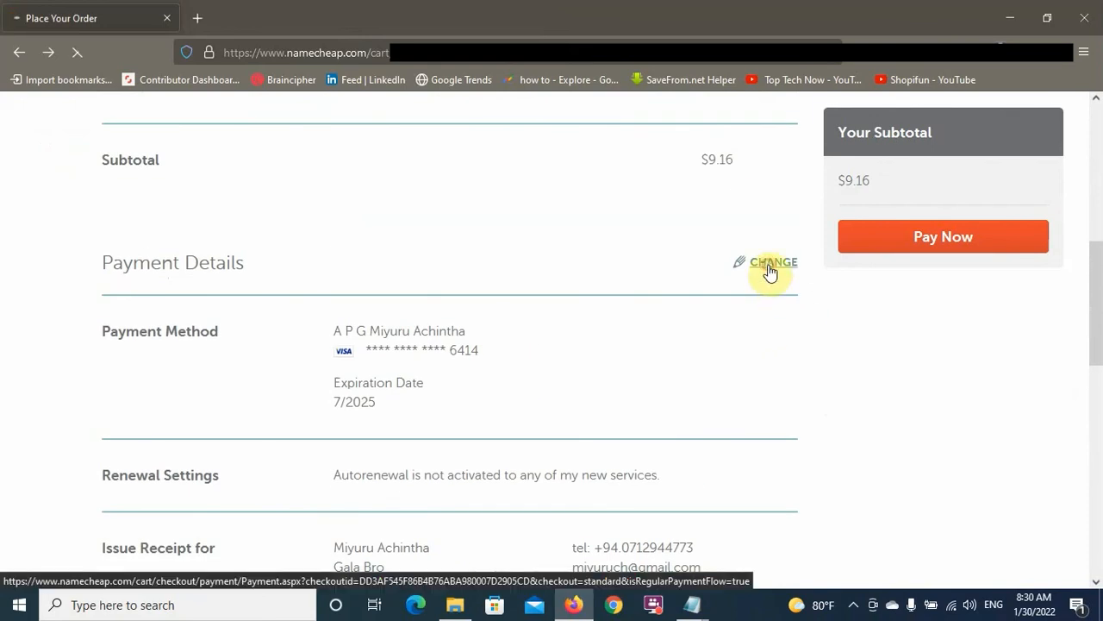
pyautogui.click(772, 263)
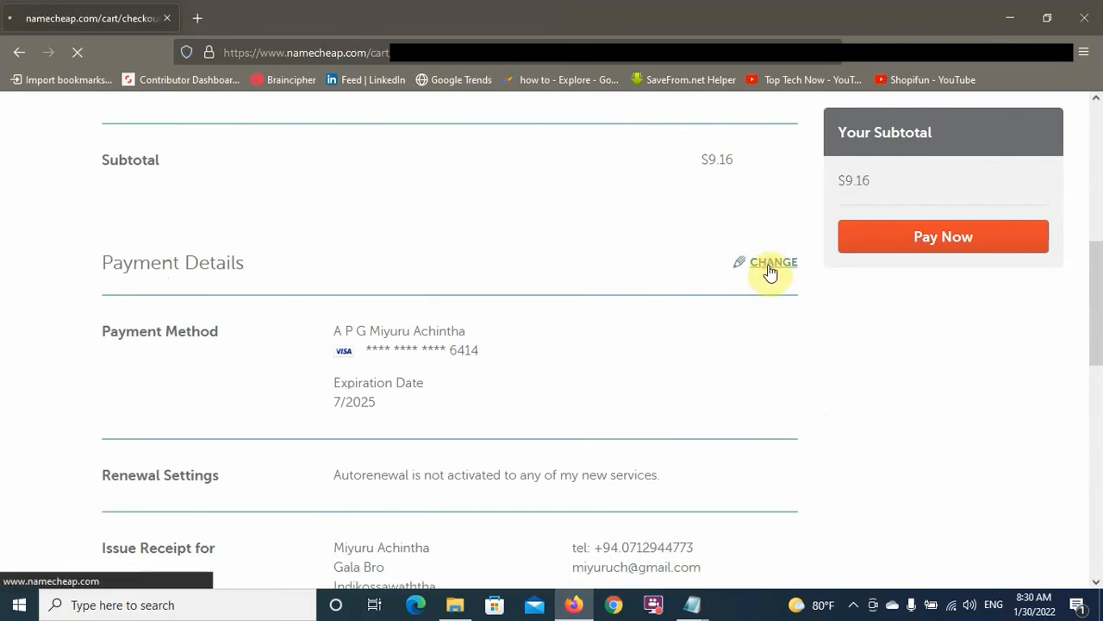
# Step: Edit the card ending 8455, switch to a previously saved card and open the saved-card list
pyautogui.click(774, 262)
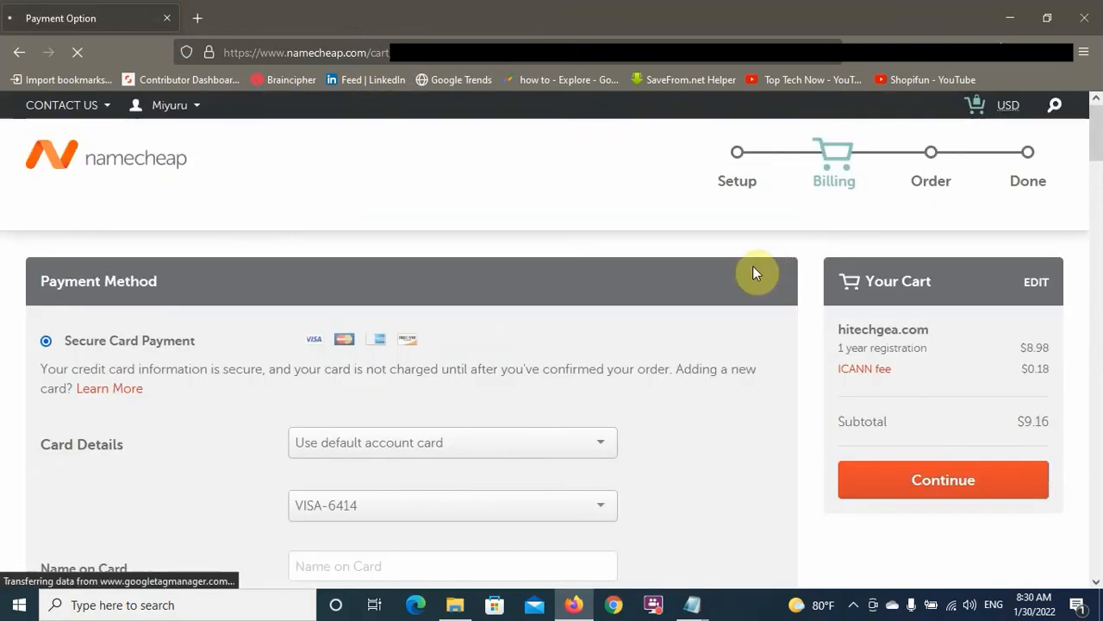
pyautogui.scroll(-3)
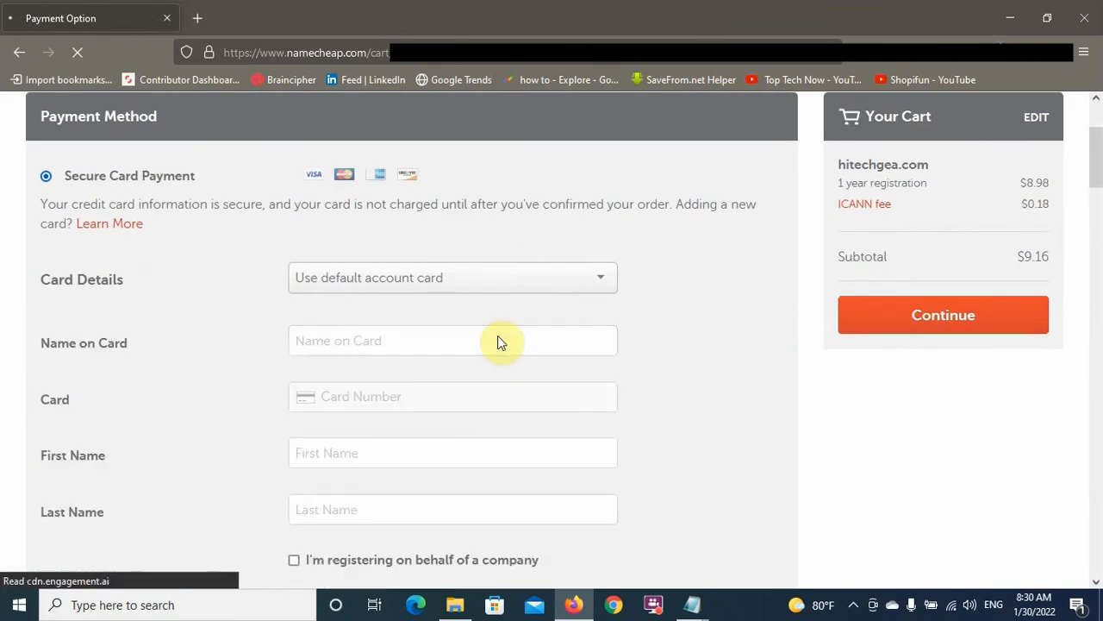
pyautogui.click(452, 276)
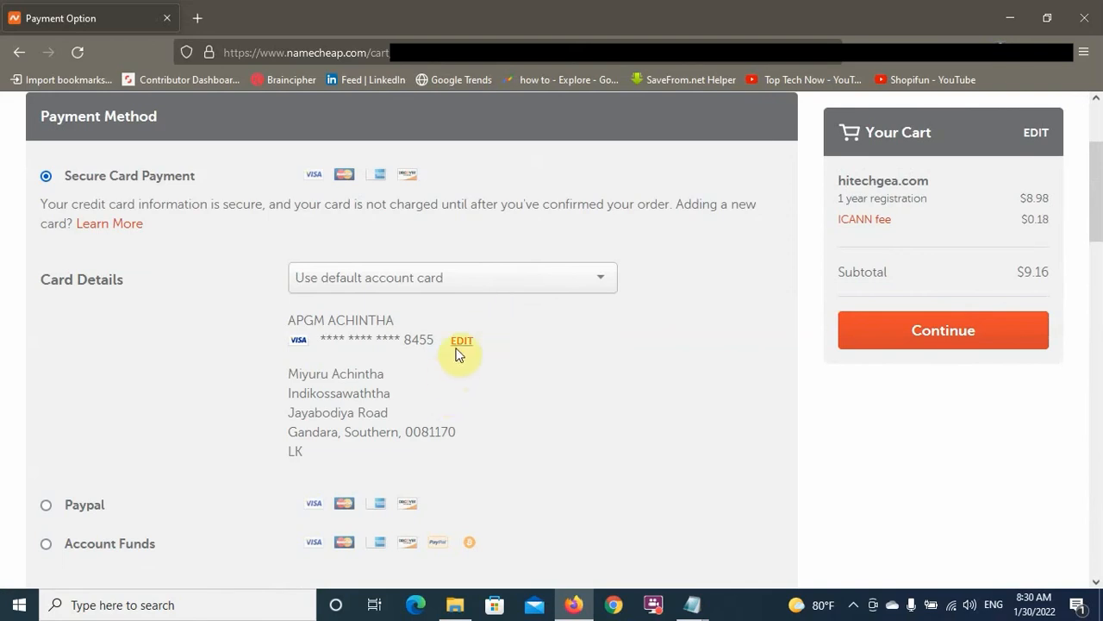
pyautogui.click(462, 340)
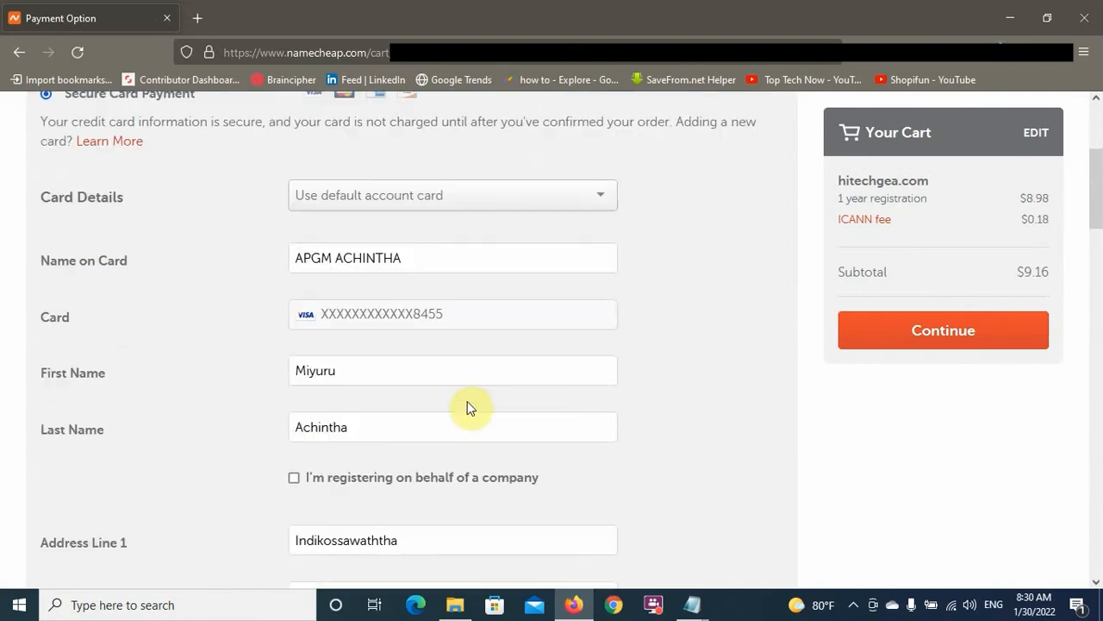
pyautogui.moveTo(437, 319)
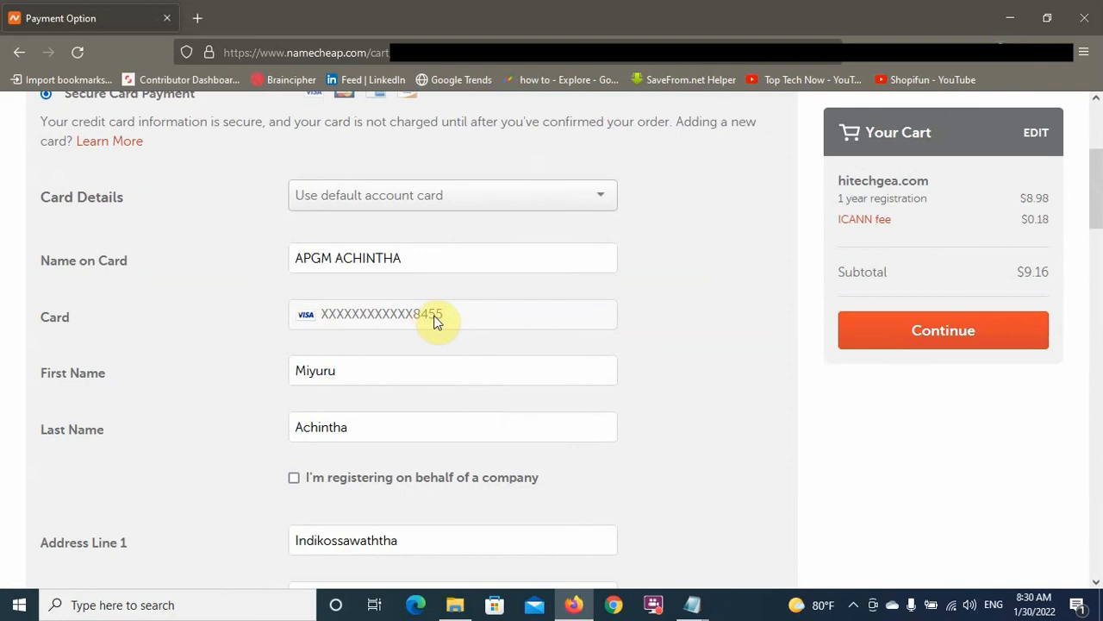
pyautogui.click(453, 195)
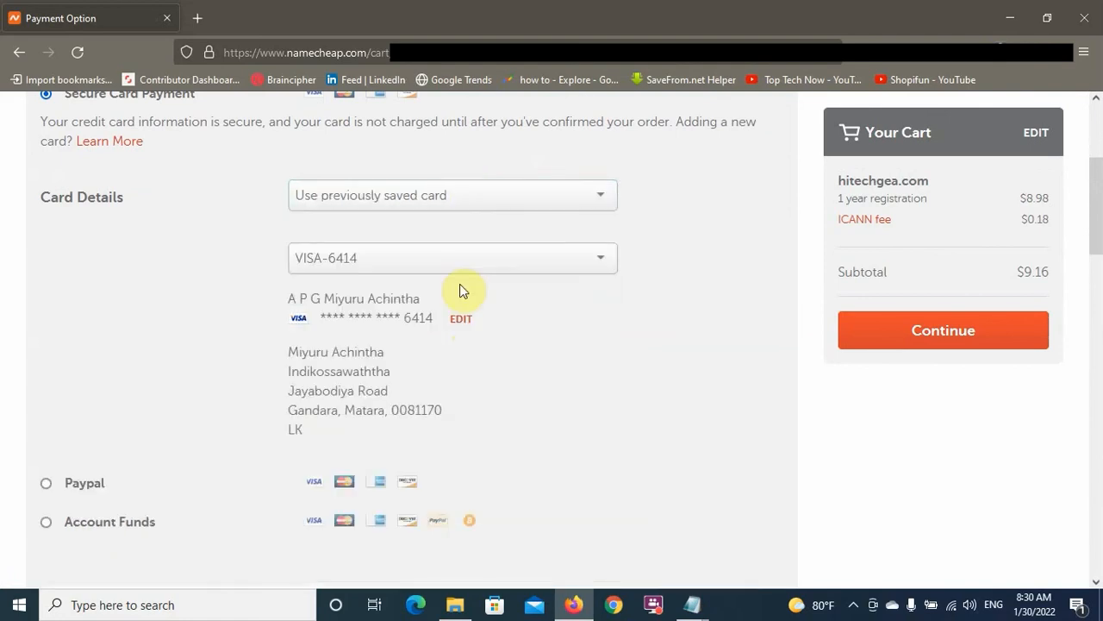
pyautogui.moveTo(434, 337)
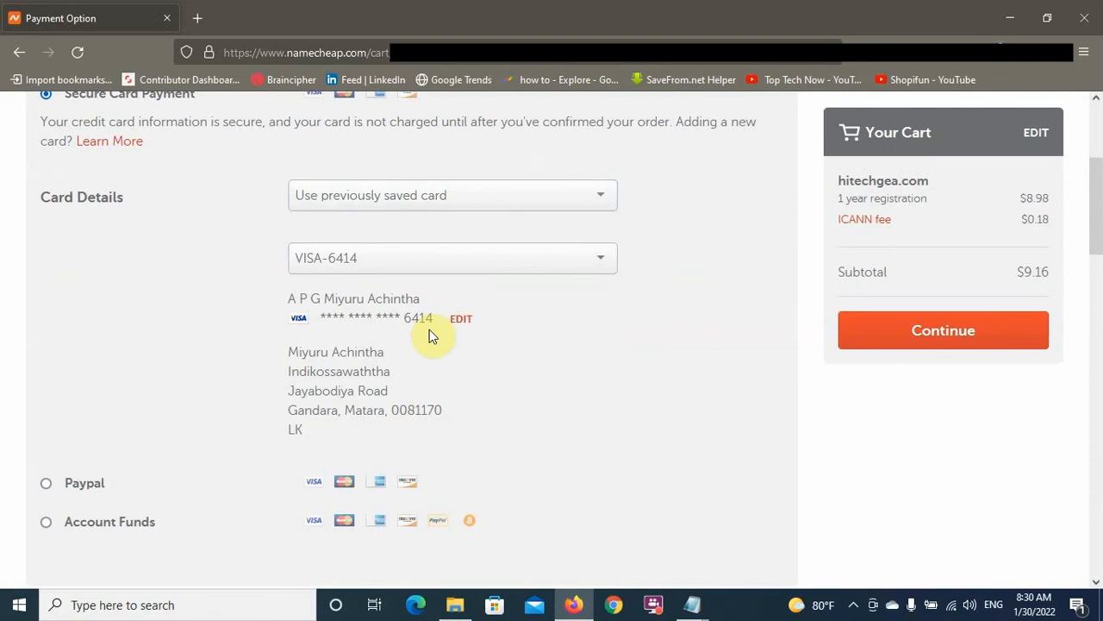
pyautogui.moveTo(453, 272)
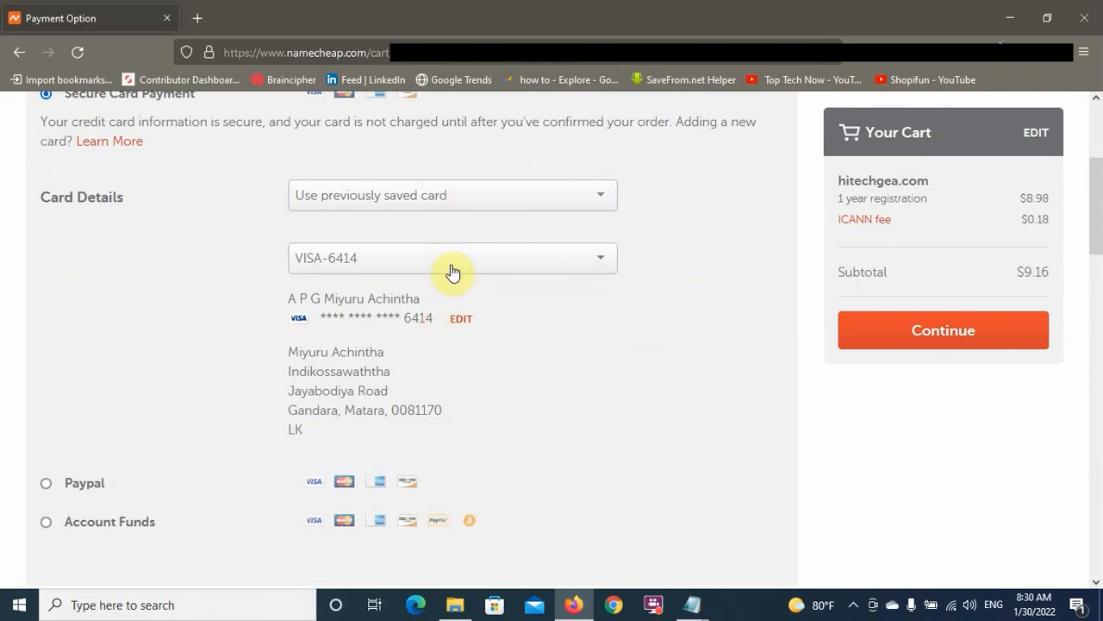
pyautogui.click(453, 195)
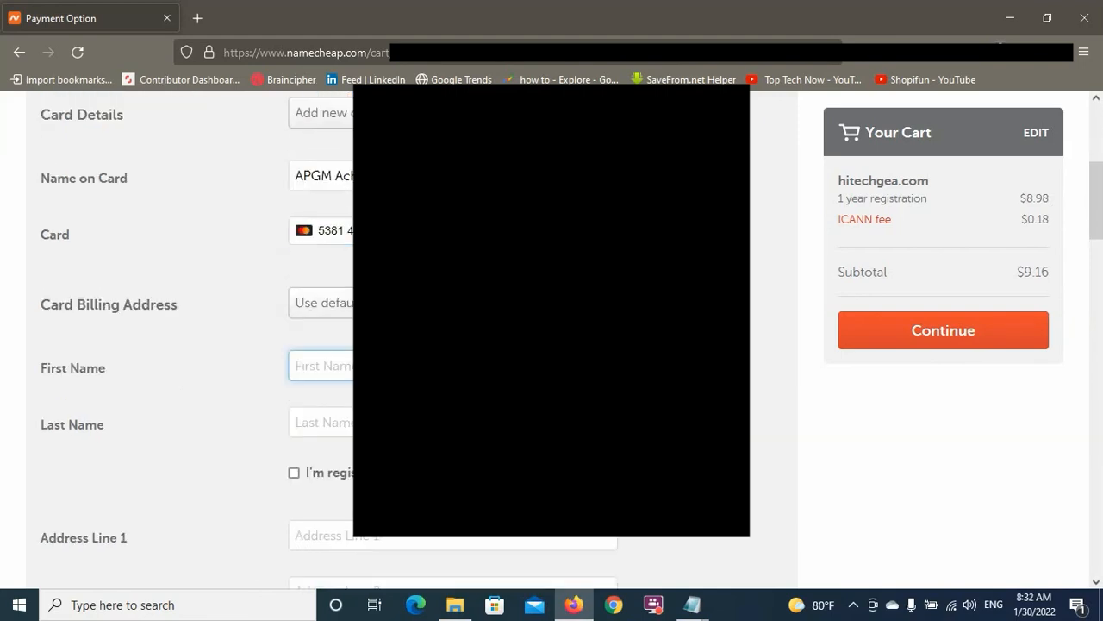
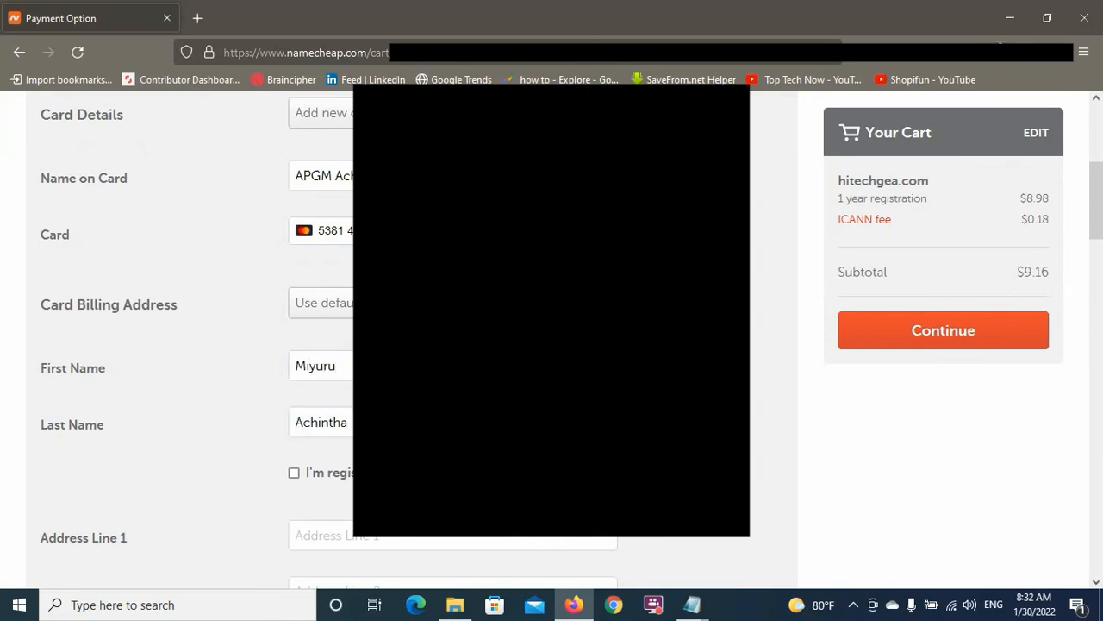
pyautogui.scroll(-3)
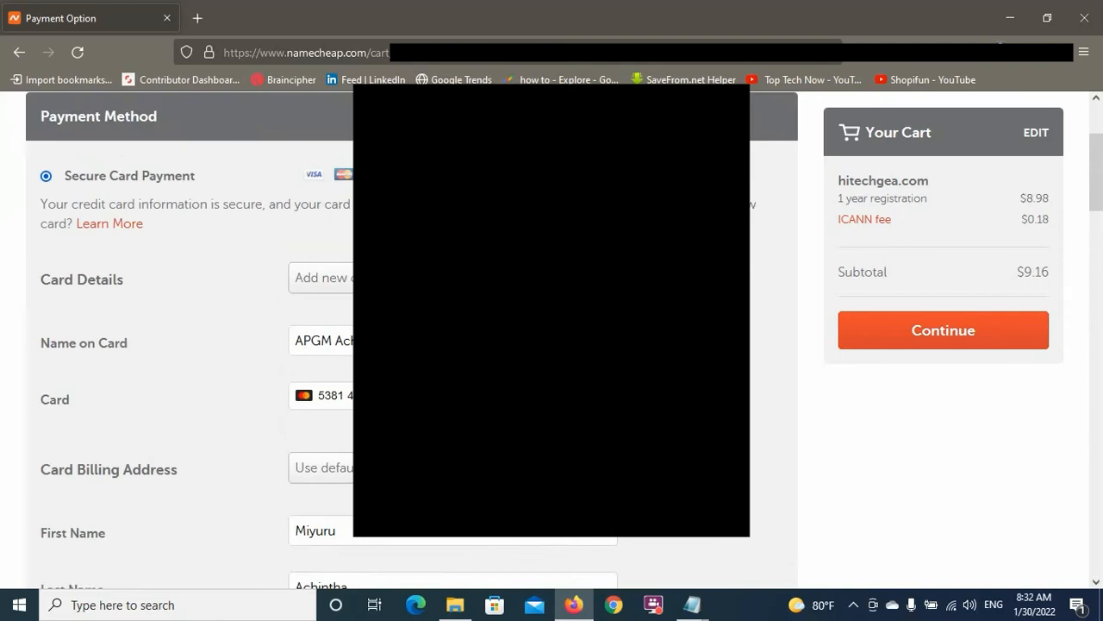
pyautogui.scroll(-3)
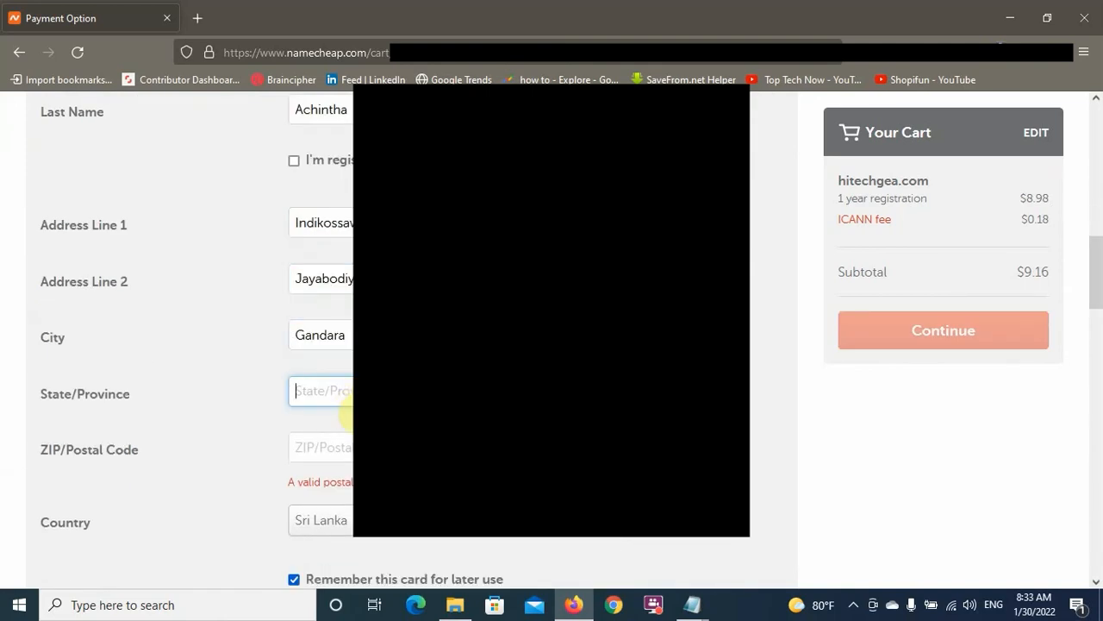
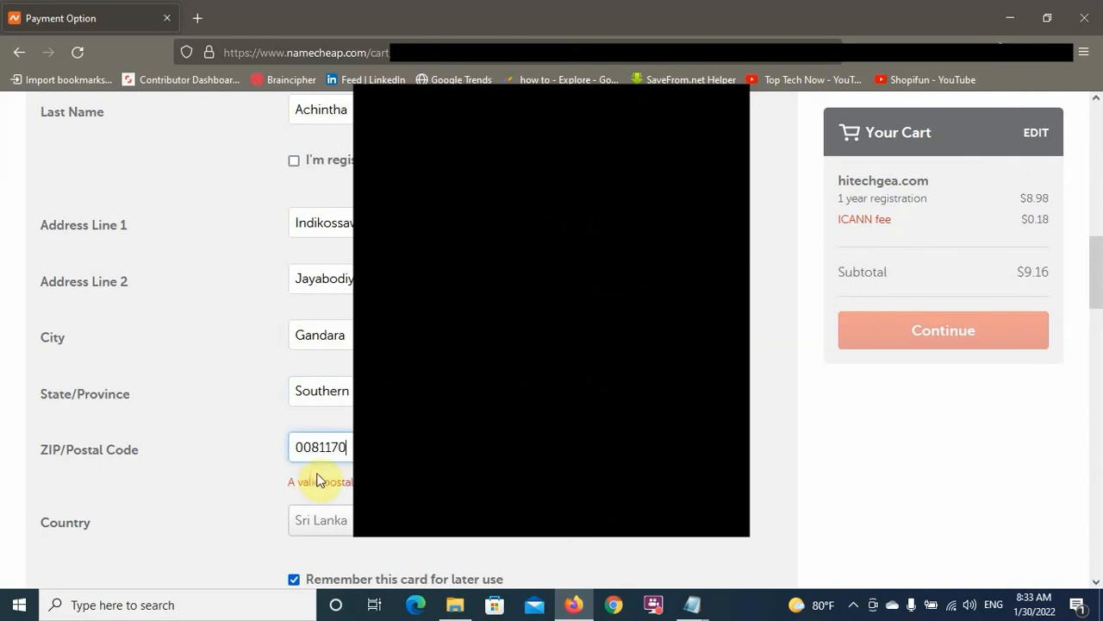
pyautogui.scroll(-3)
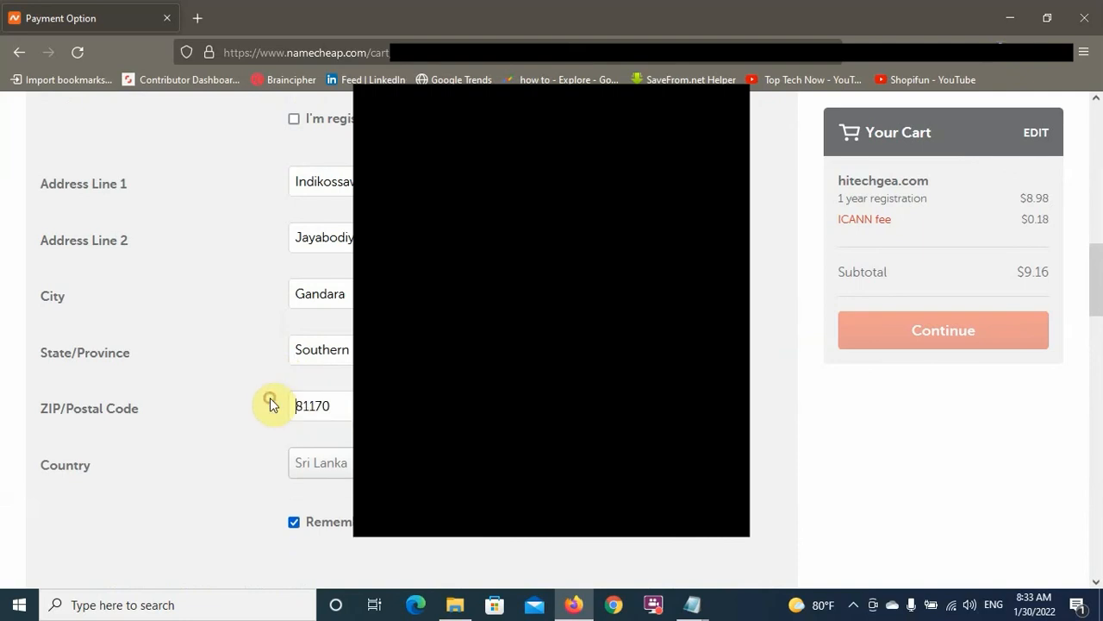
pyautogui.scroll(-3)
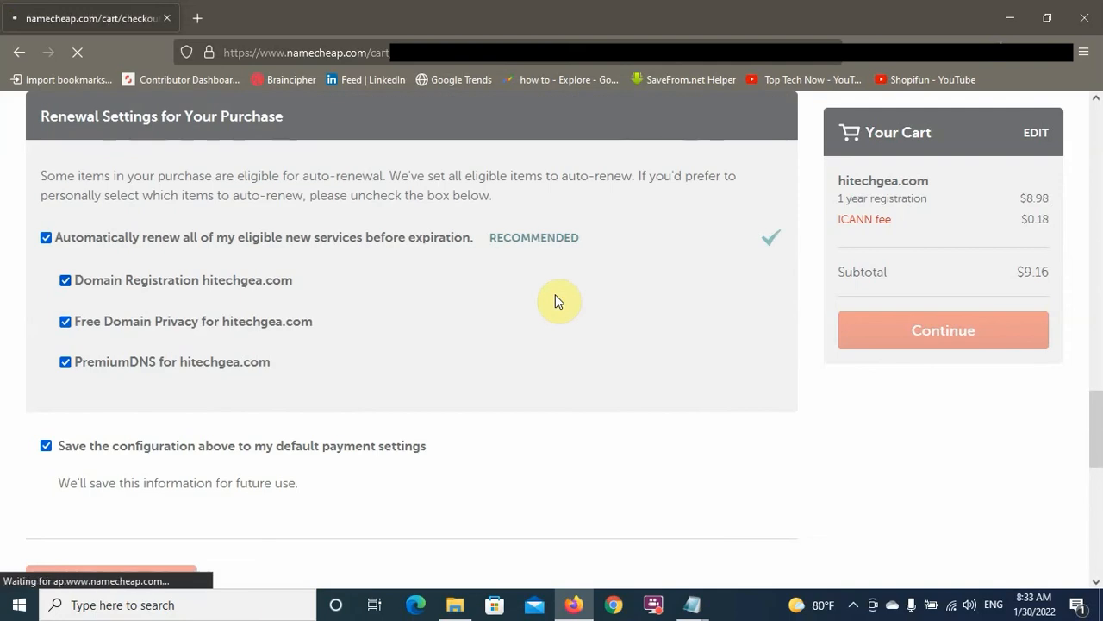
# Step: Continue to the order review, check the payment details and pay $9.16 for hitechgea.com
pyautogui.click(943, 330)
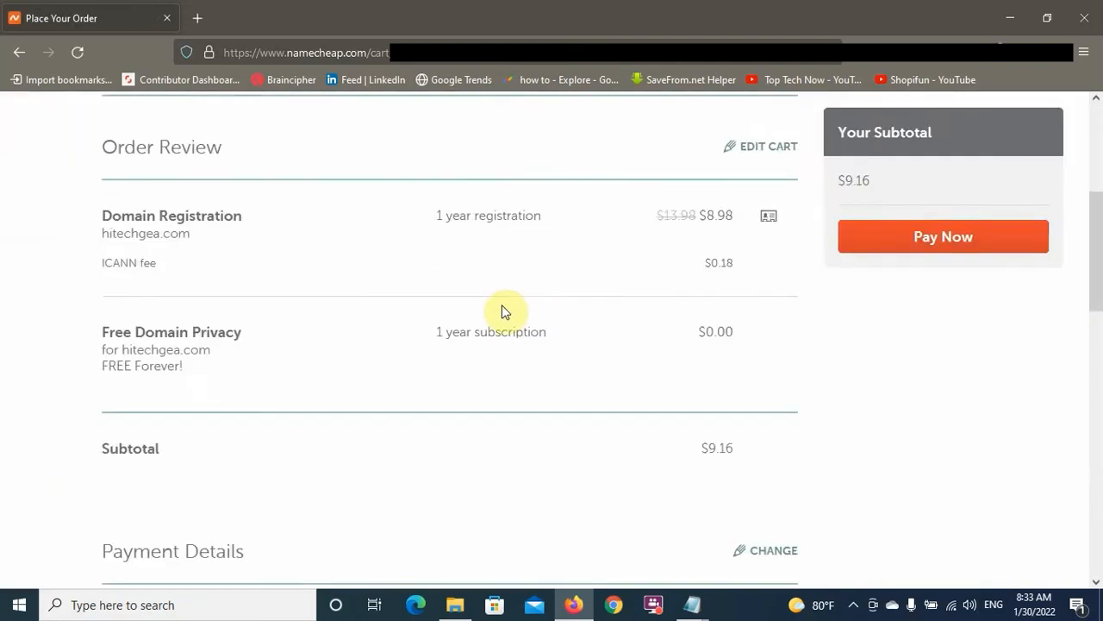
pyautogui.scroll(-3)
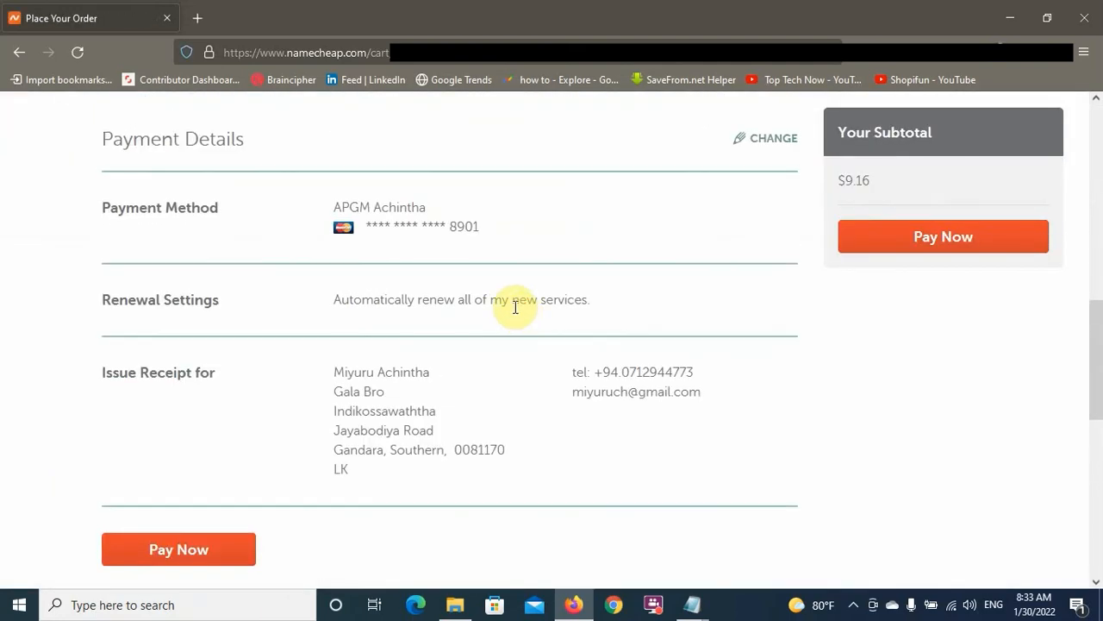
pyautogui.scroll(-3)
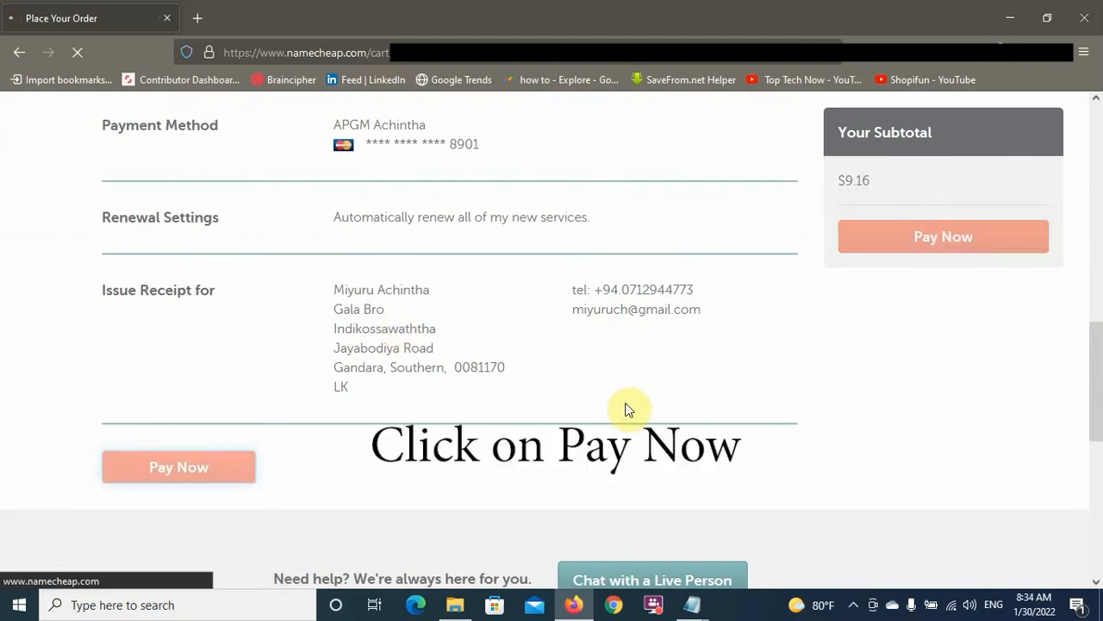
pyautogui.moveTo(643, 332)
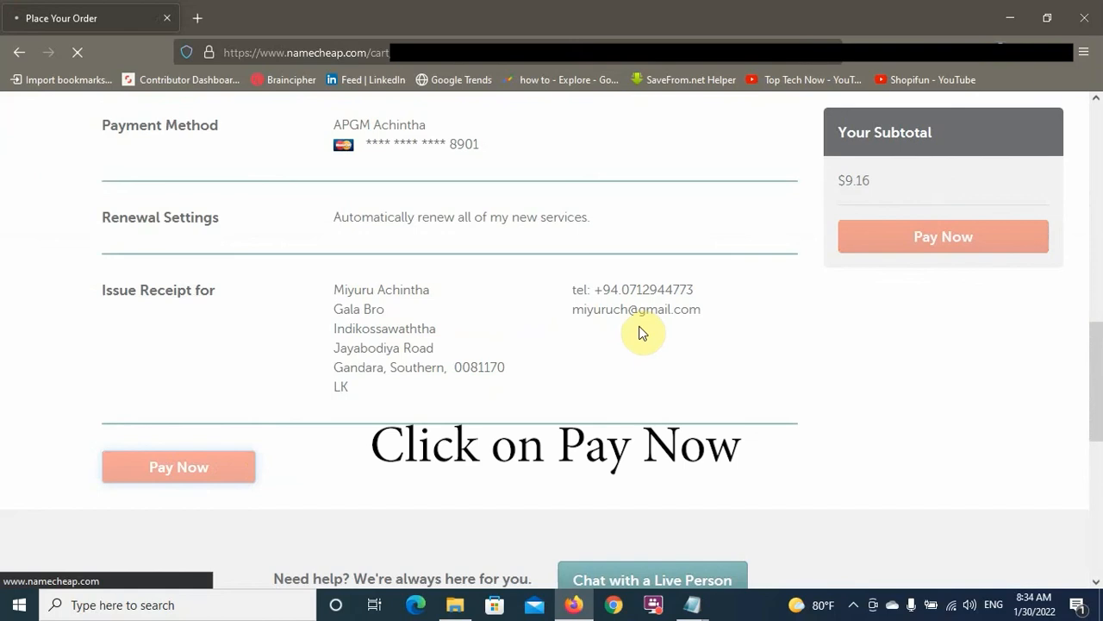
pyautogui.click(179, 467)
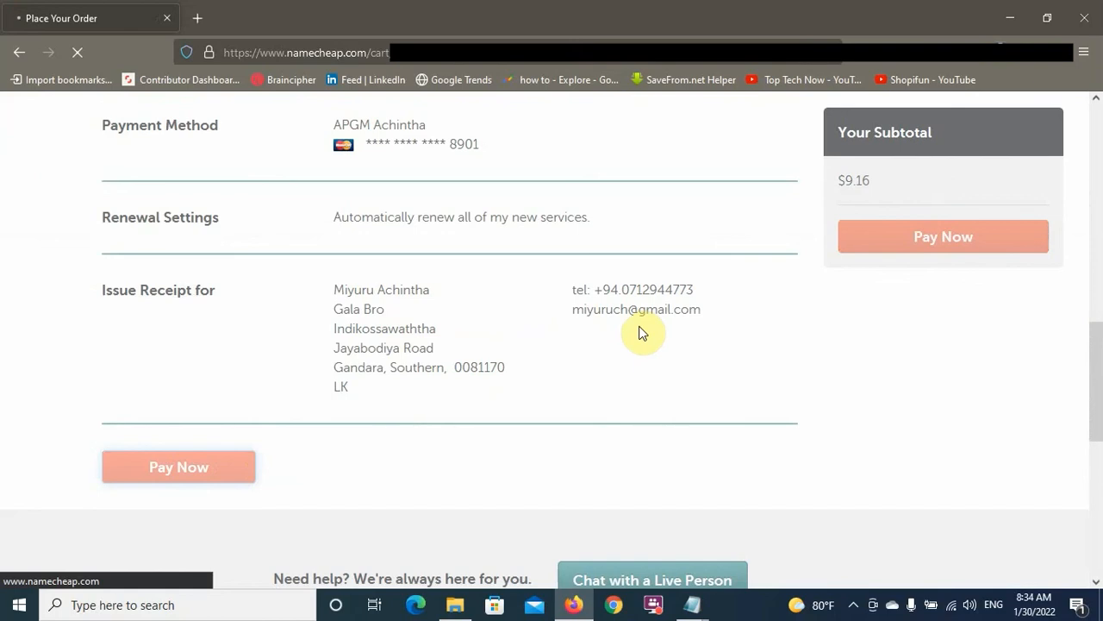
pyautogui.click(178, 466)
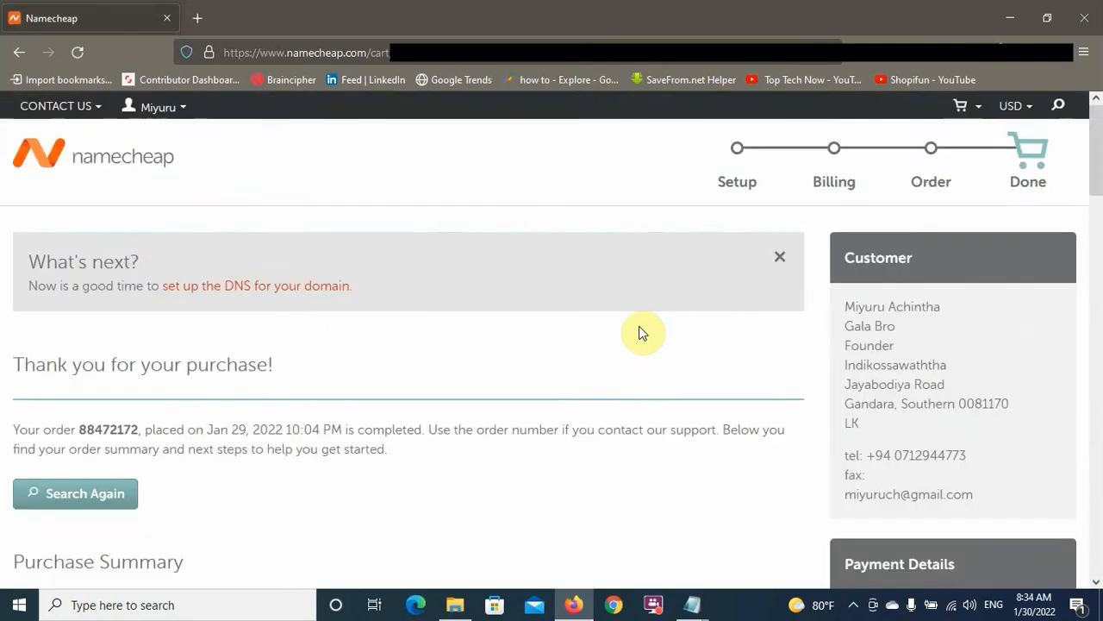
pyautogui.scroll(-3)
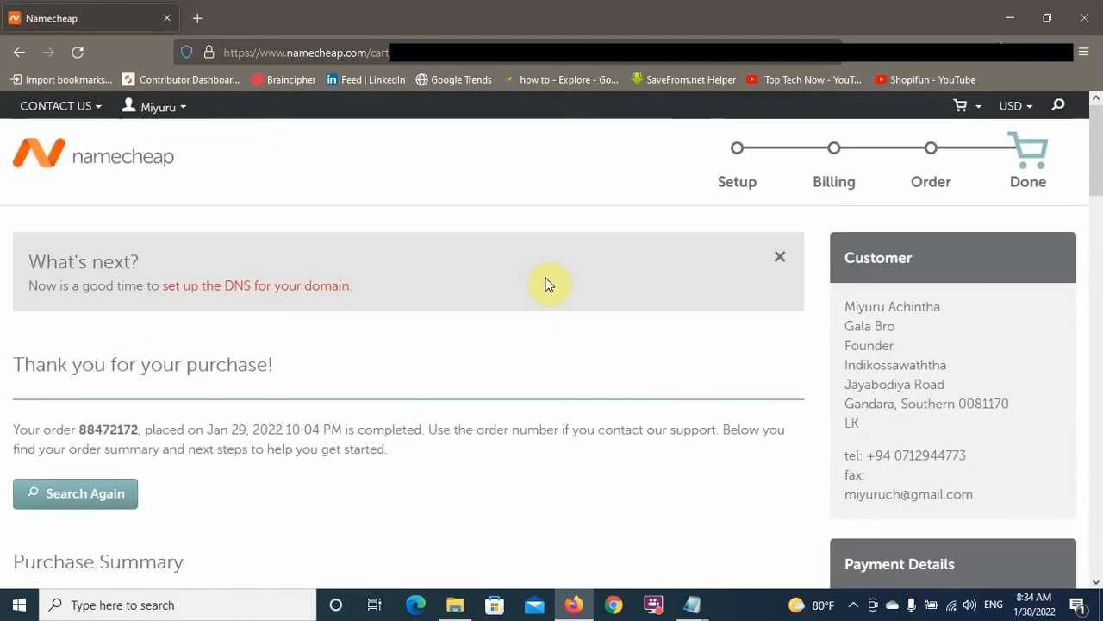
pyautogui.scroll(-3)
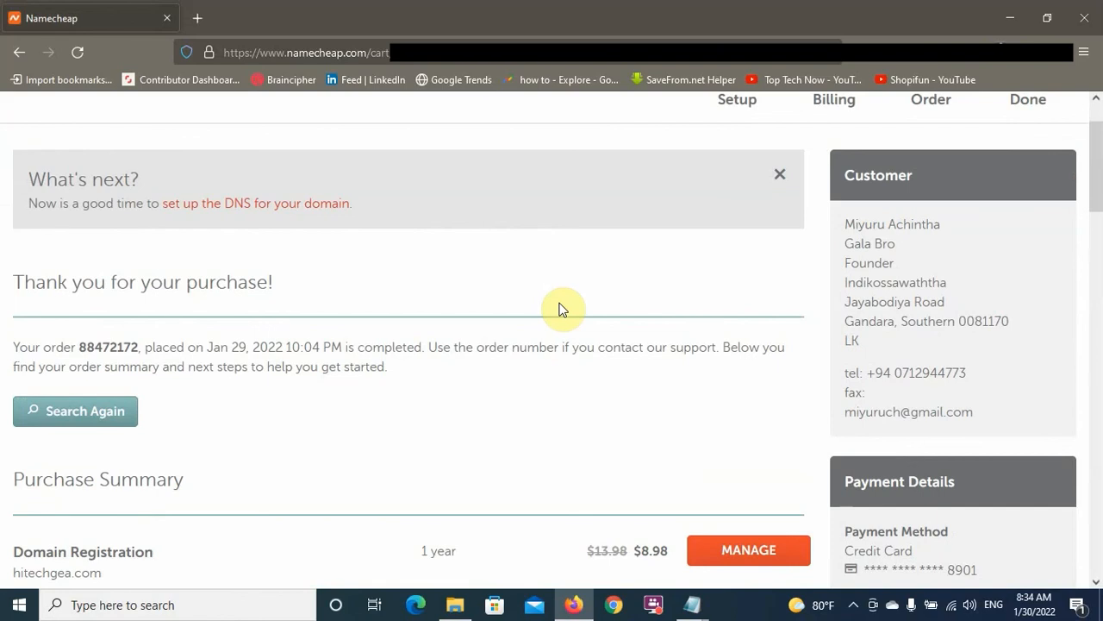
pyautogui.scroll(-3)
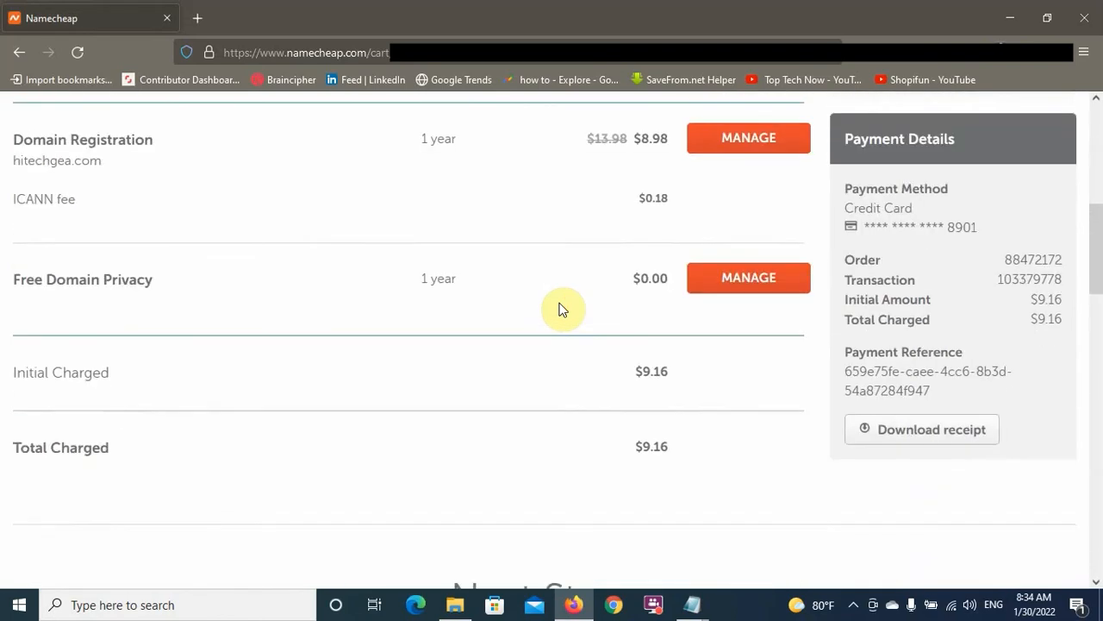
pyautogui.scroll(-3)
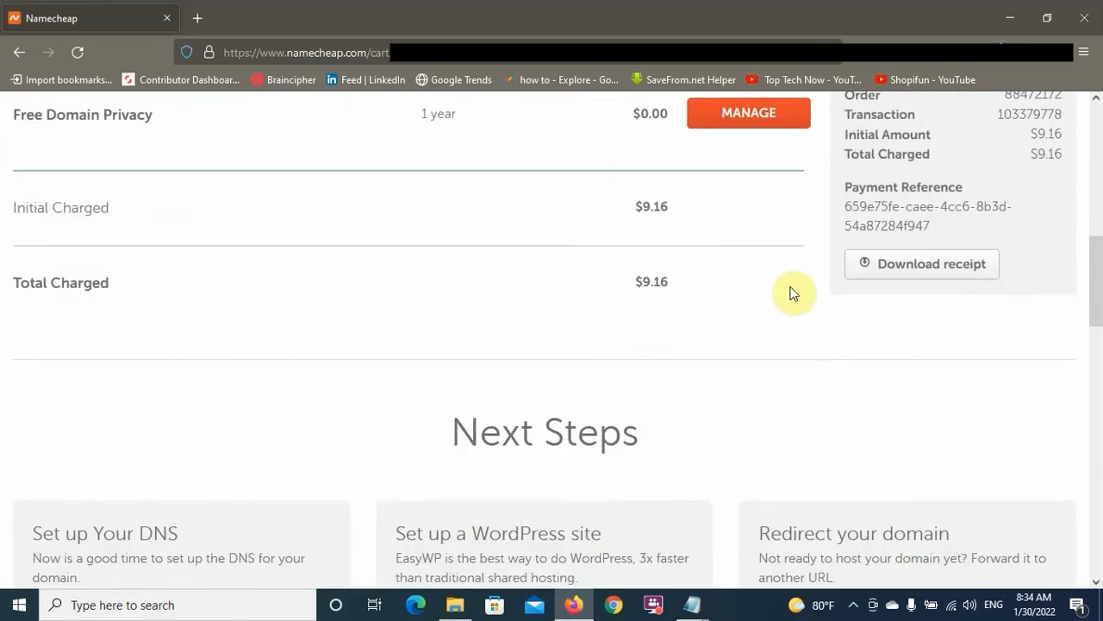
pyautogui.moveTo(959, 293)
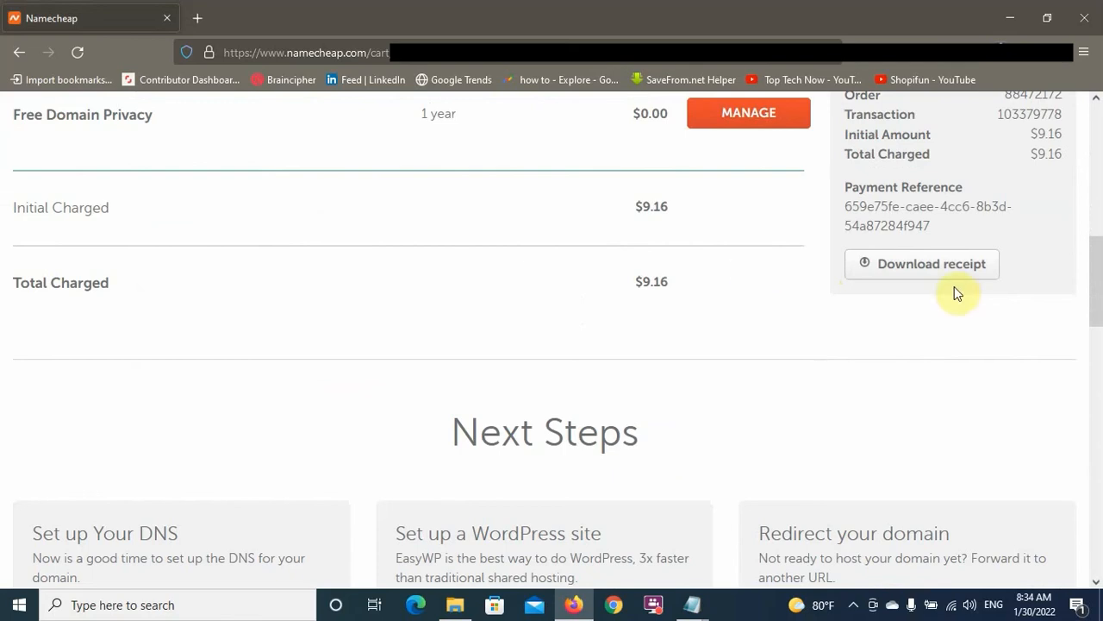
pyautogui.click(931, 264)
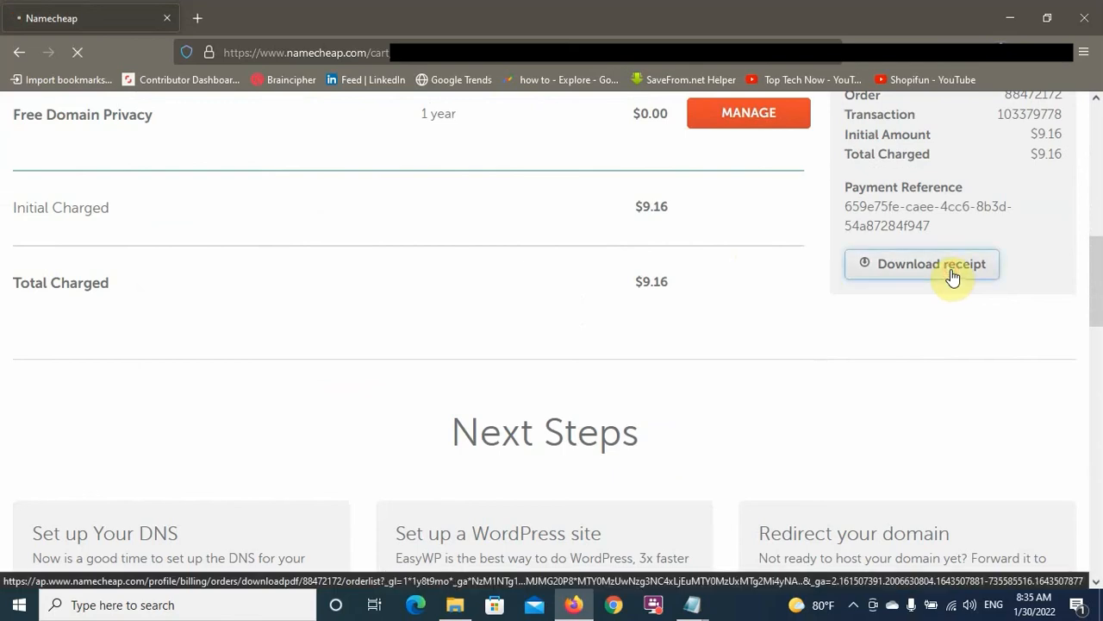
pyautogui.click(932, 264)
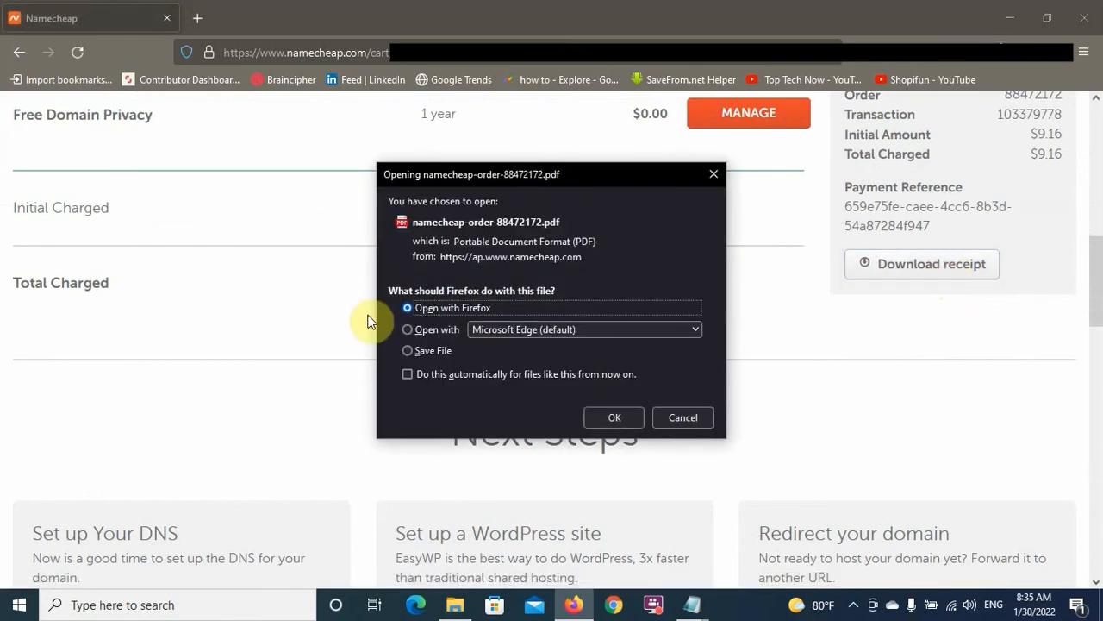
pyautogui.click(406, 351)
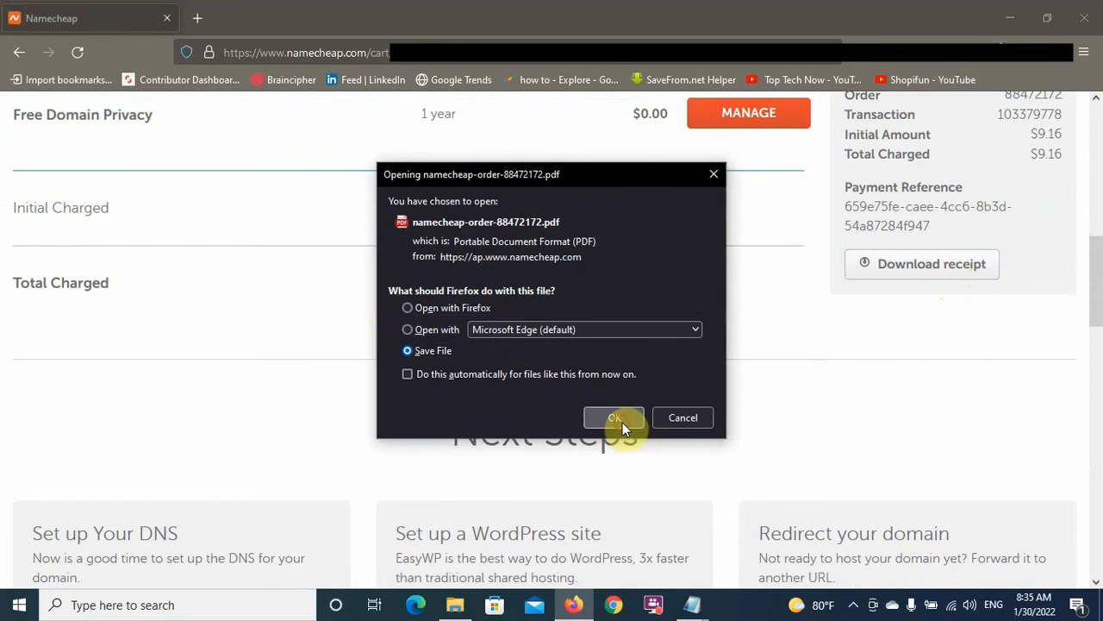
pyautogui.click(614, 417)
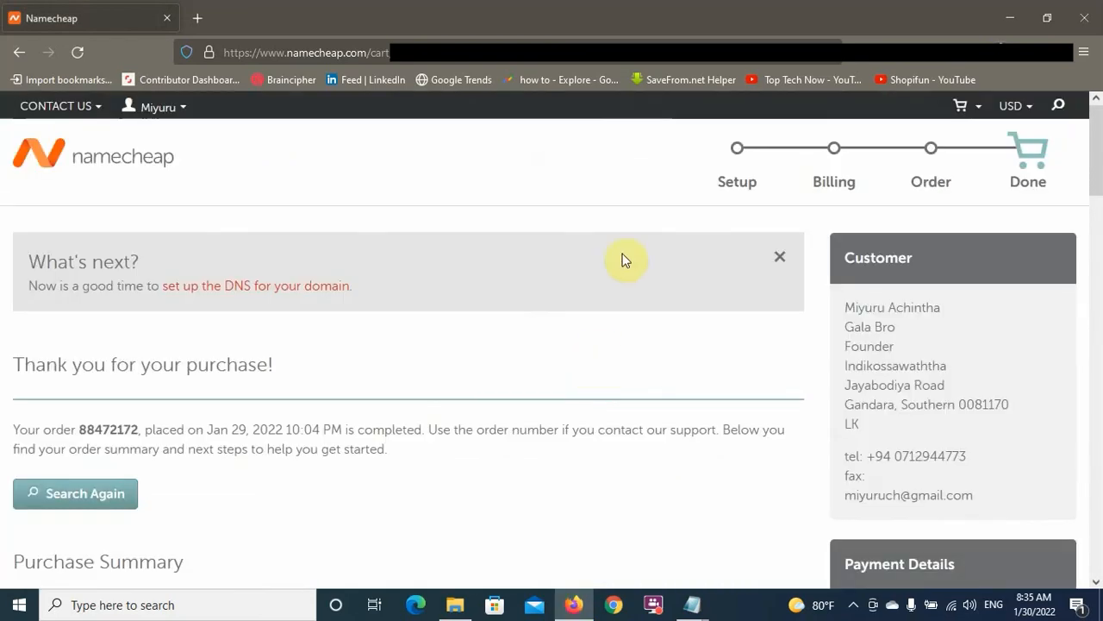
# Step: Go from the account menu to the Dashboard, then Domain List showing hitechgea.com active
pyautogui.click(154, 106)
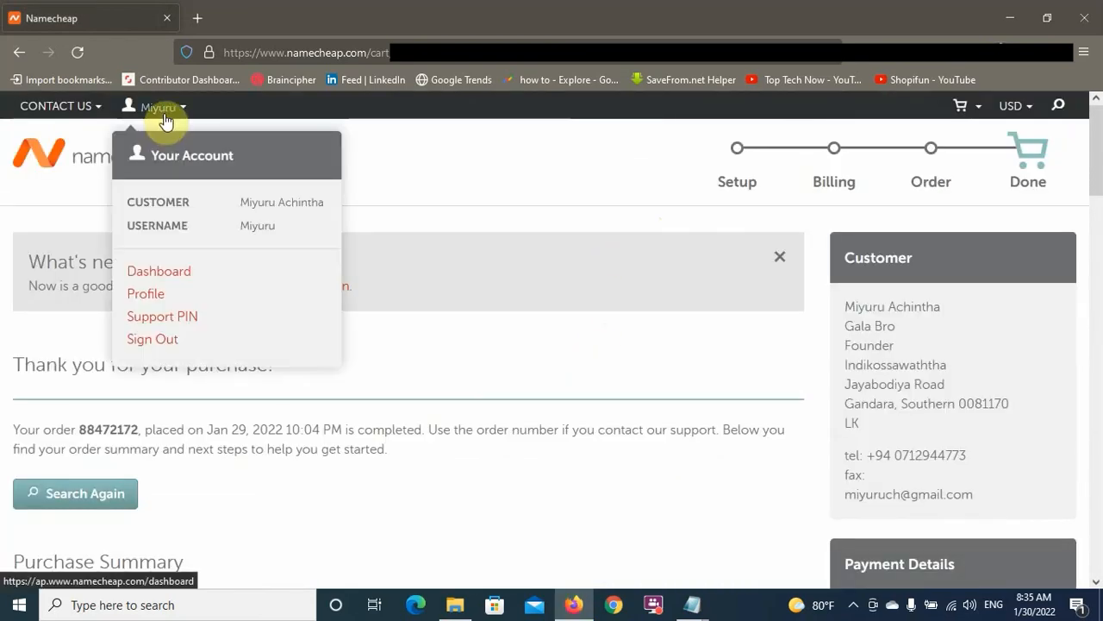
pyautogui.click(231, 131)
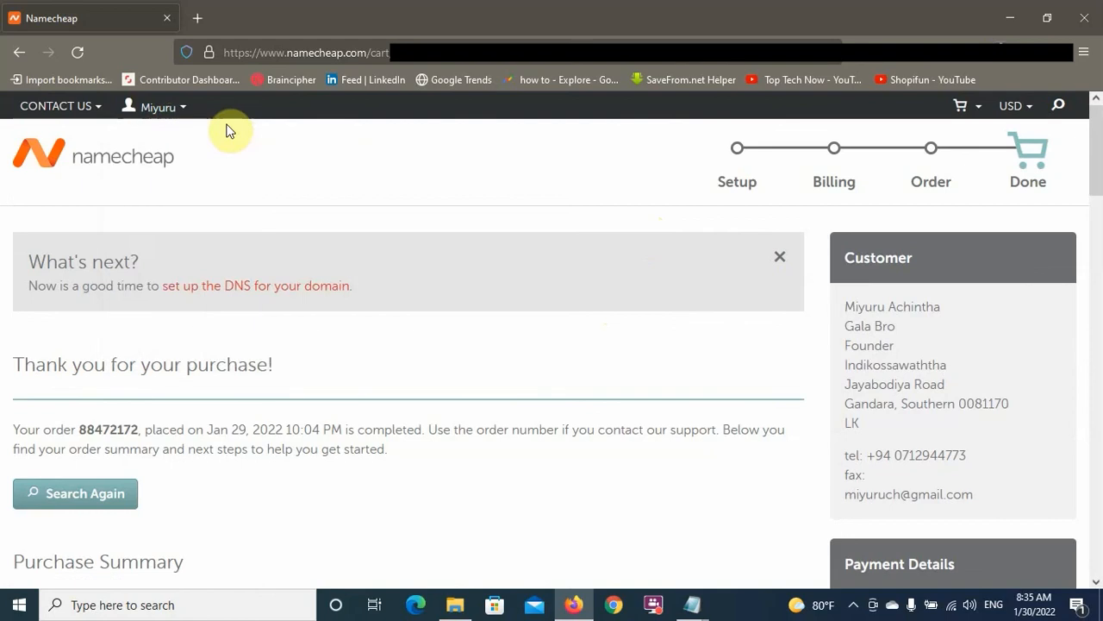
pyautogui.click(157, 106)
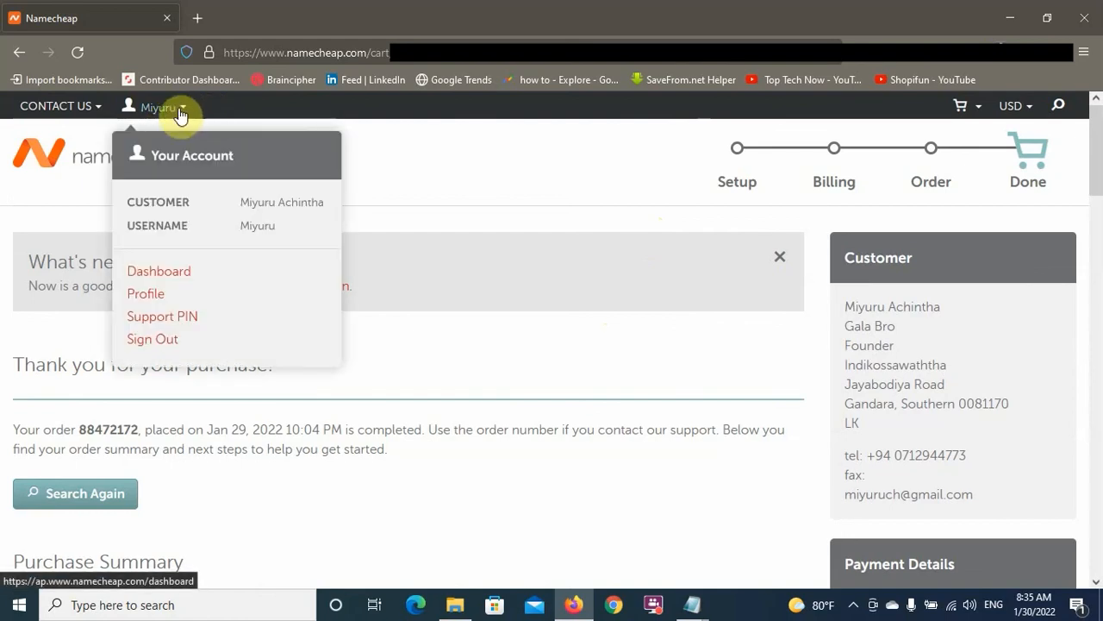
pyautogui.moveTo(172, 278)
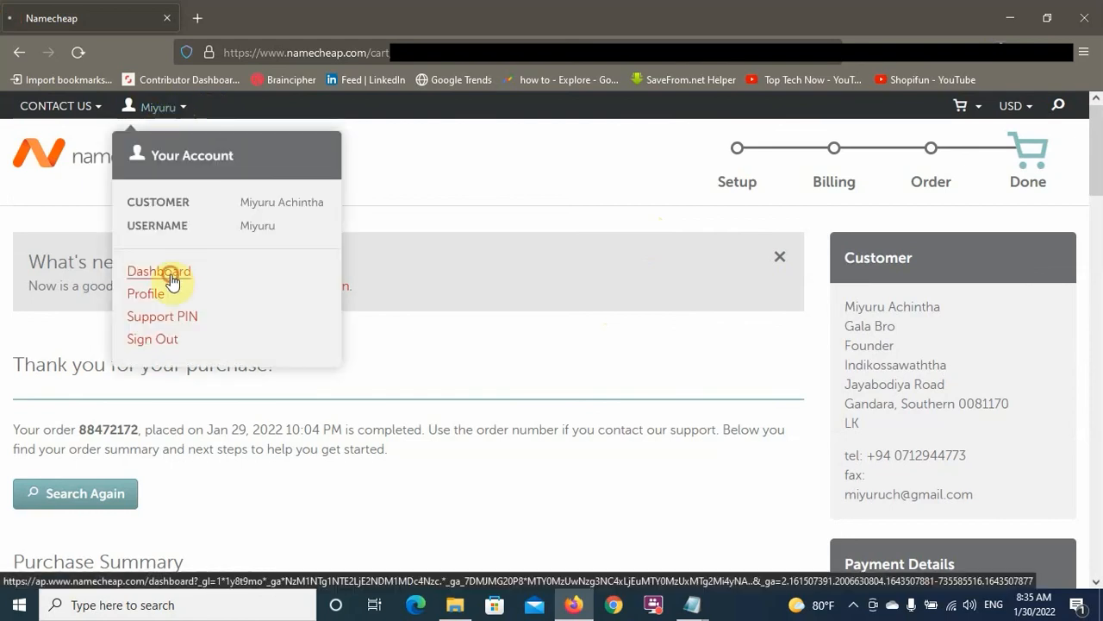
pyautogui.click(158, 271)
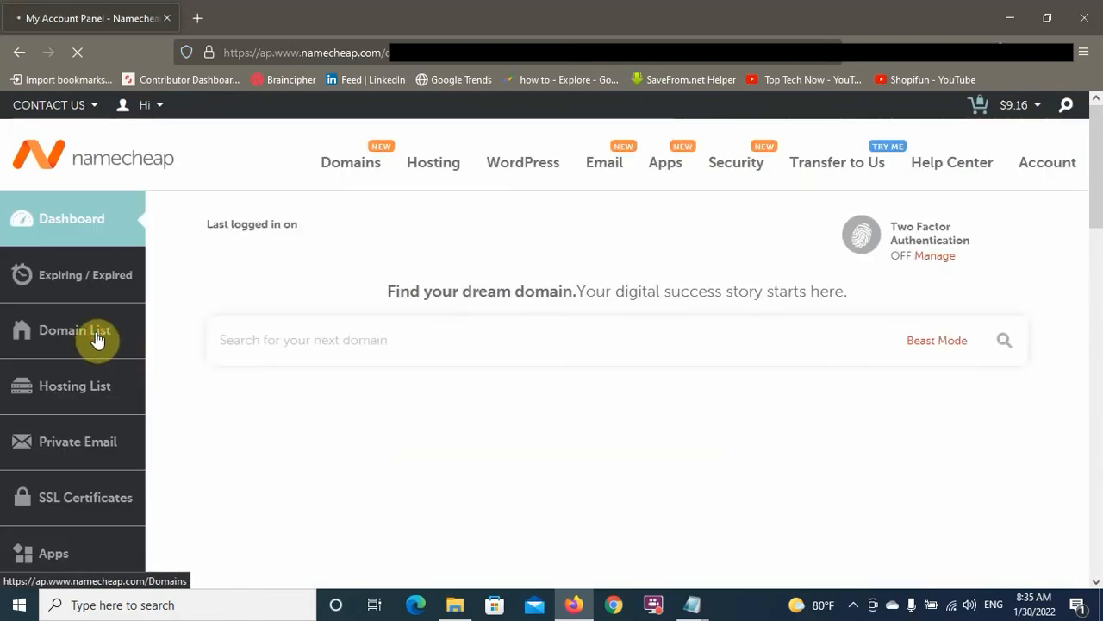
pyautogui.moveTo(100, 371)
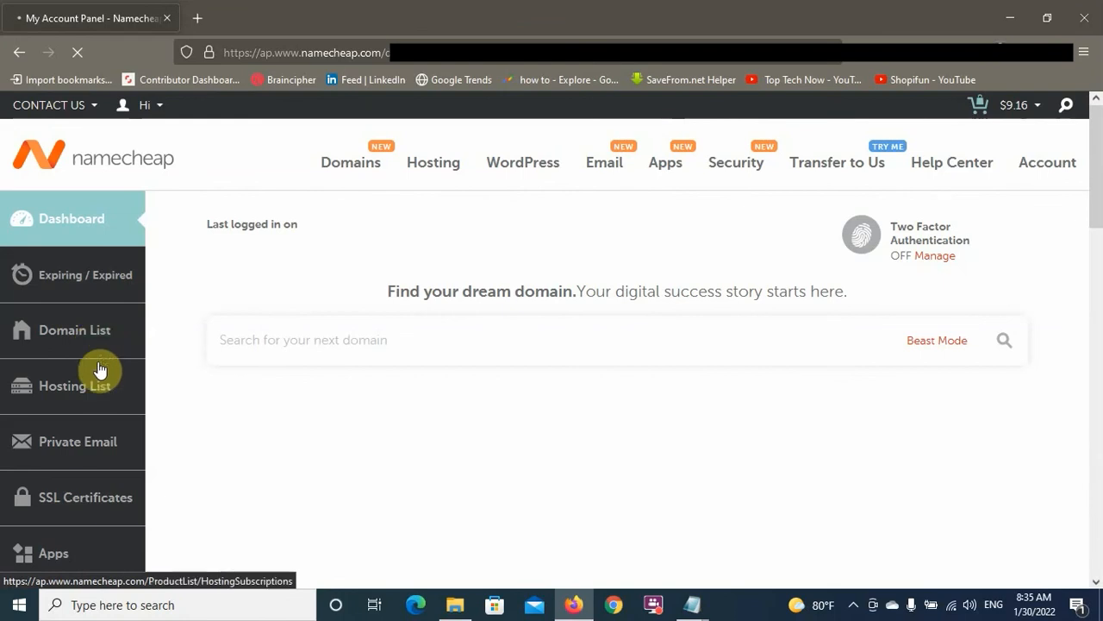
pyautogui.click(73, 330)
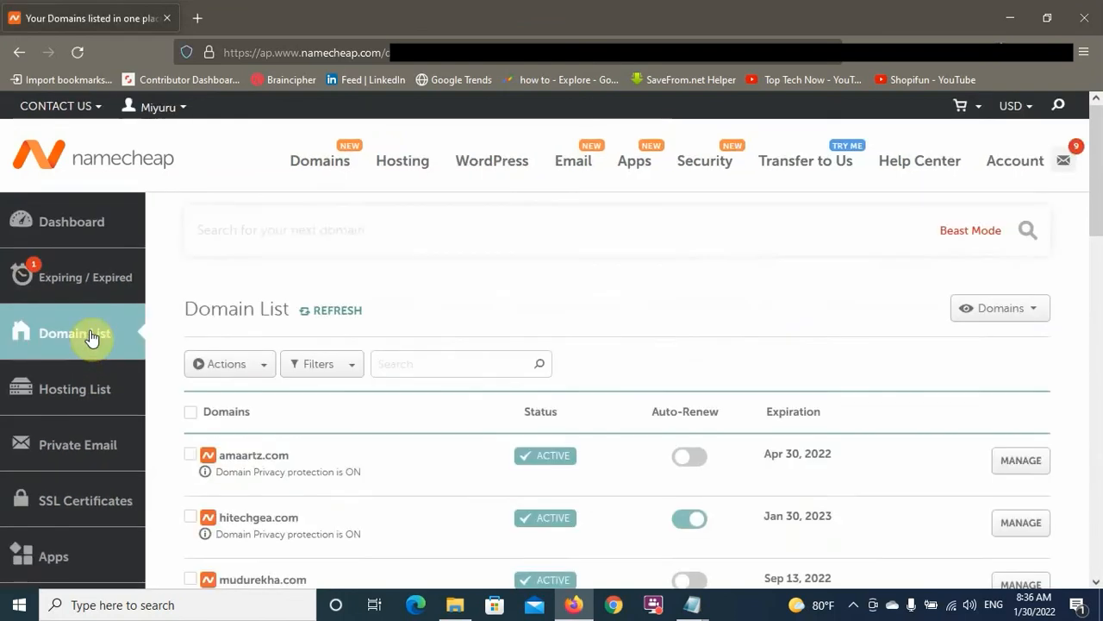
pyautogui.scroll(-3)
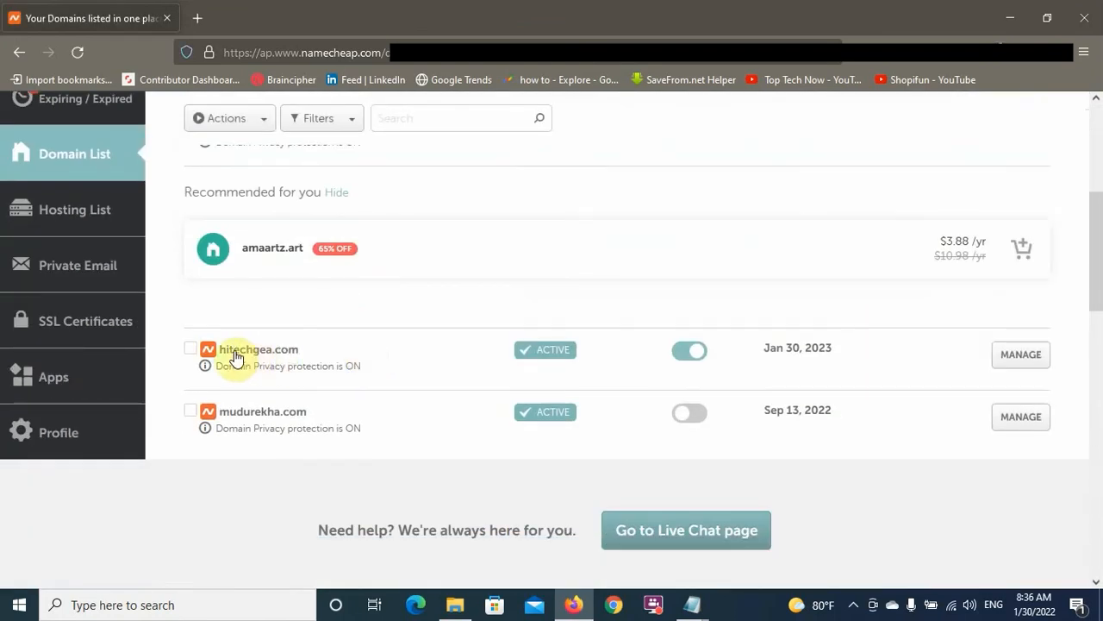